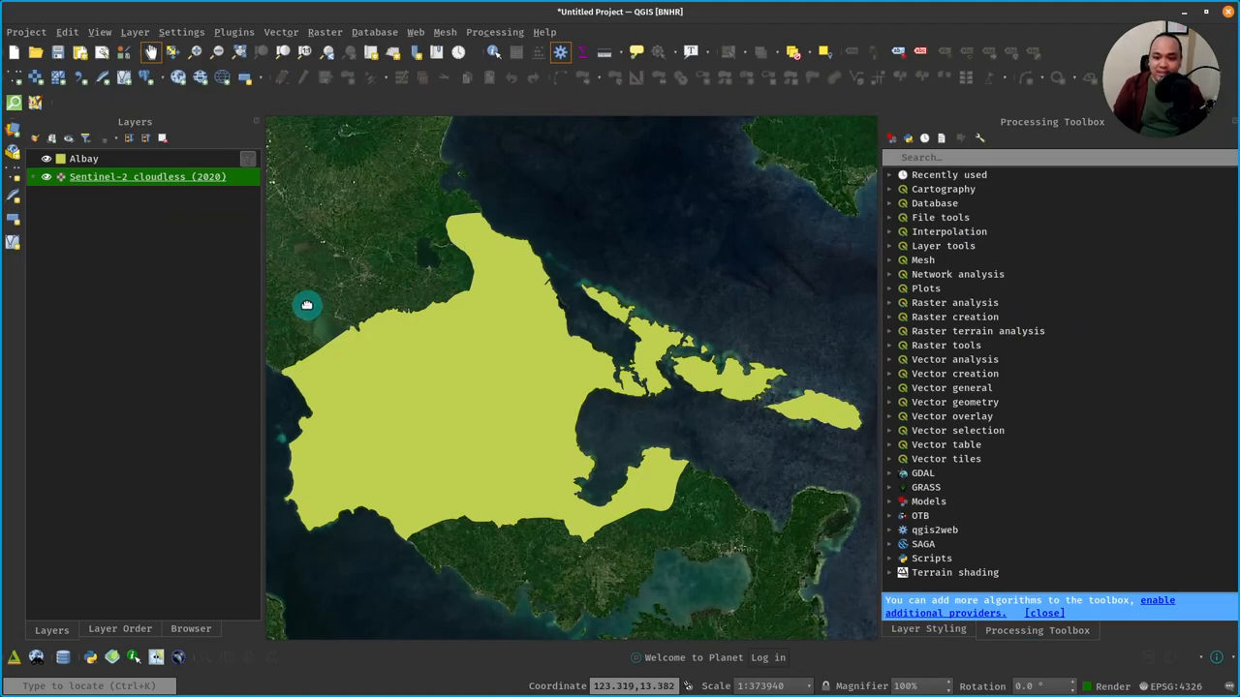
mouse_move(717, 248)
type("SRTM")
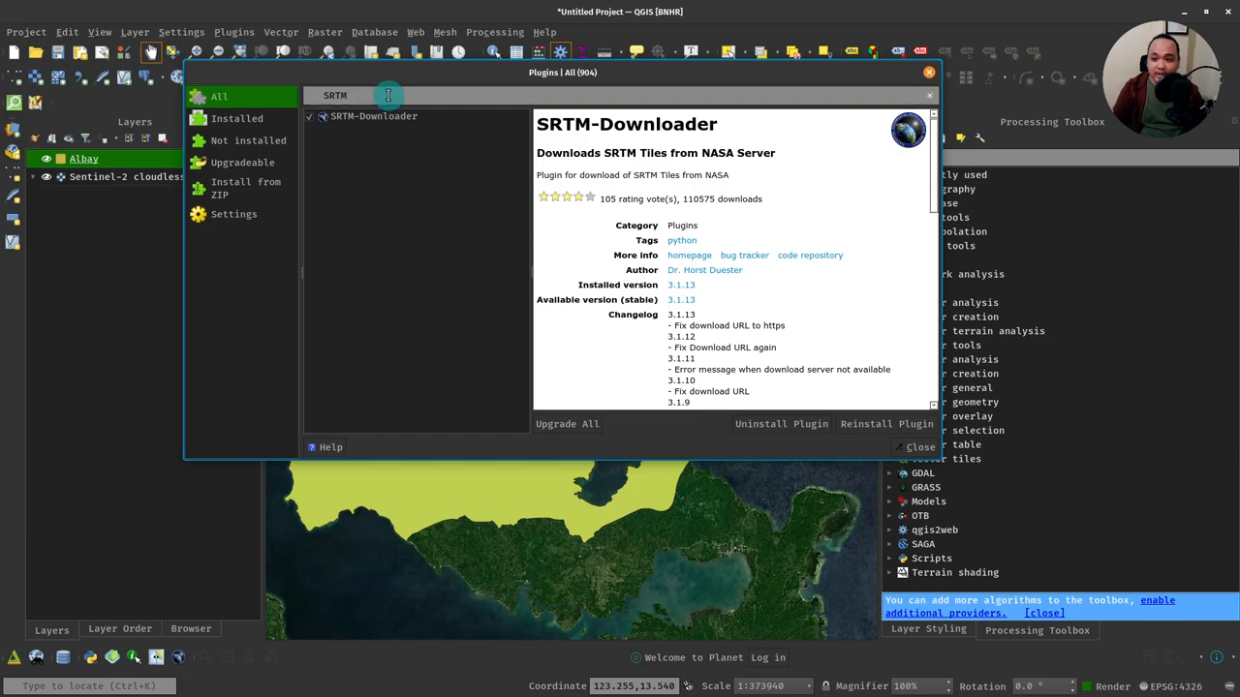
- Launch the SRTM-Downloader tool from the Plugins menu and reposition its window
left_click(372, 116)
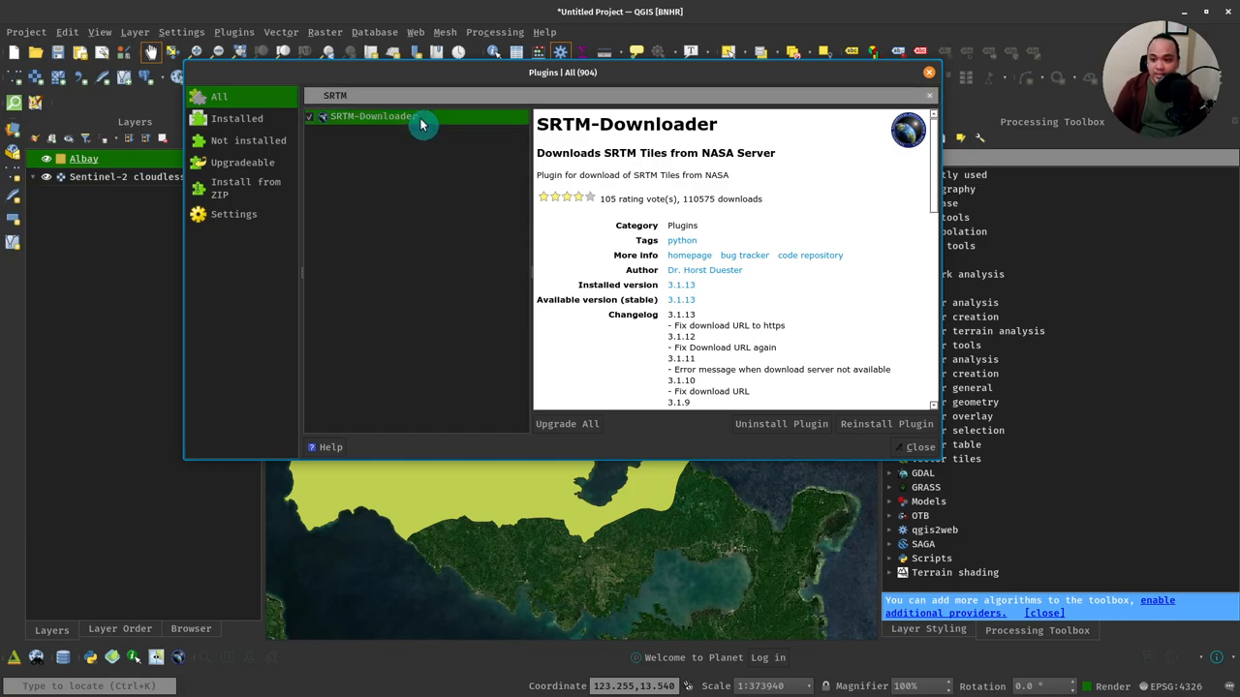
mouse_move(786, 205)
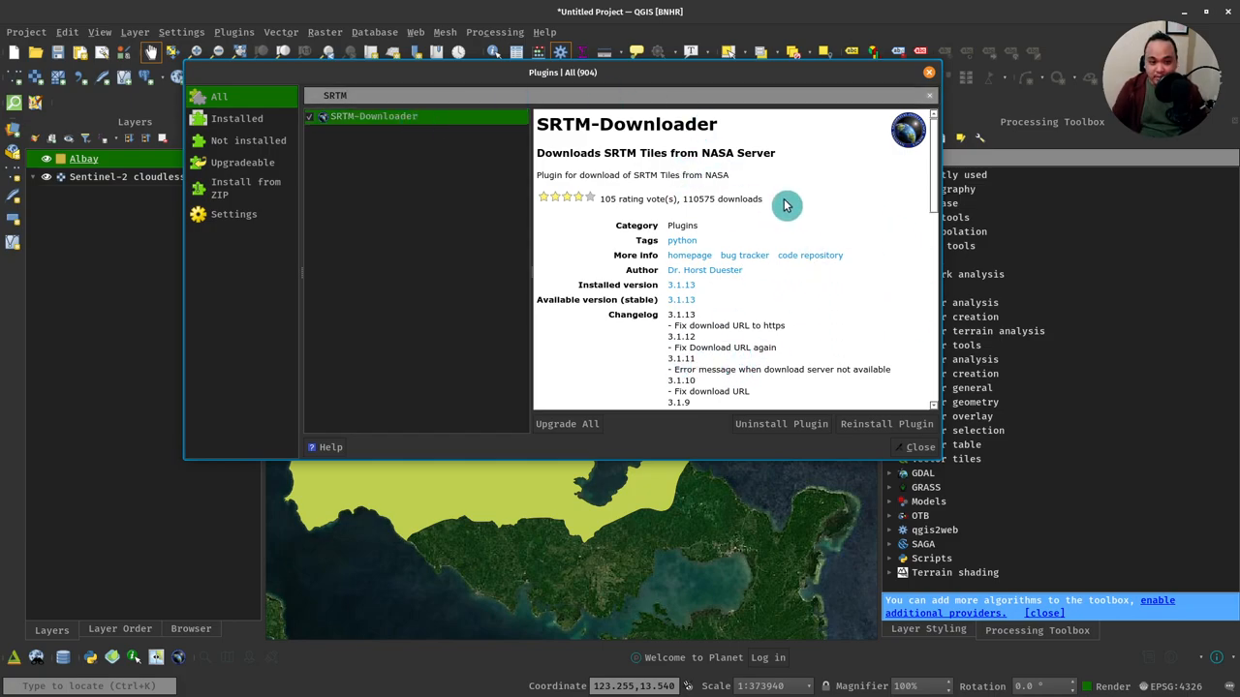
mouse_move(457, 155)
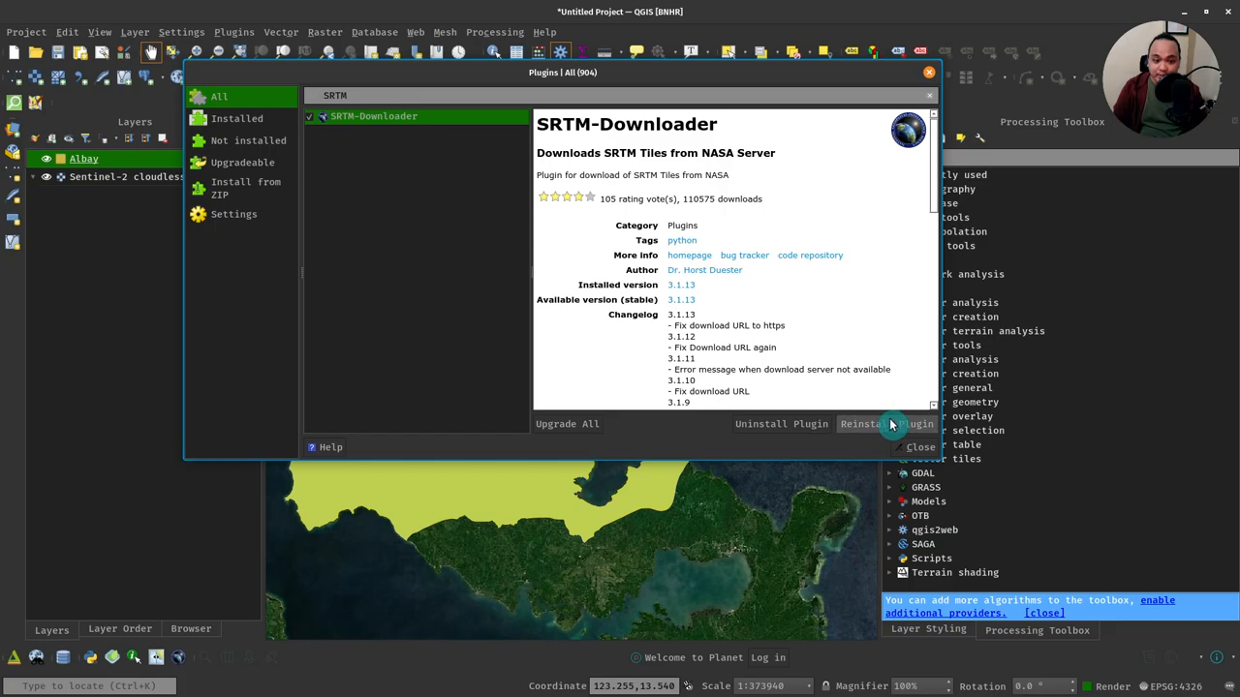
mouse_move(829, 217)
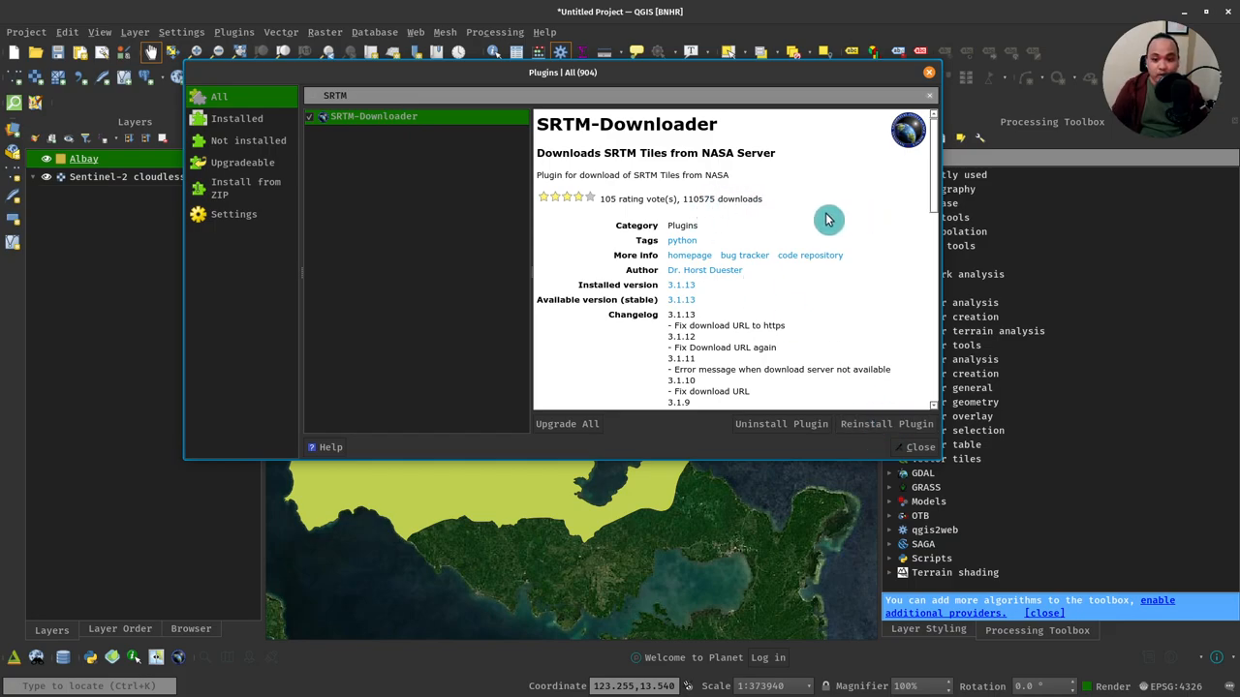
mouse_move(647, 255)
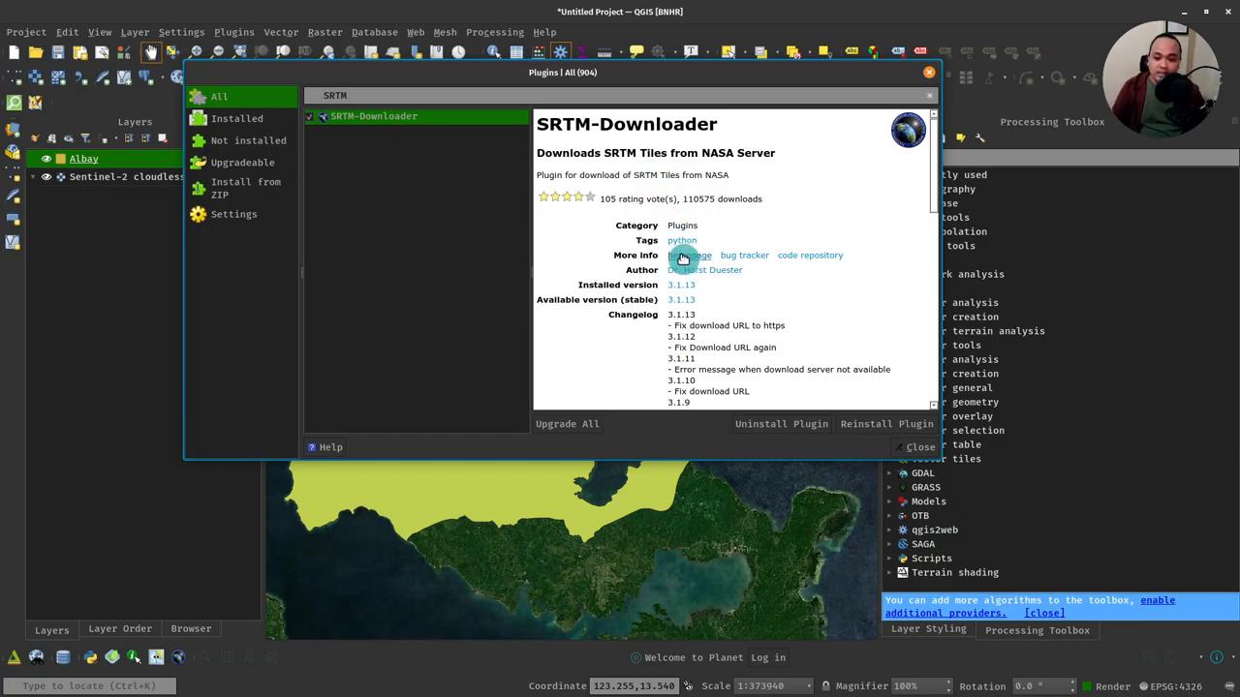
mouse_move(814, 272)
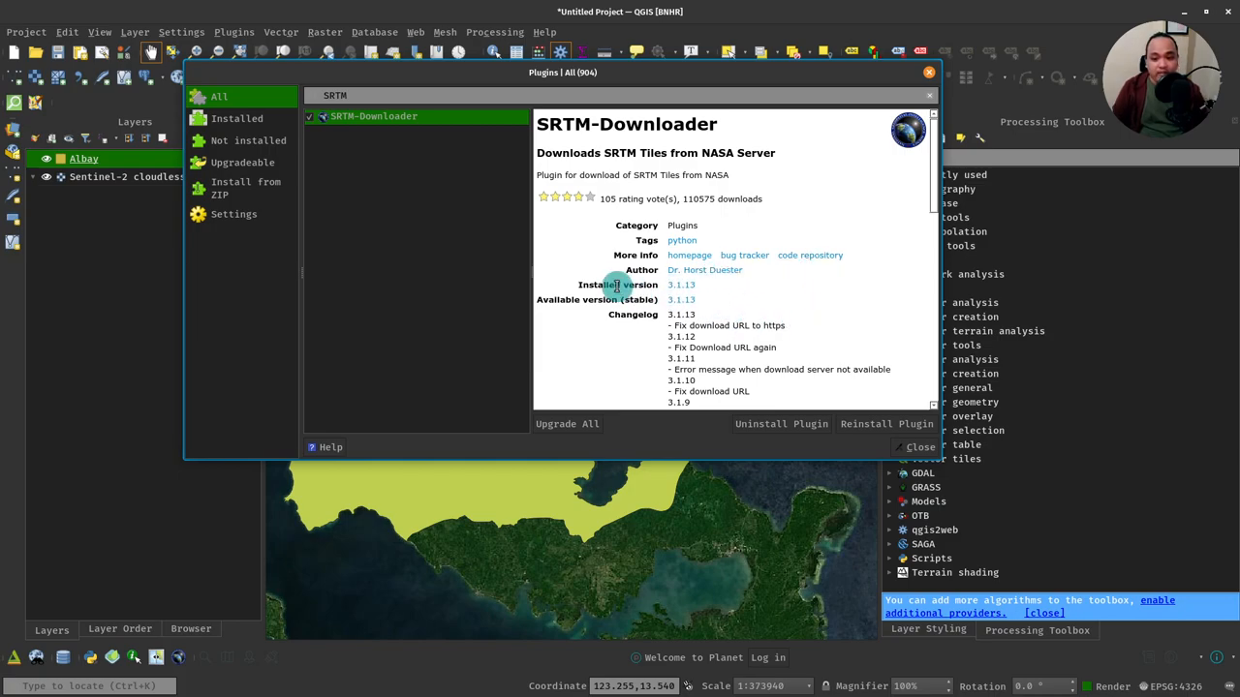
mouse_move(843, 174)
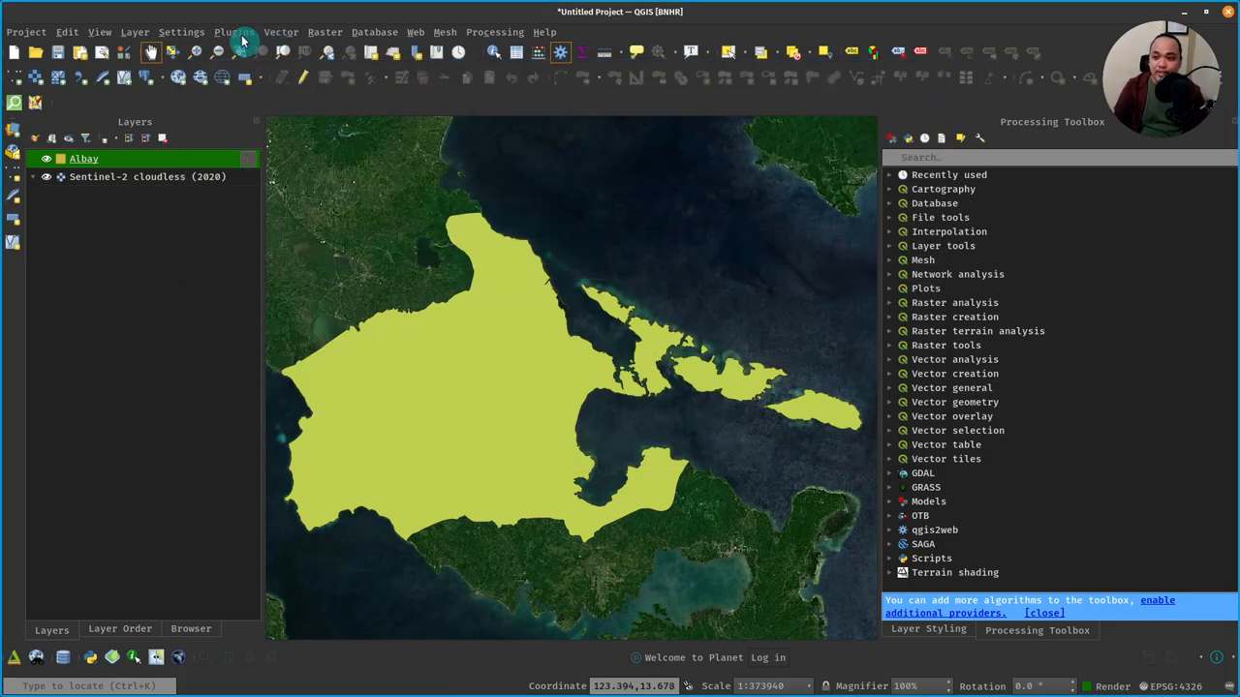
left_click(232, 31)
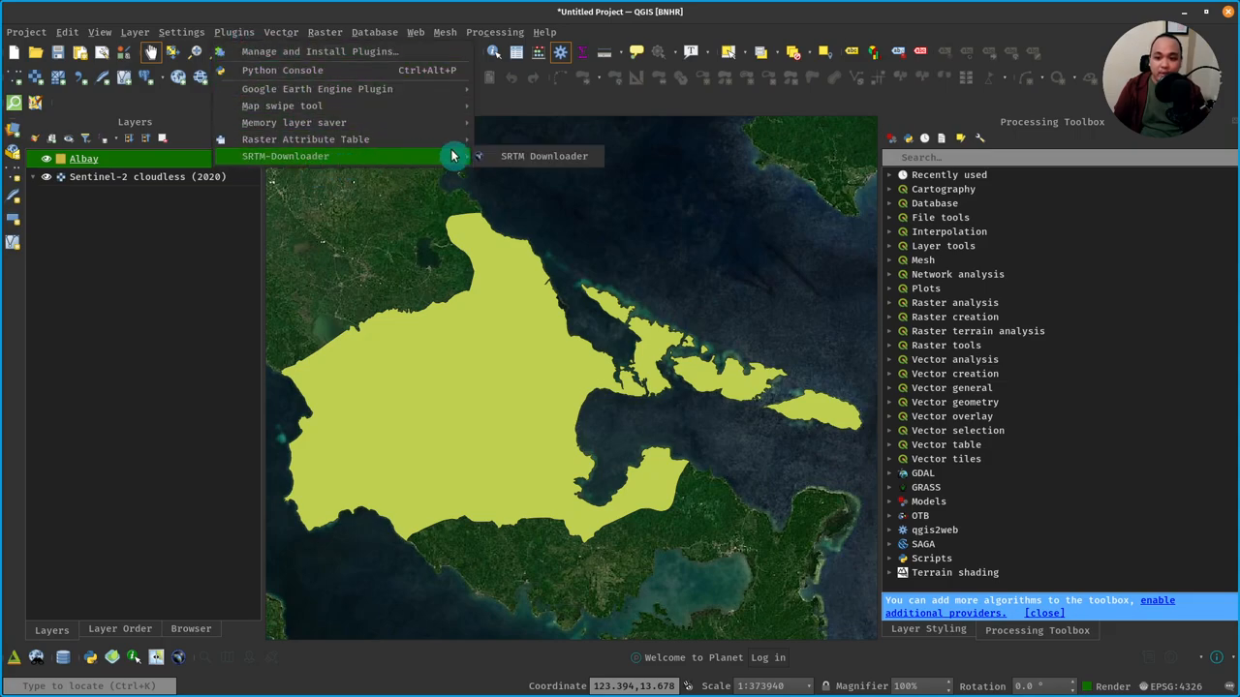
mouse_move(565, 155)
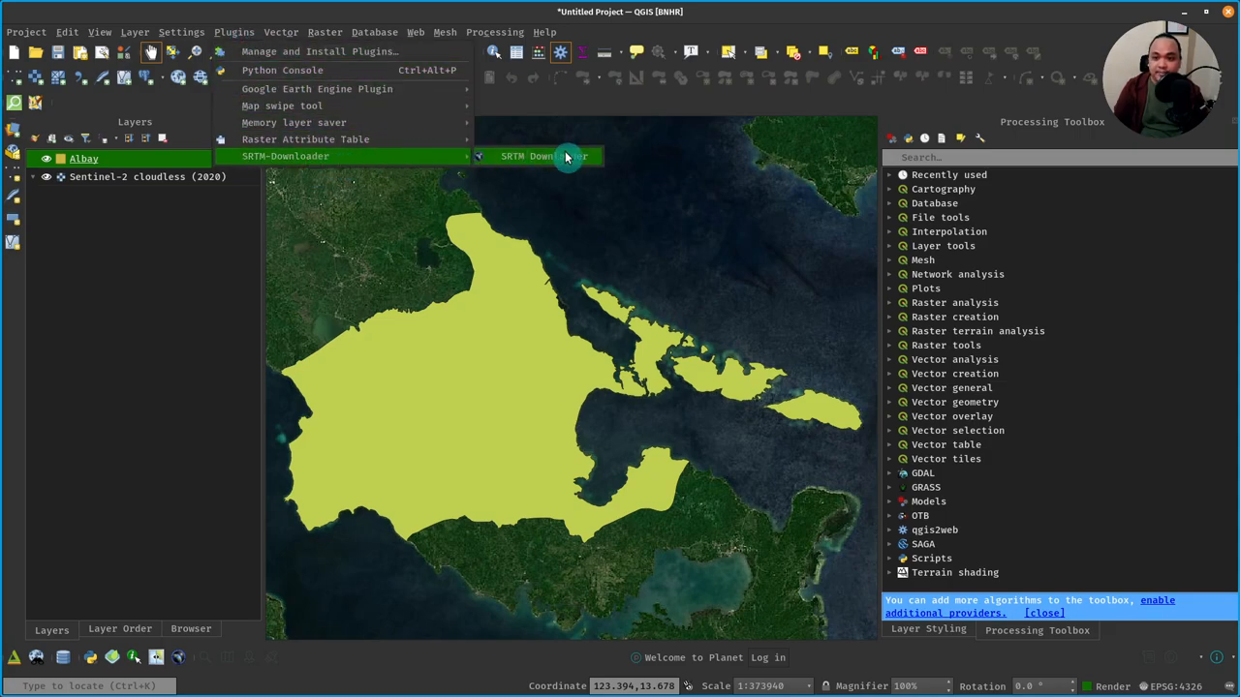
left_click(546, 155)
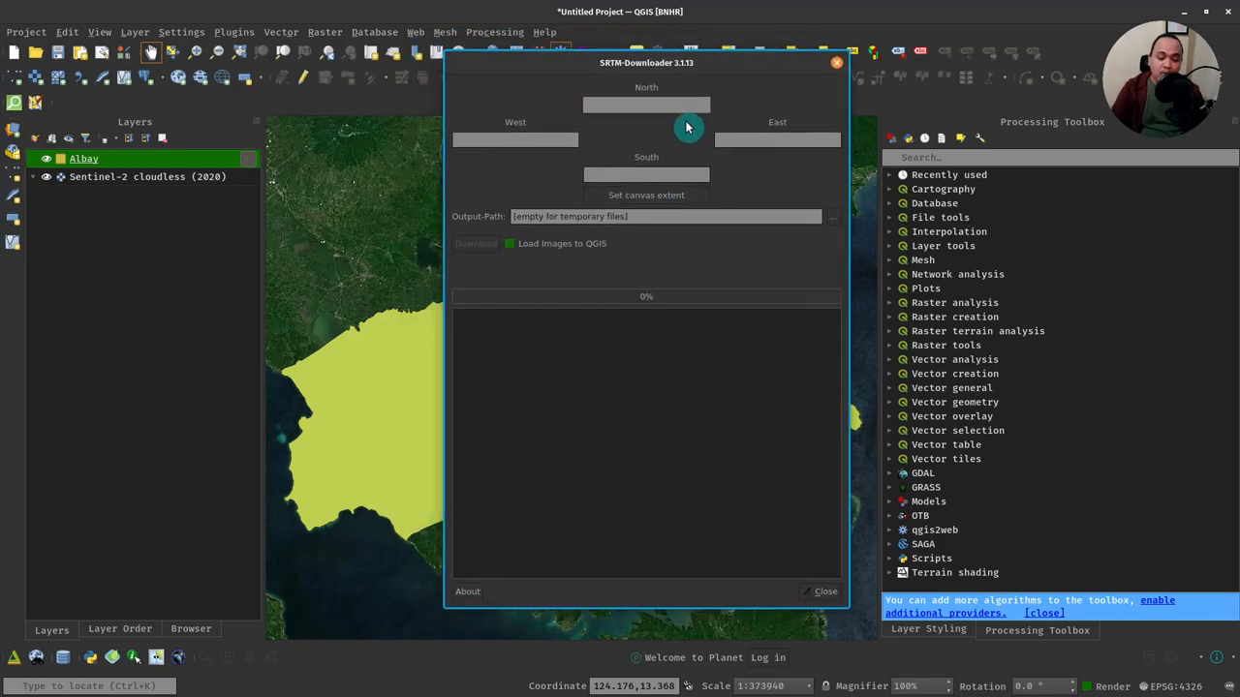
mouse_move(747, 93)
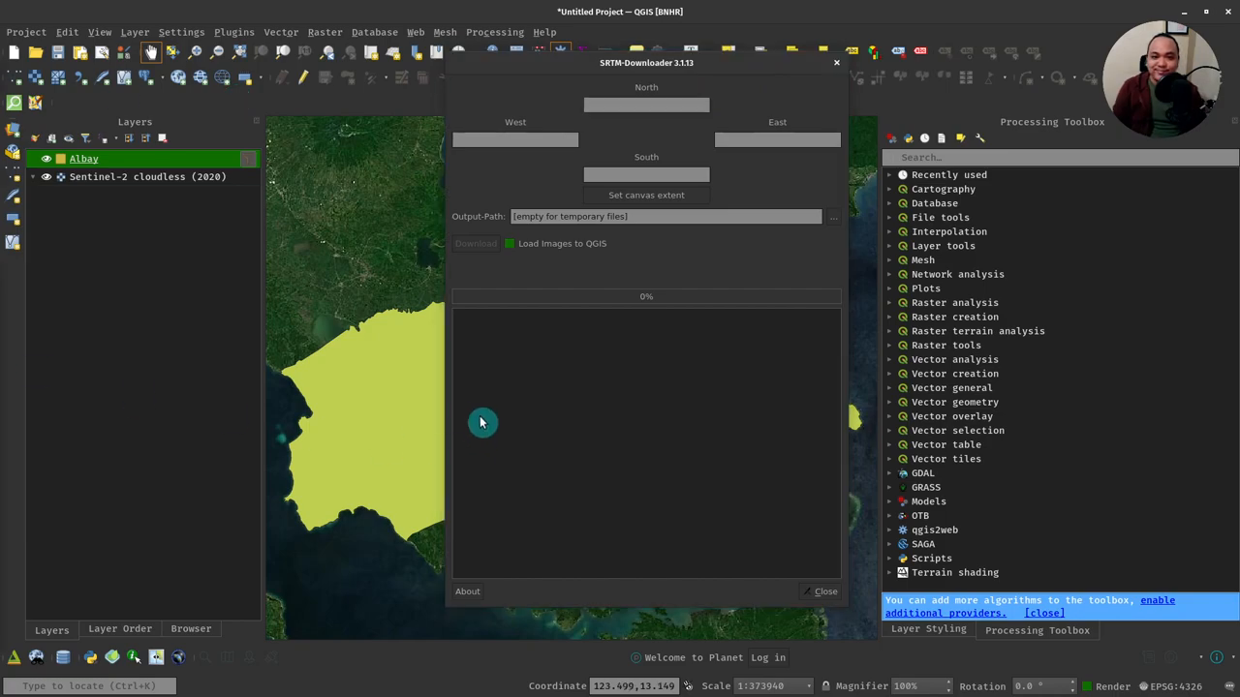
mouse_move(804, 304)
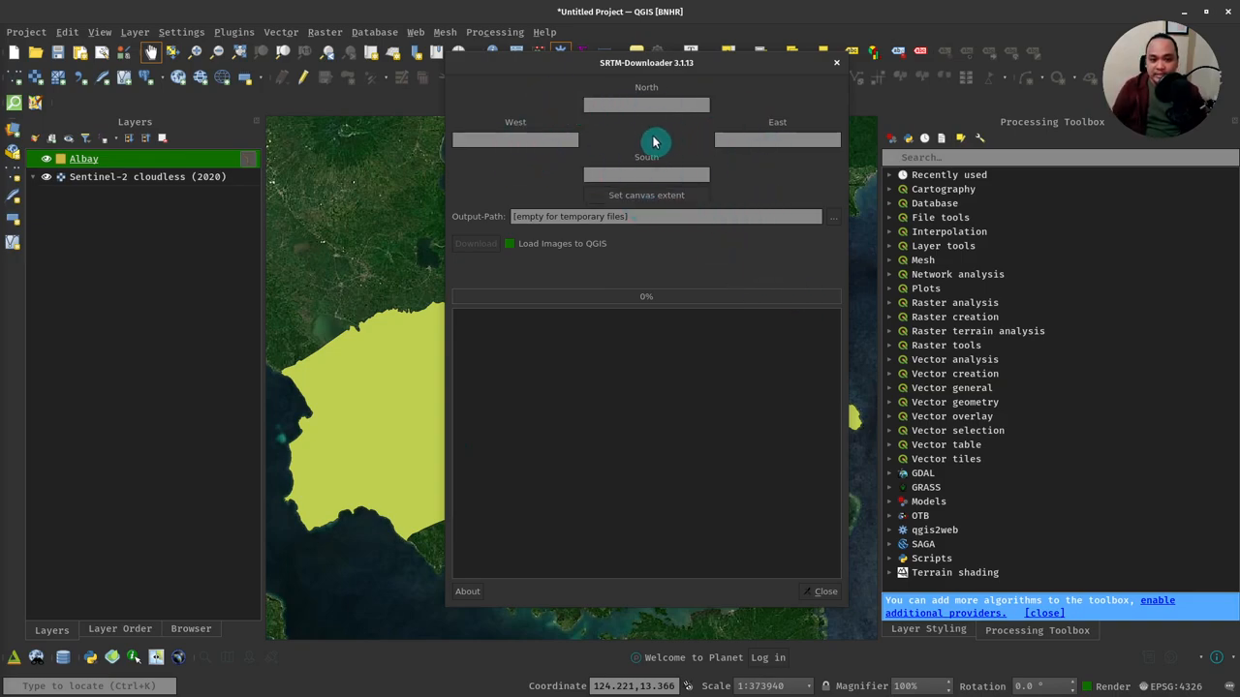
mouse_move(585, 147)
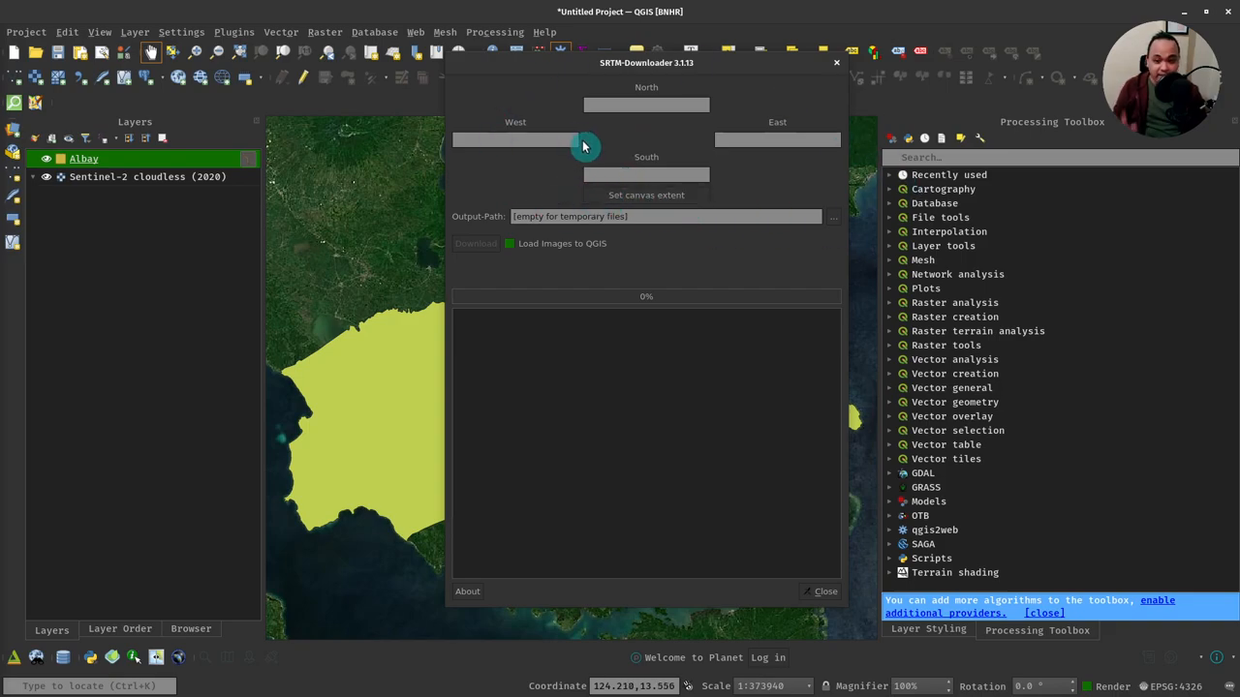
mouse_move(620, 128)
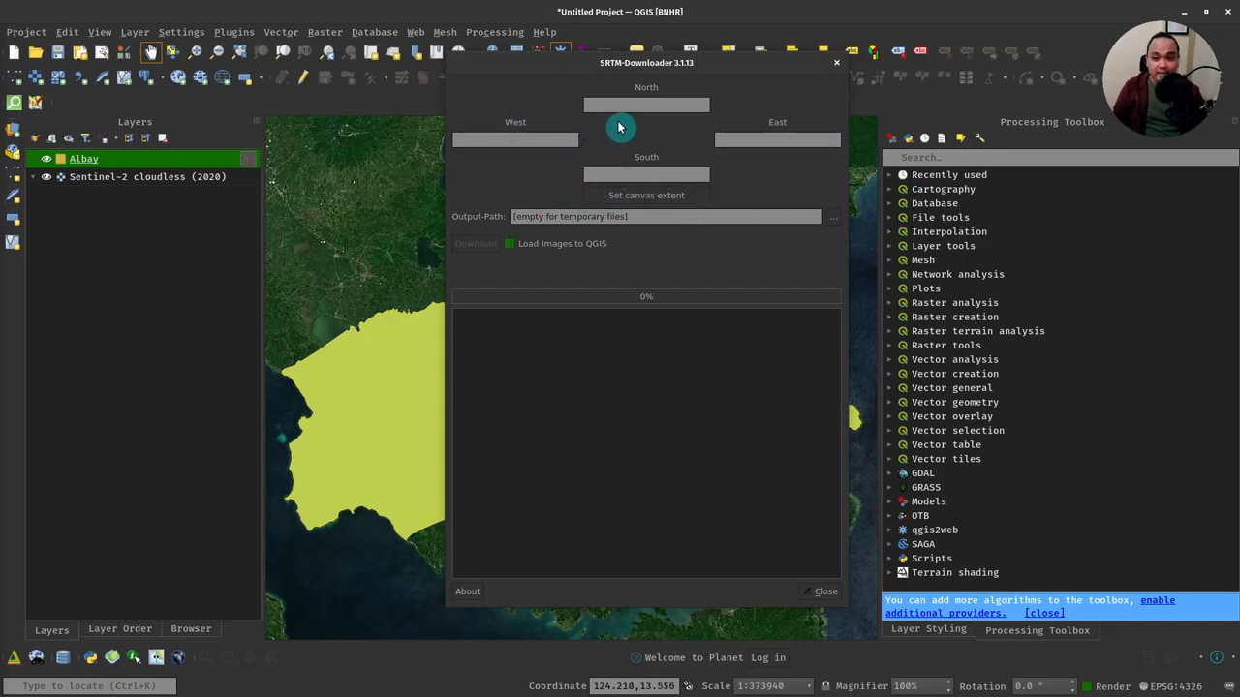
mouse_move(798, 159)
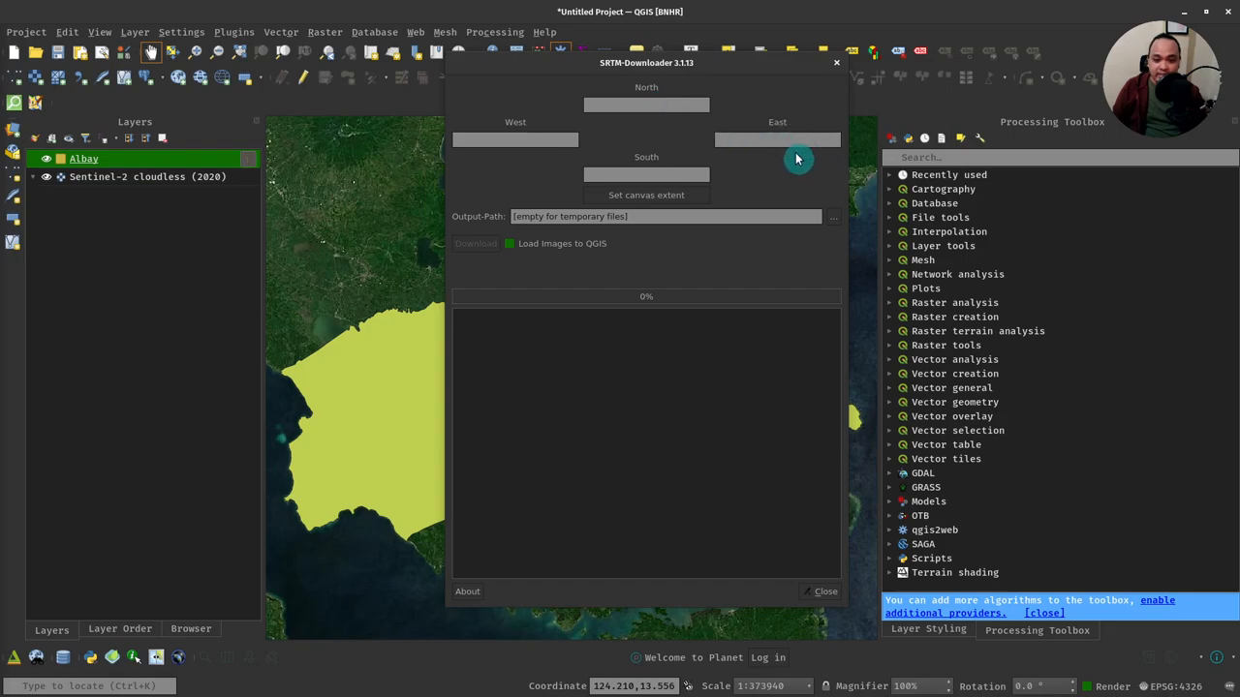
mouse_move(707, 166)
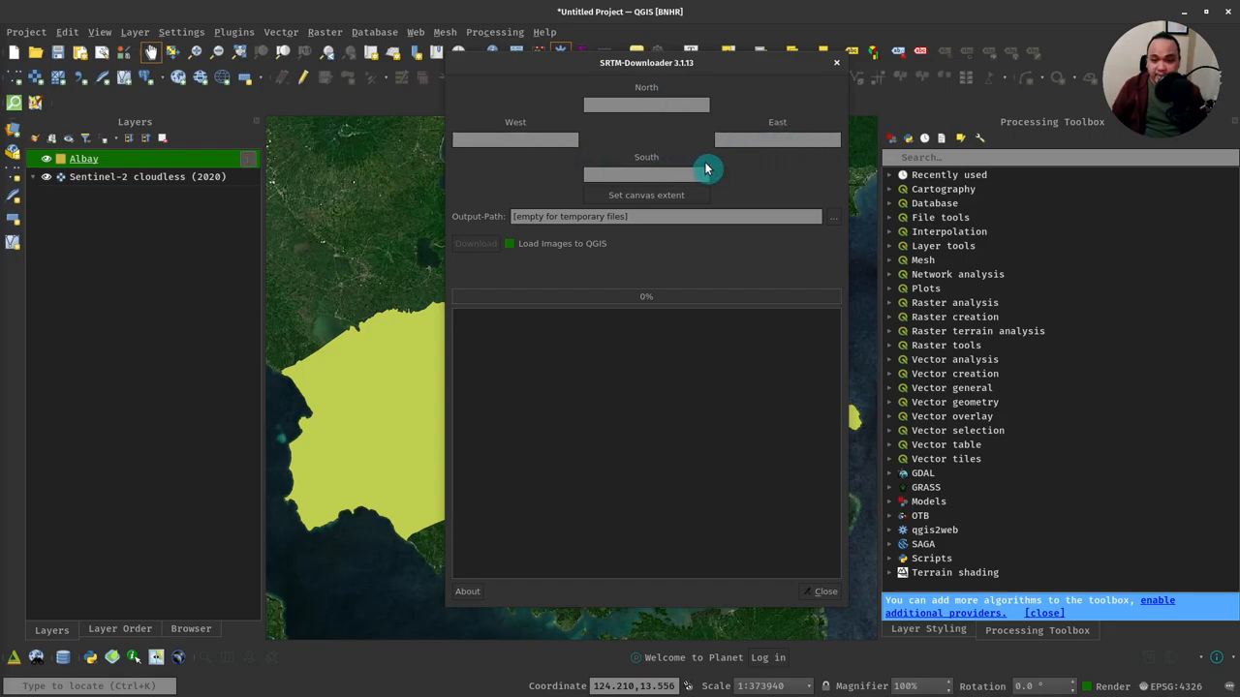
mouse_move(752, 178)
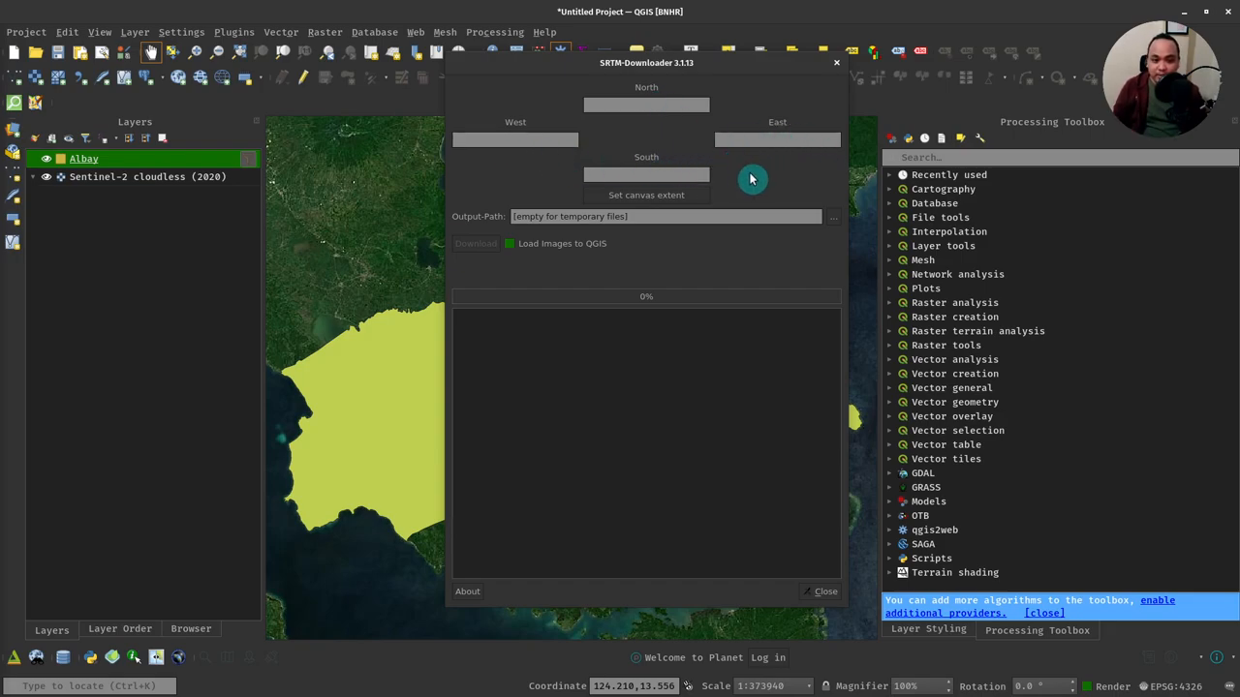
mouse_move(723, 107)
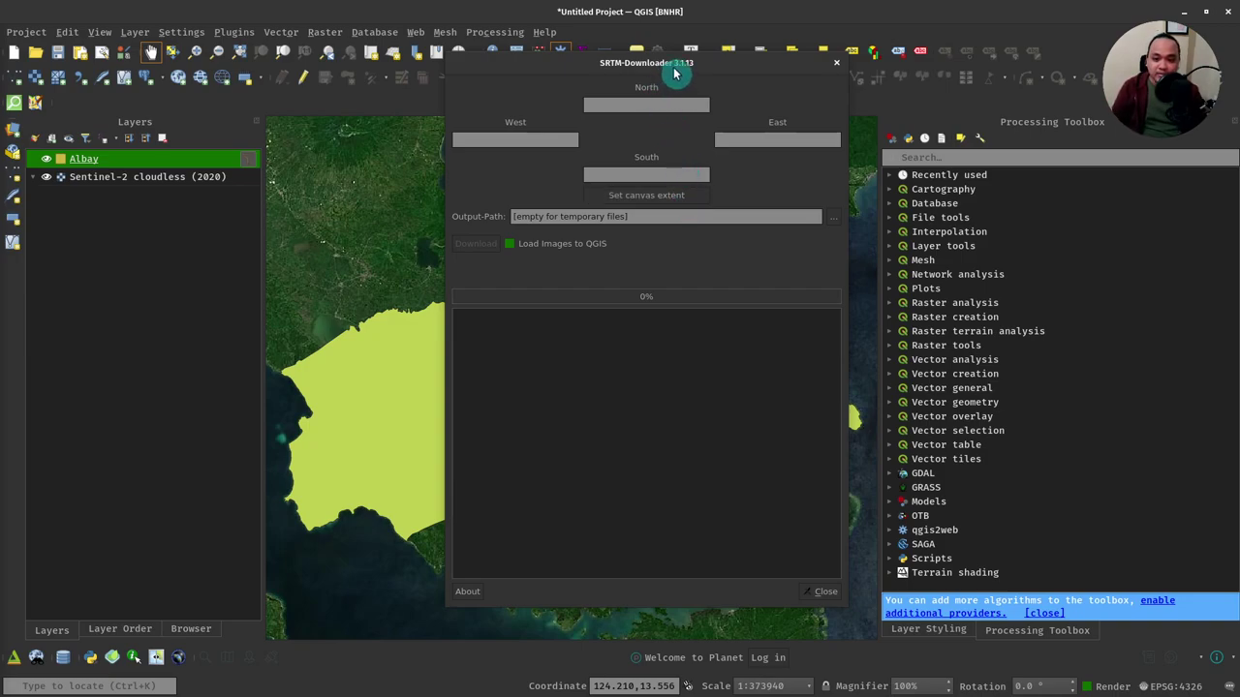
left_click_drag(647, 62, 1007, 85)
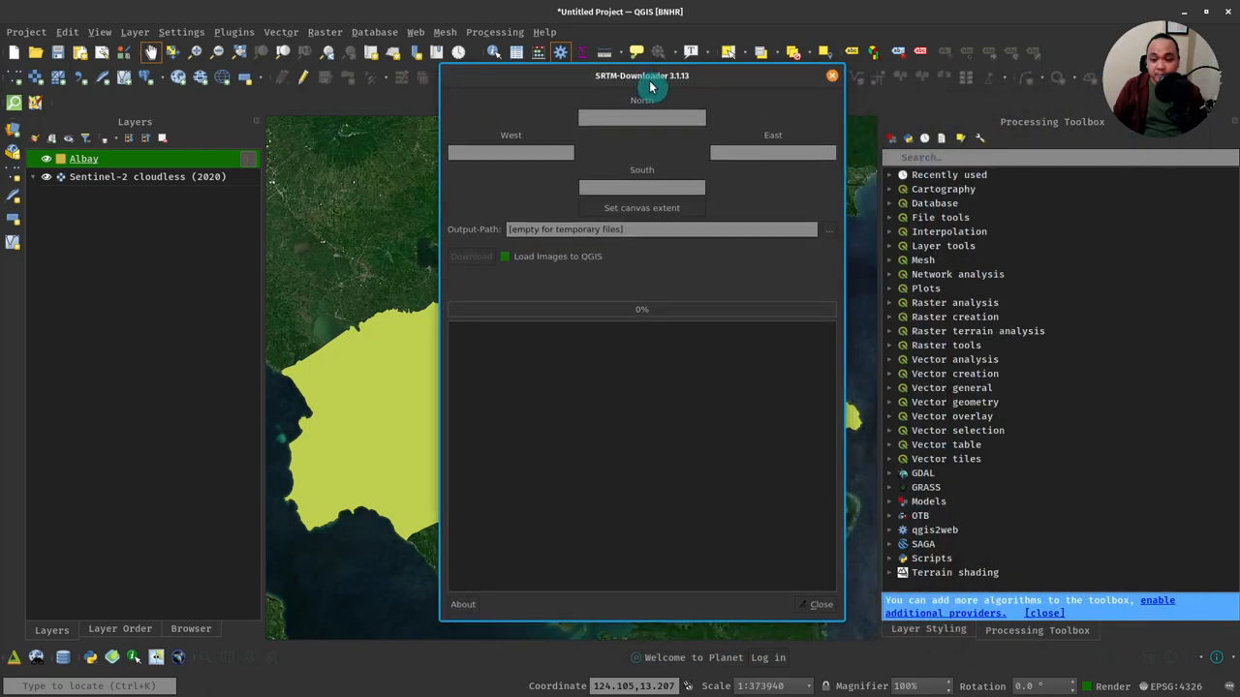
- Fill the extent from the map (N14, S12, W123, E125) and keep 'Load images to QGIS' checked
left_click(641, 207)
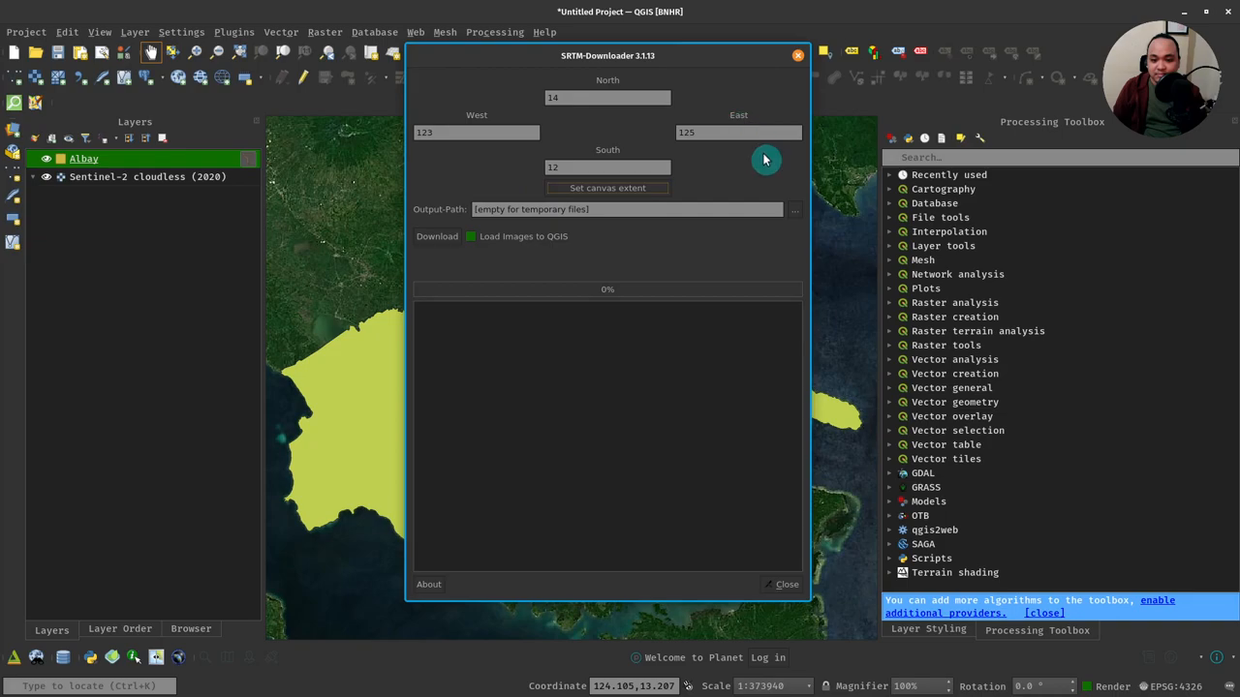
mouse_move(686, 574)
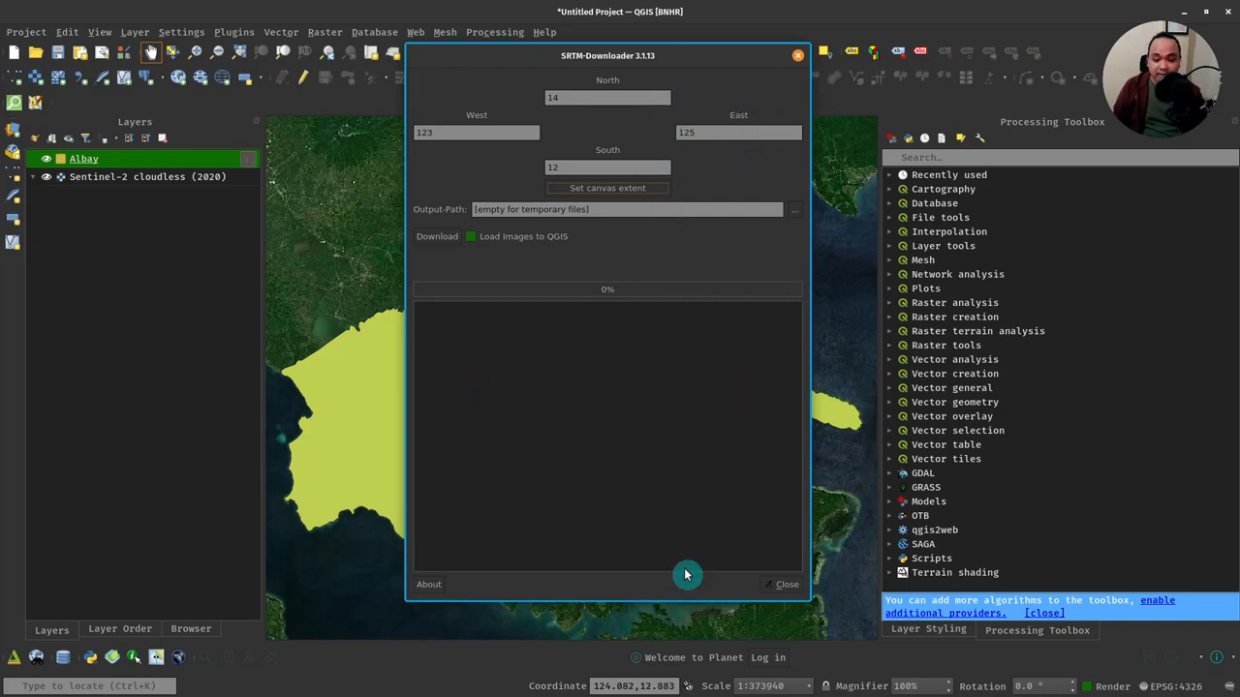
mouse_move(724, 210)
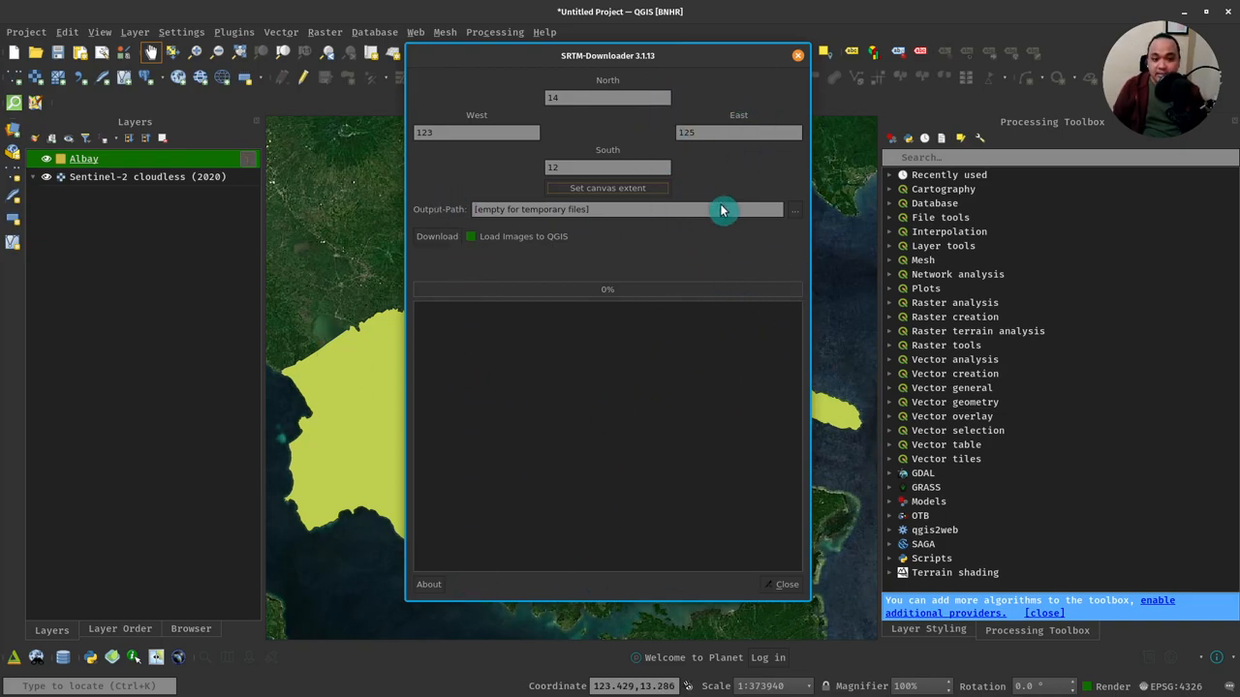
mouse_move(583, 434)
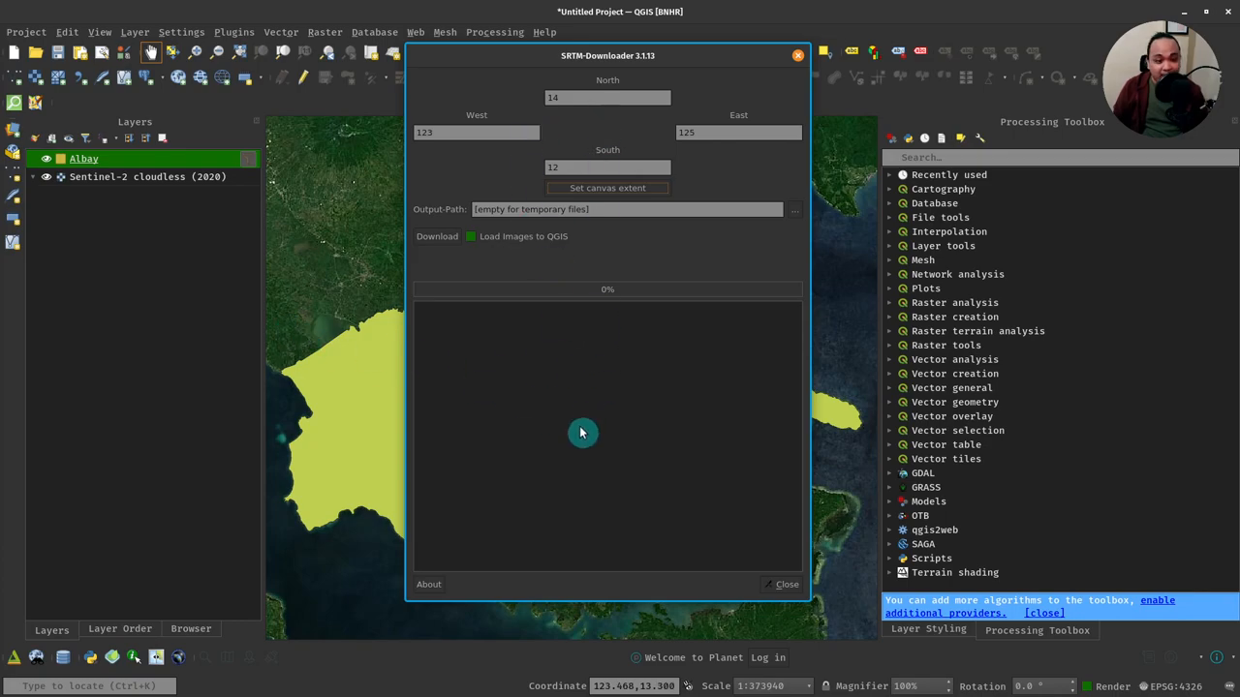
mouse_move(554, 236)
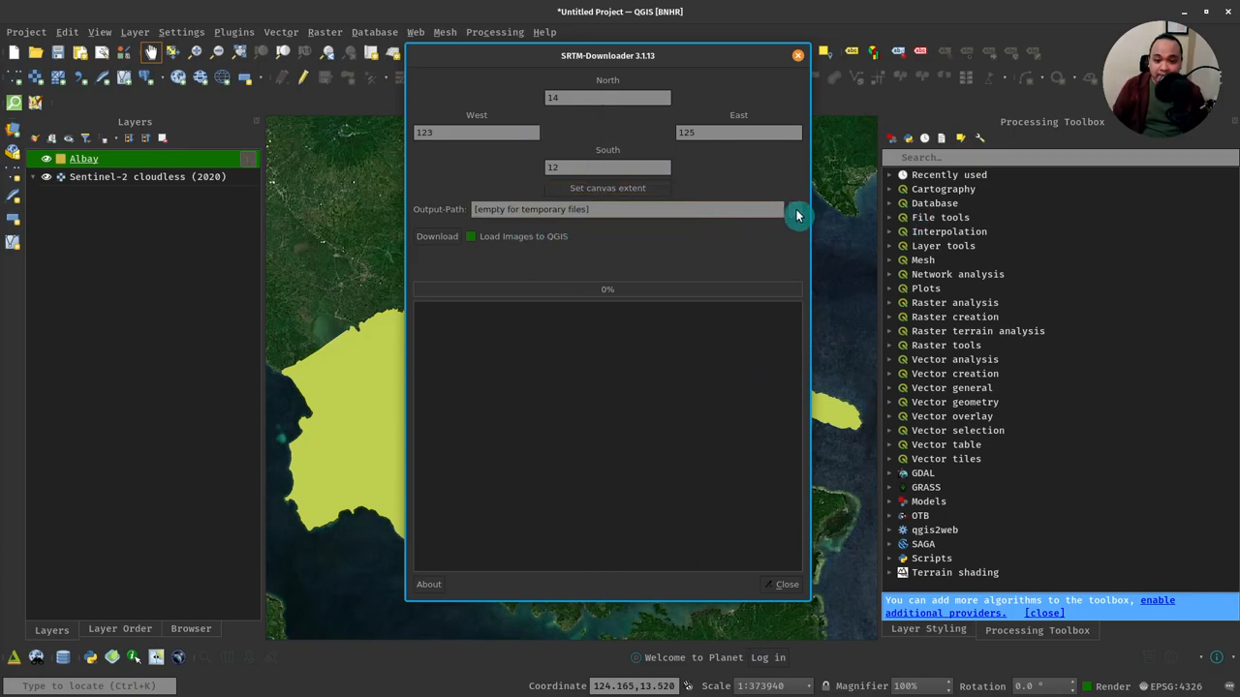
mouse_move(707, 244)
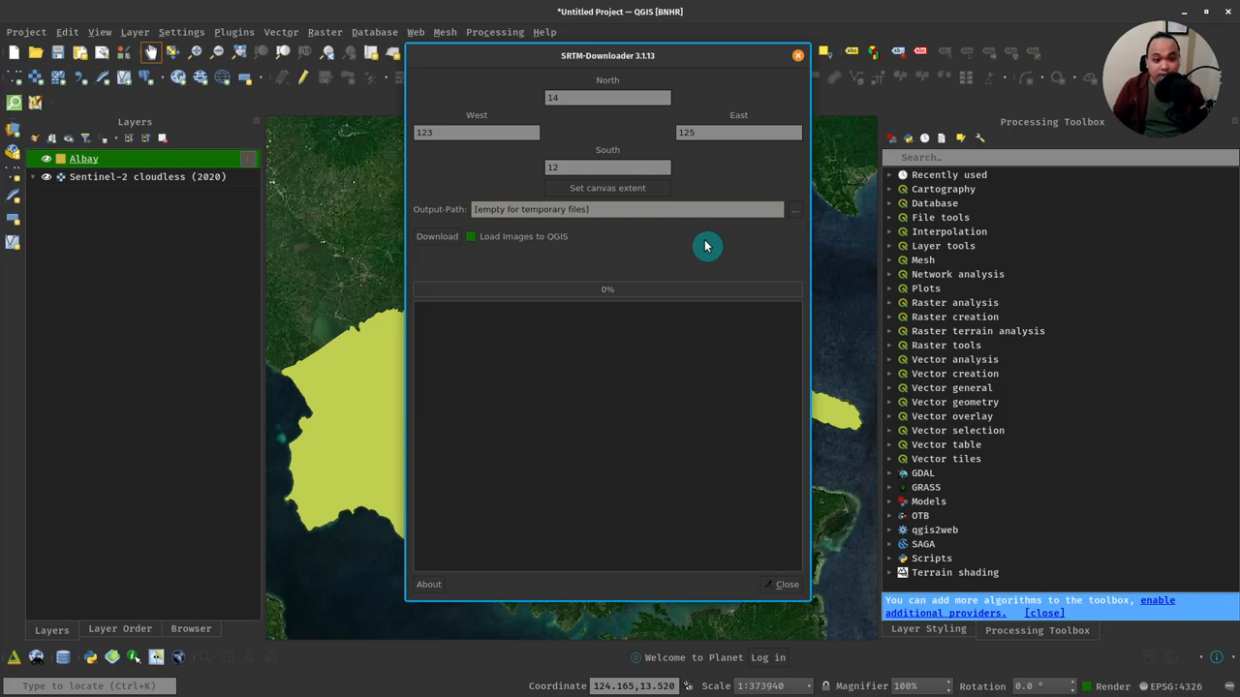
mouse_move(649, 228)
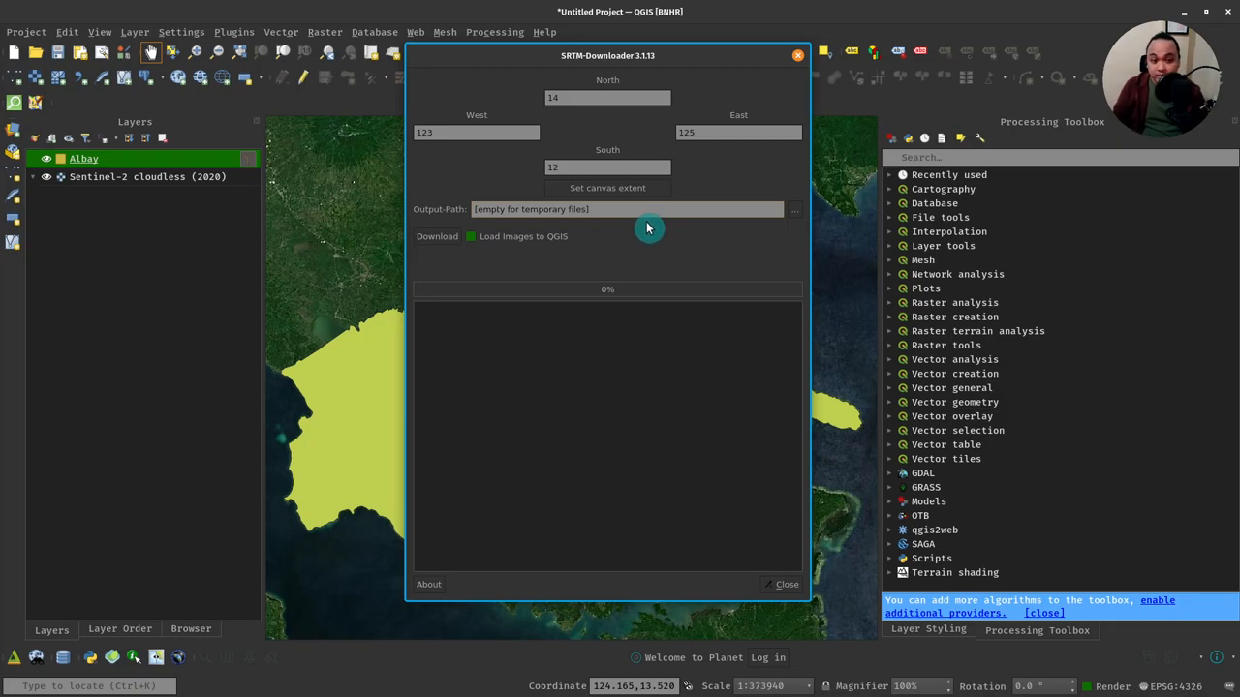
mouse_move(650, 215)
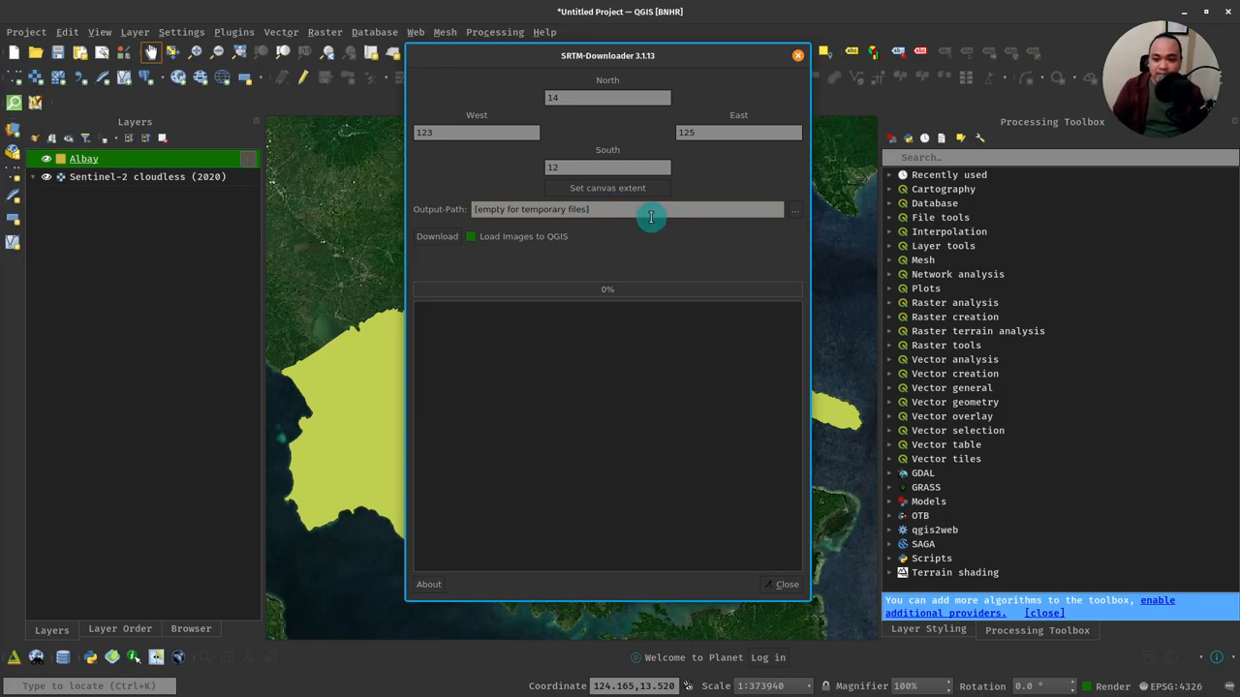
mouse_move(647, 209)
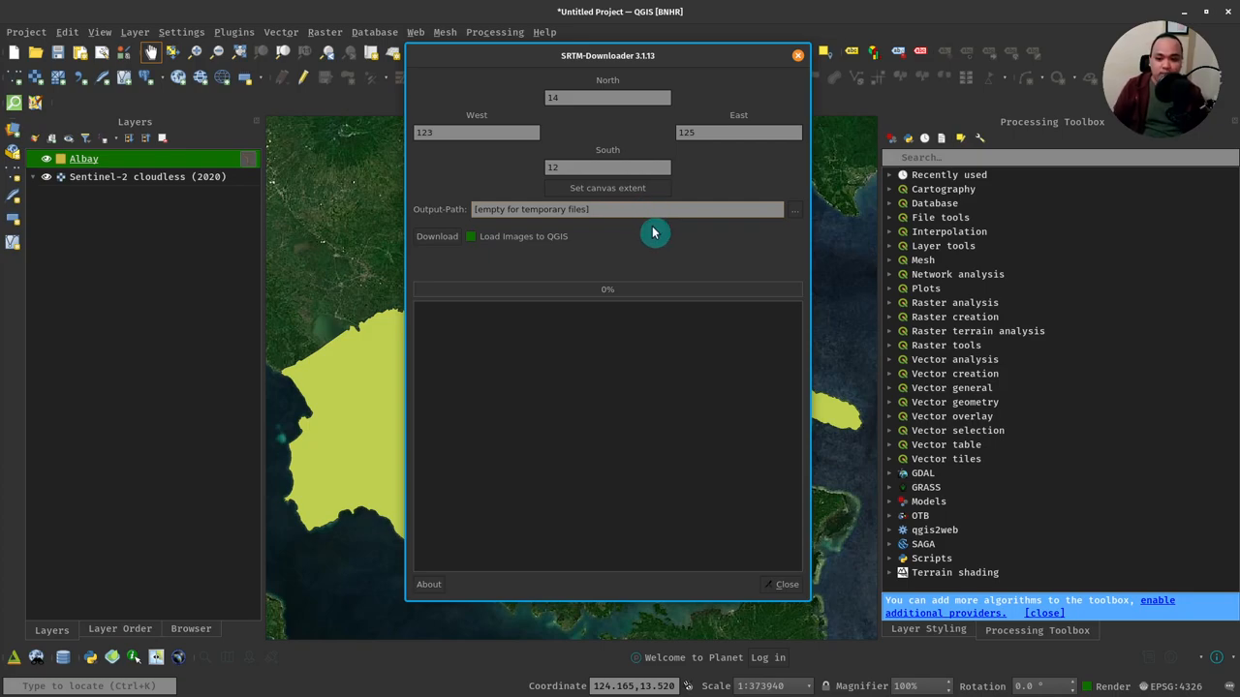
mouse_move(535, 240)
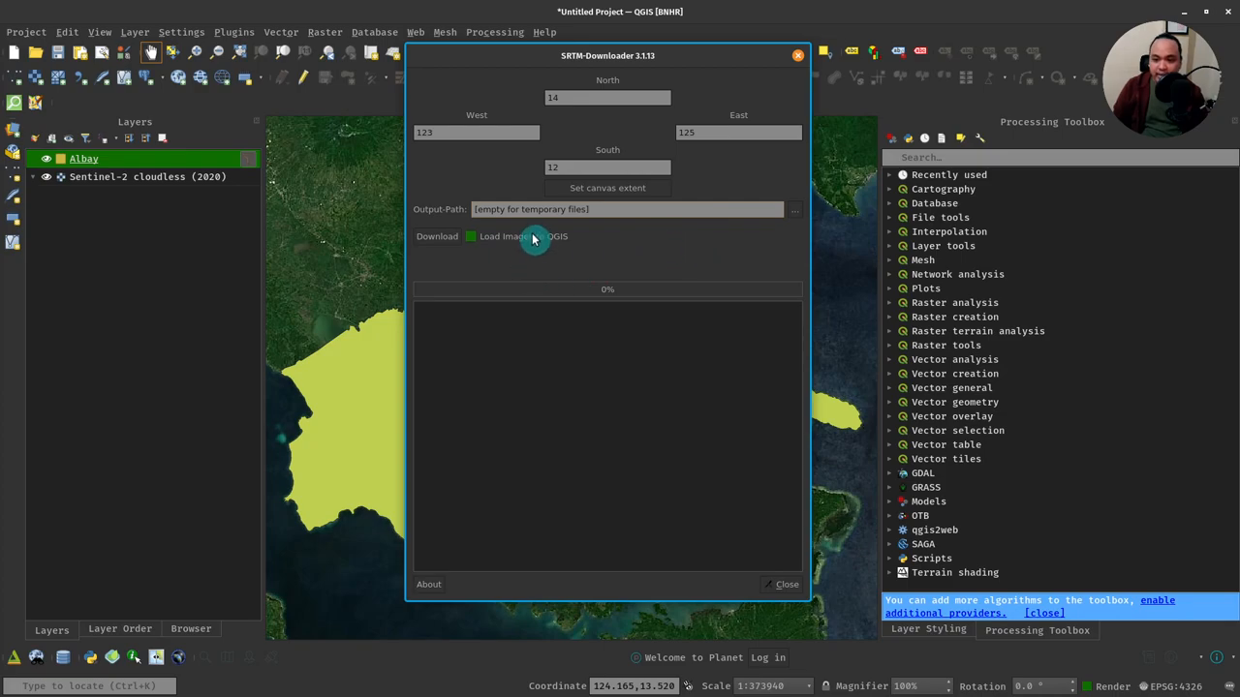
mouse_move(527, 244)
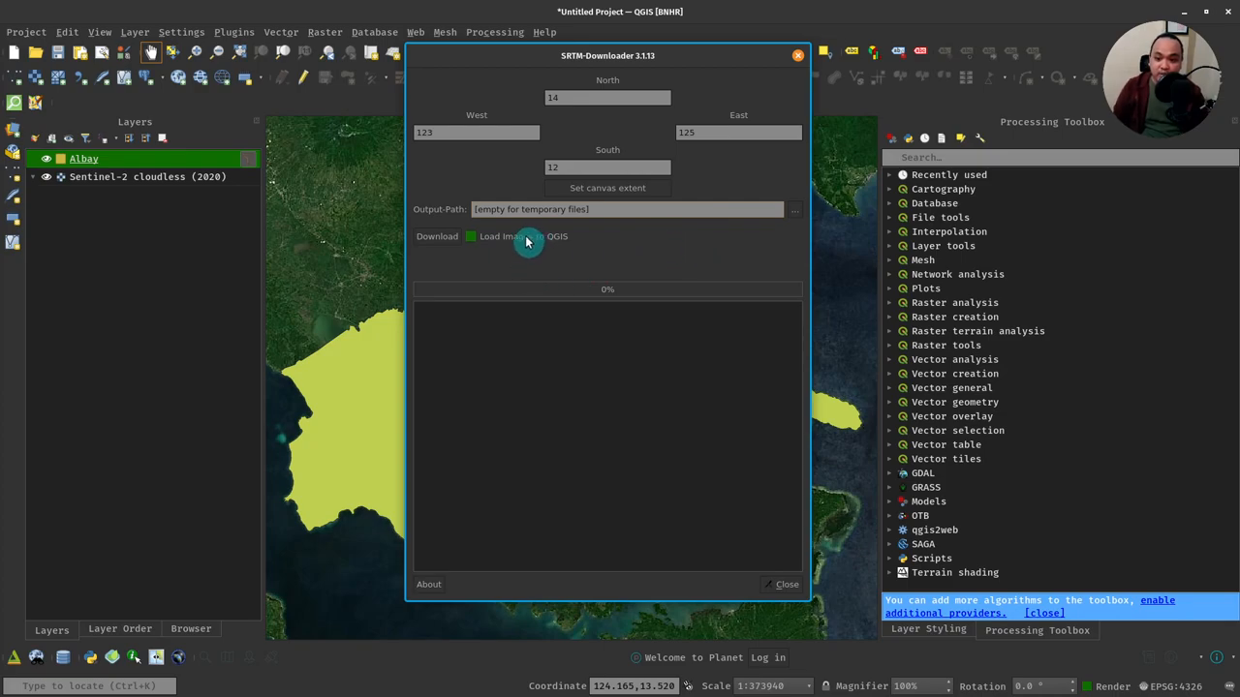
left_click(472, 236)
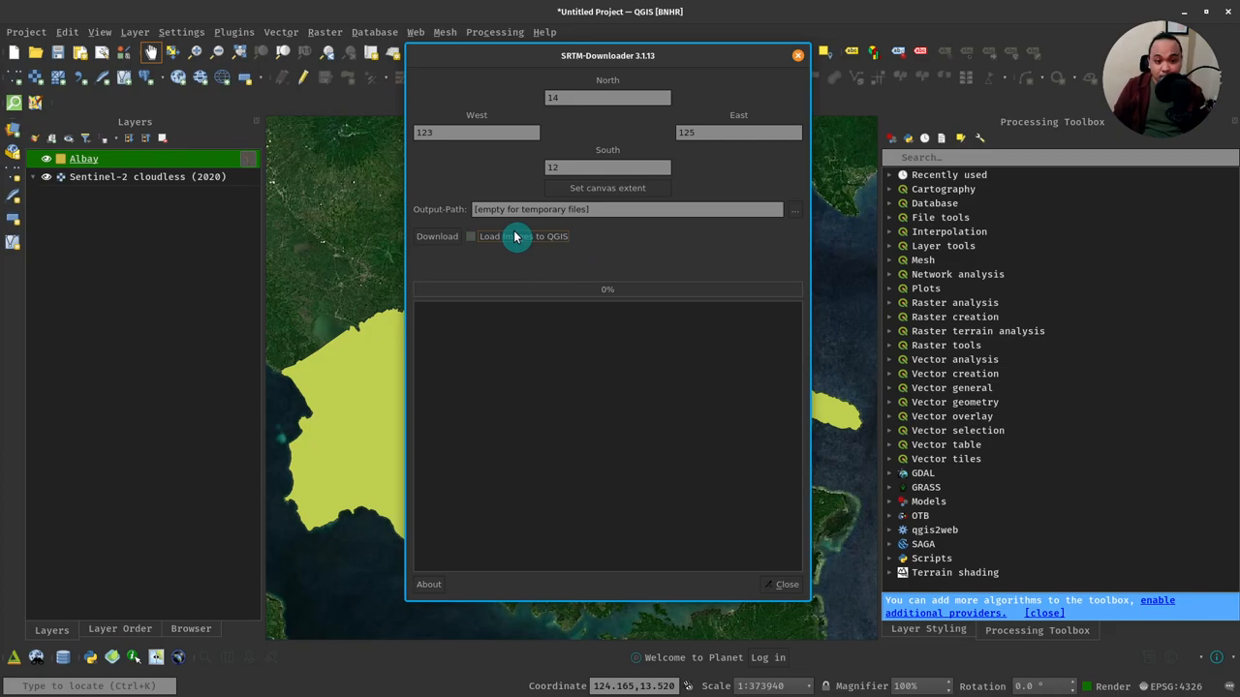
left_click(471, 236)
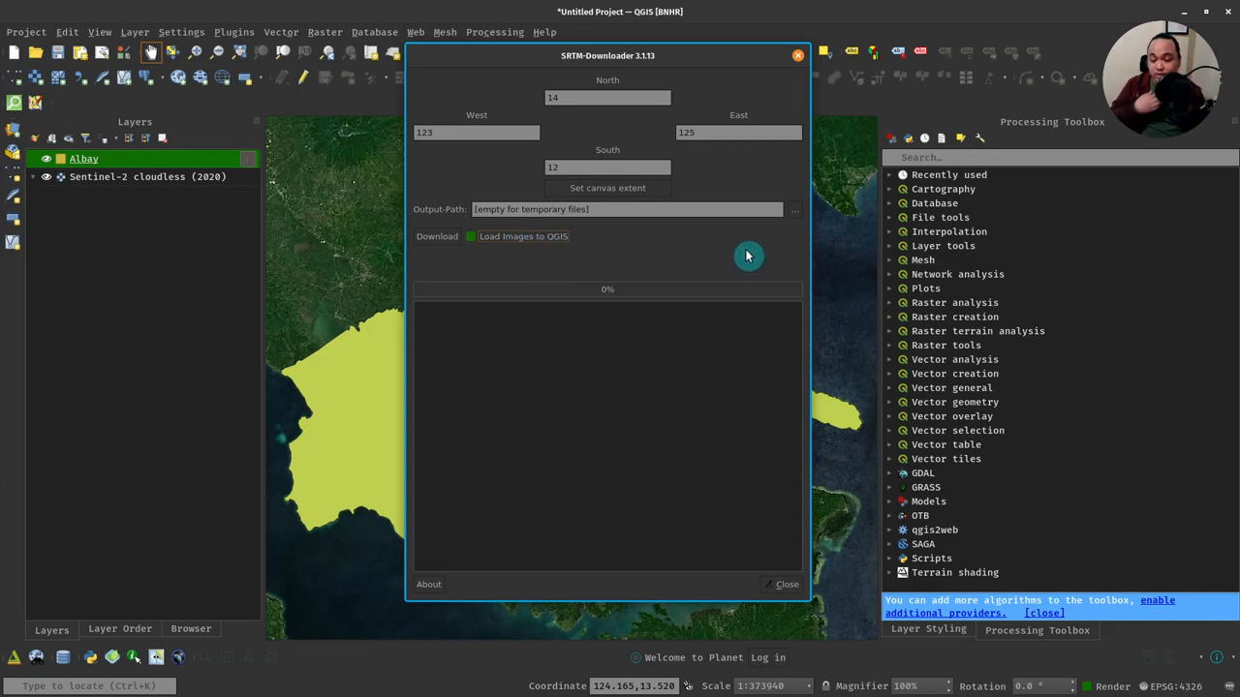
mouse_move(740, 262)
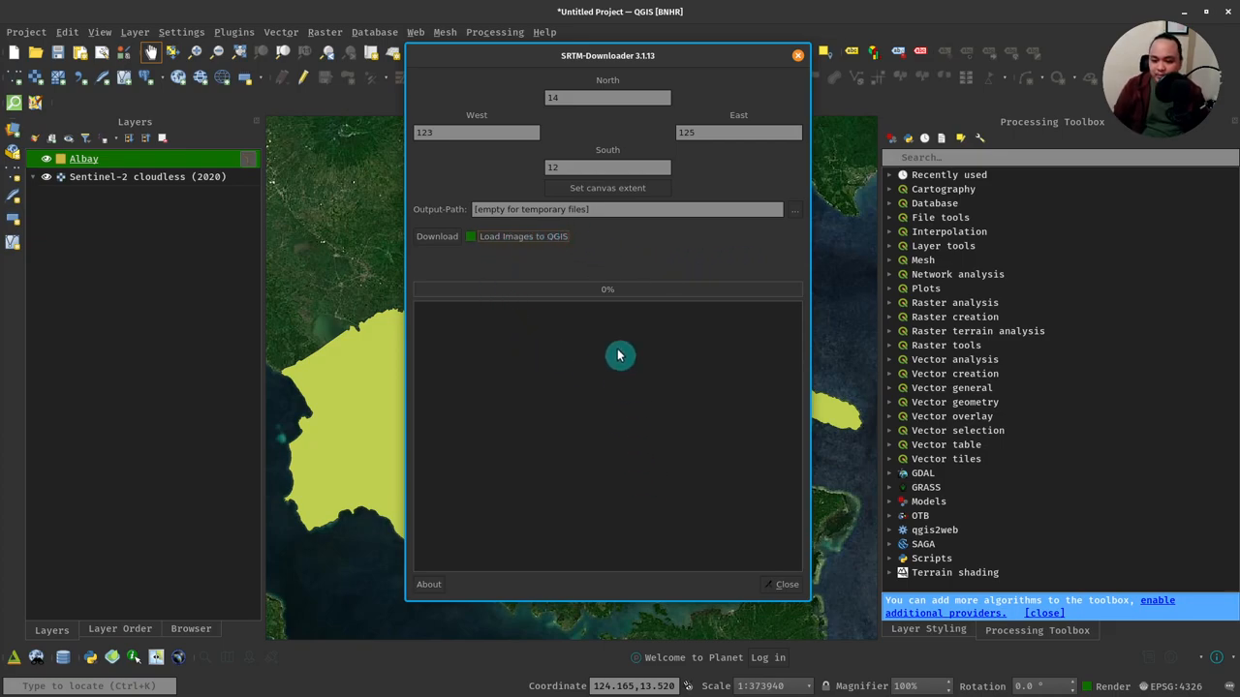
- View the plugin's About dialog and browse its Author, Contact and Change Log details
left_click(428, 585)
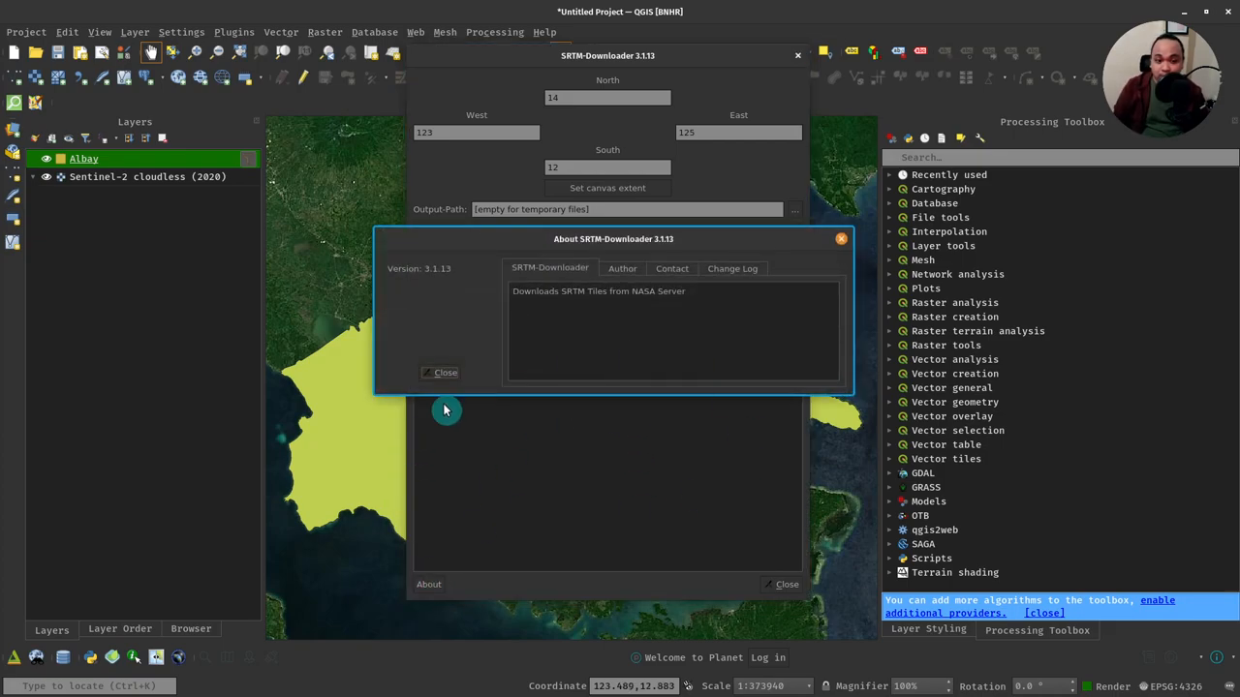
mouse_move(445, 279)
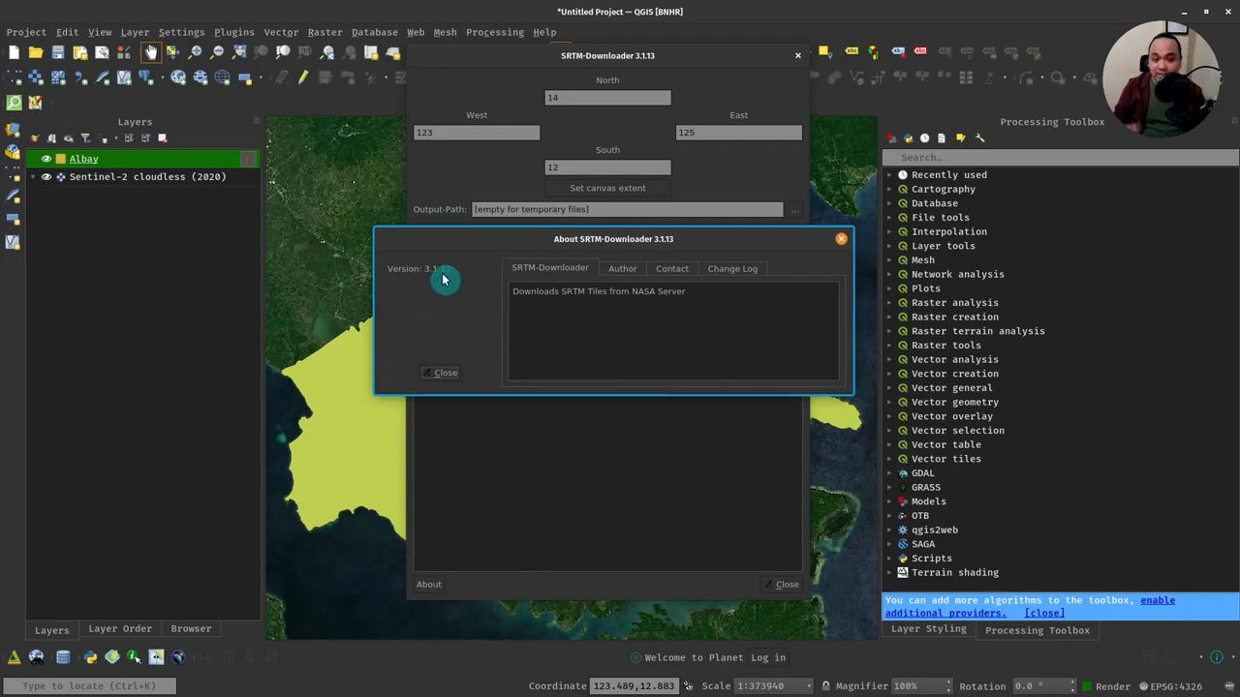
mouse_move(503, 279)
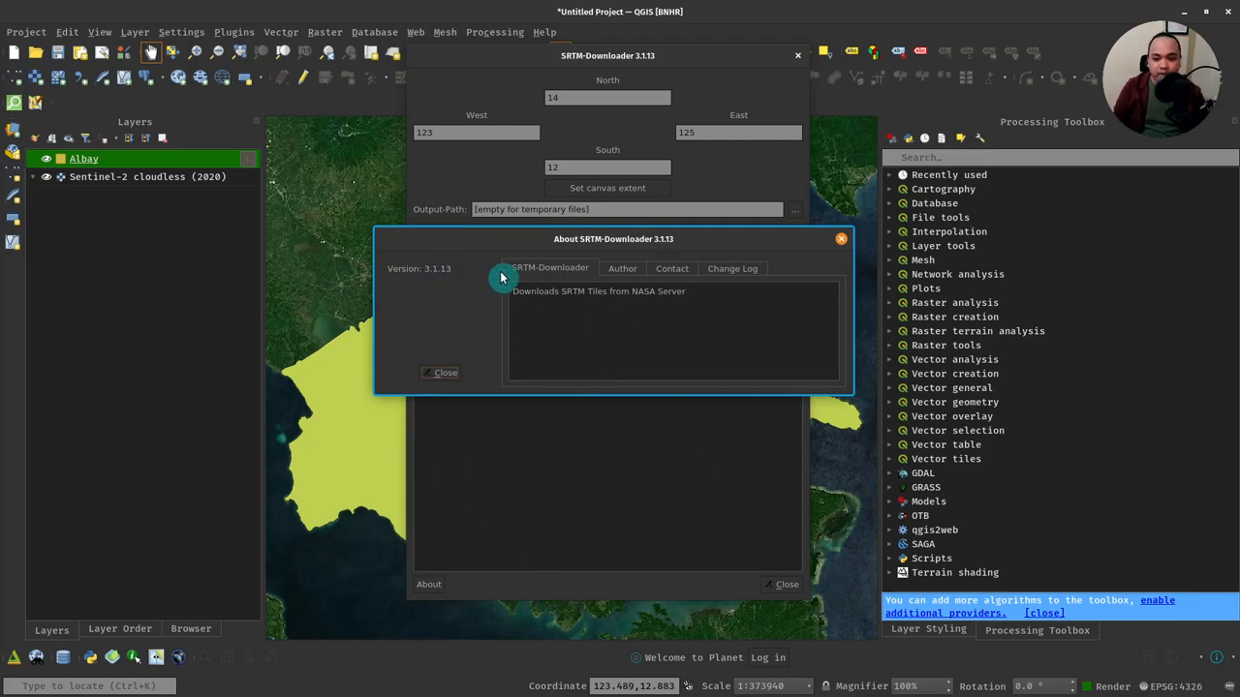
mouse_move(665, 306)
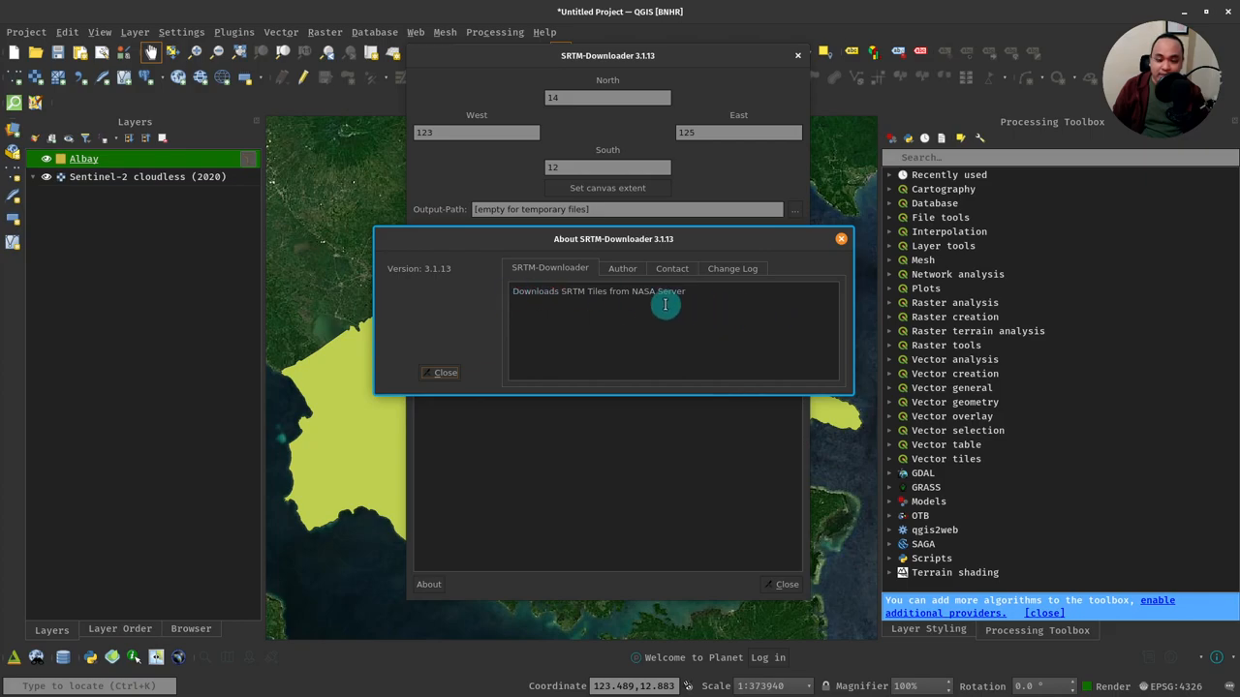
left_click(622, 268)
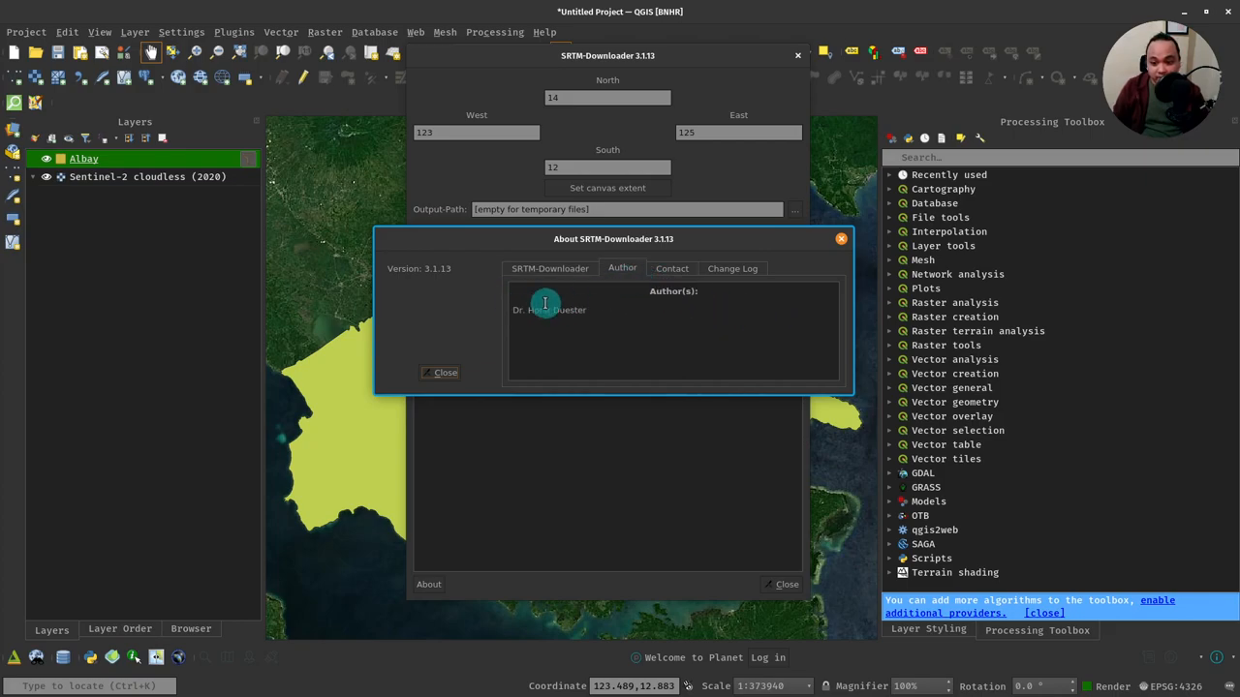
left_click(671, 267)
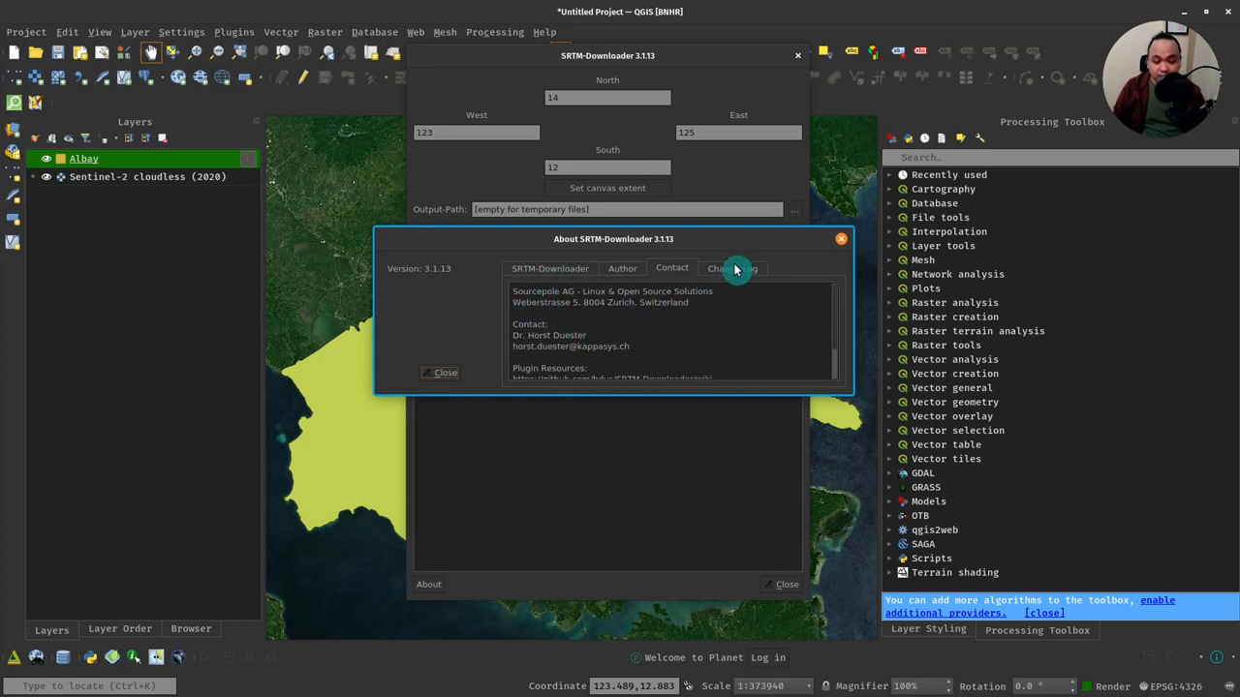
left_click(732, 267)
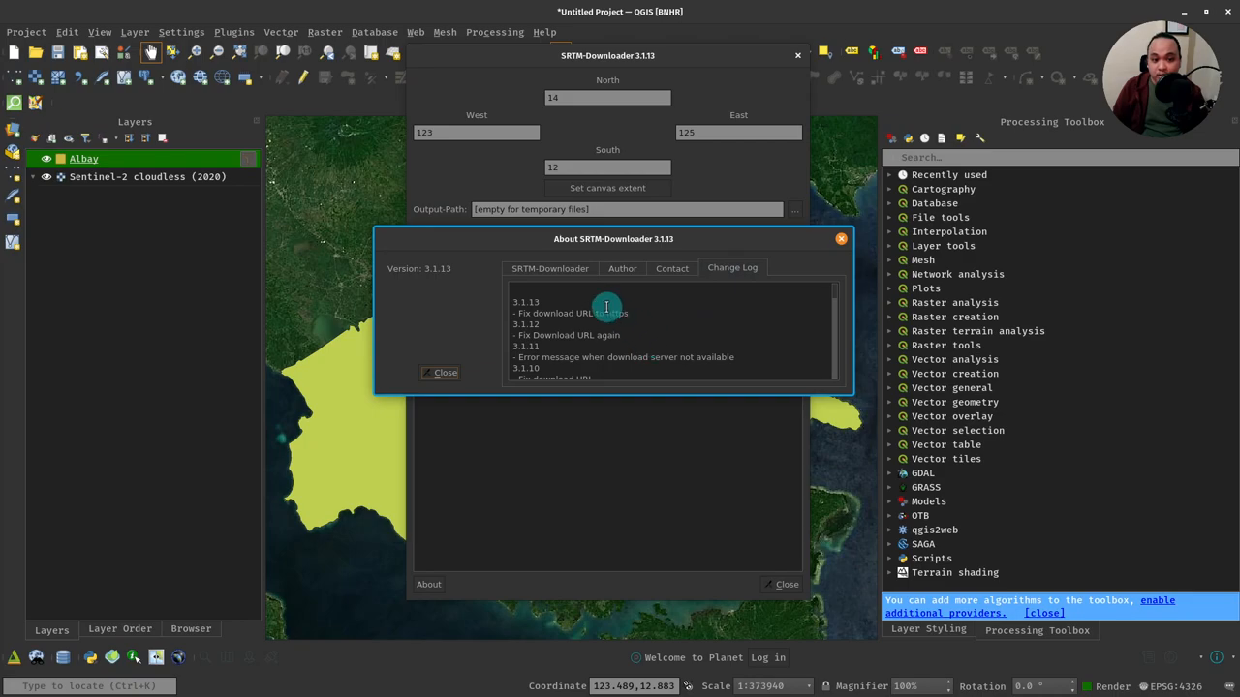
mouse_move(728, 343)
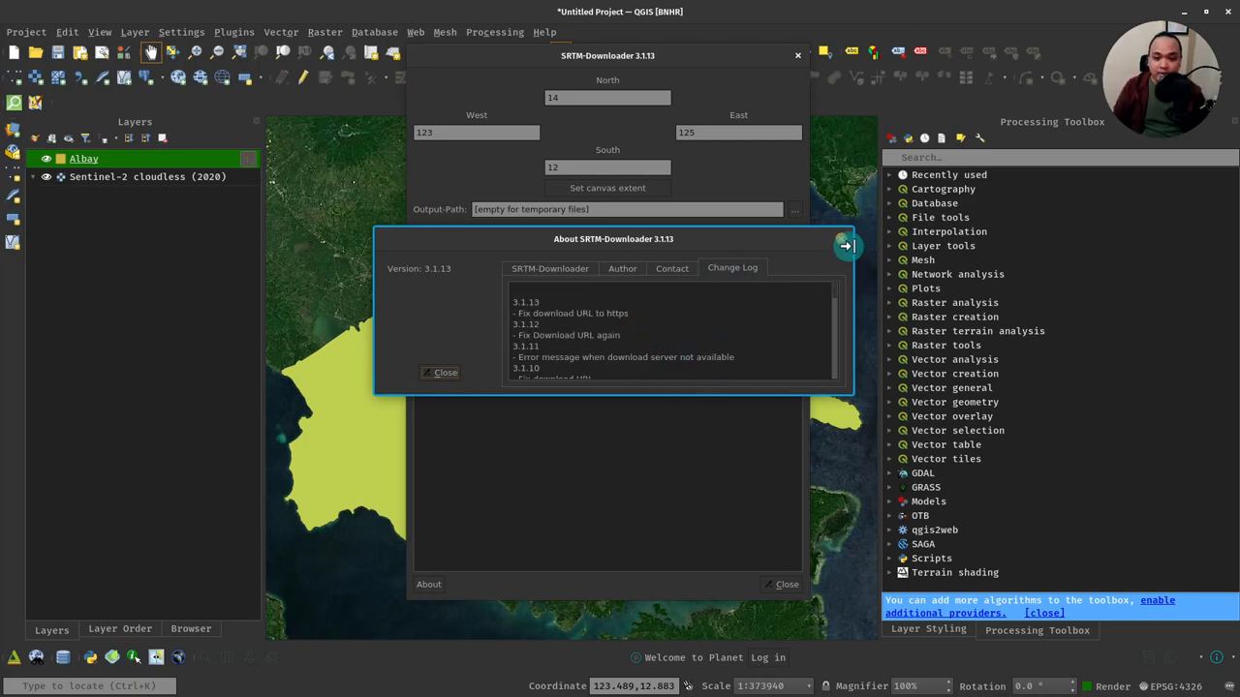
- Close the About dialog and start downloading the four SRTM tiles
left_click(442, 372)
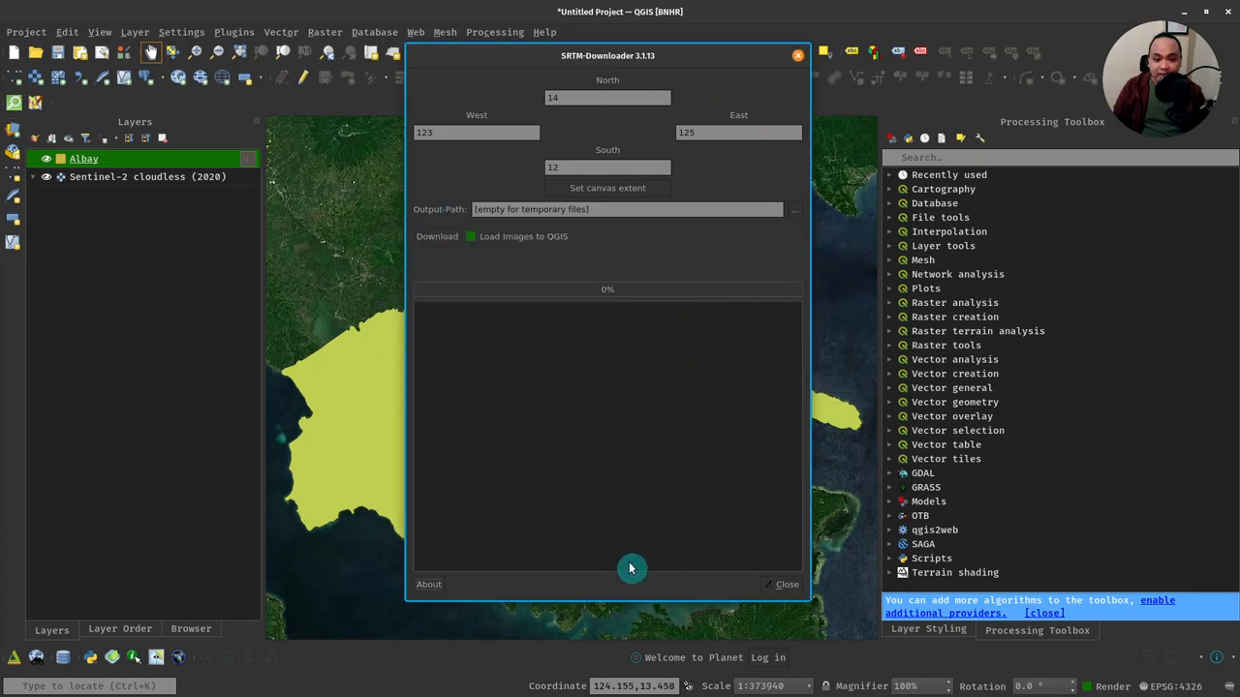
mouse_move(511, 275)
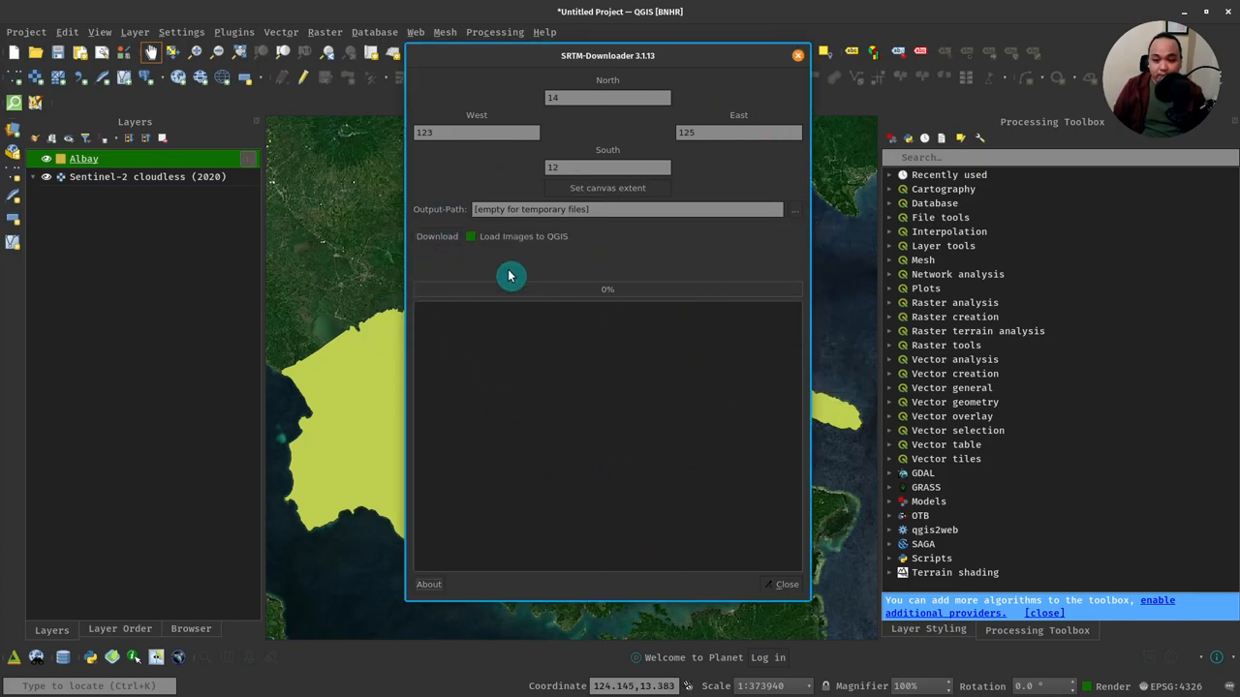
left_click(438, 236)
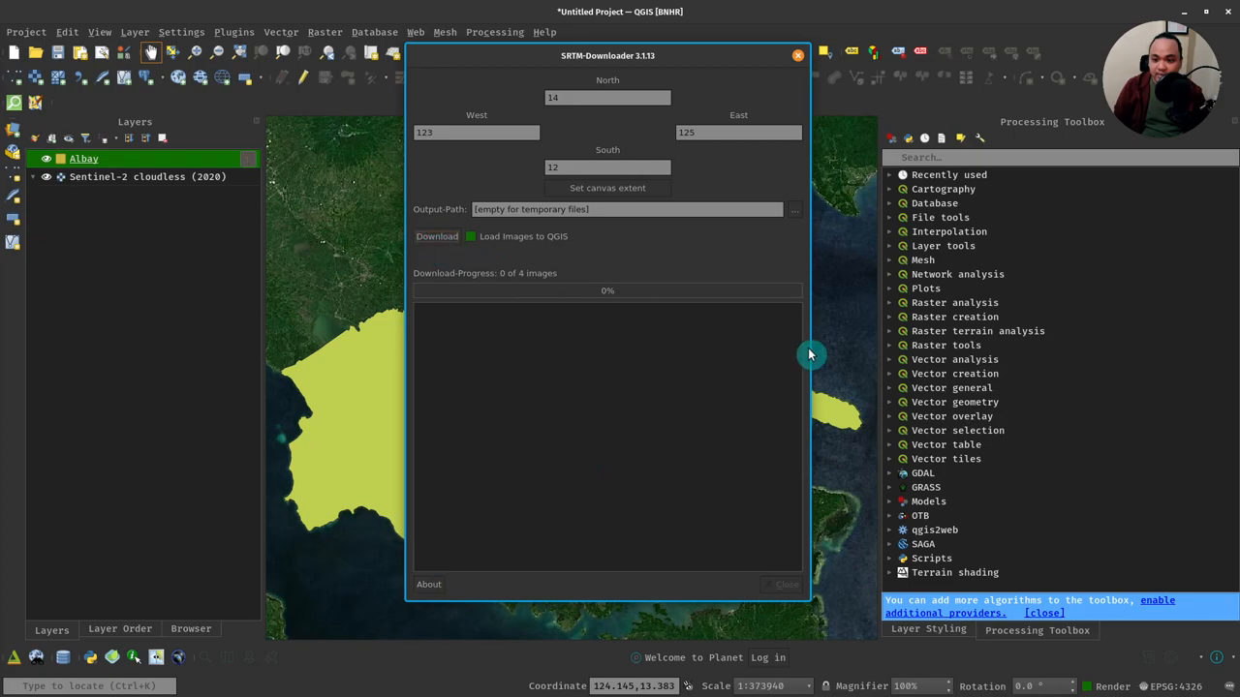
left_click(436, 236)
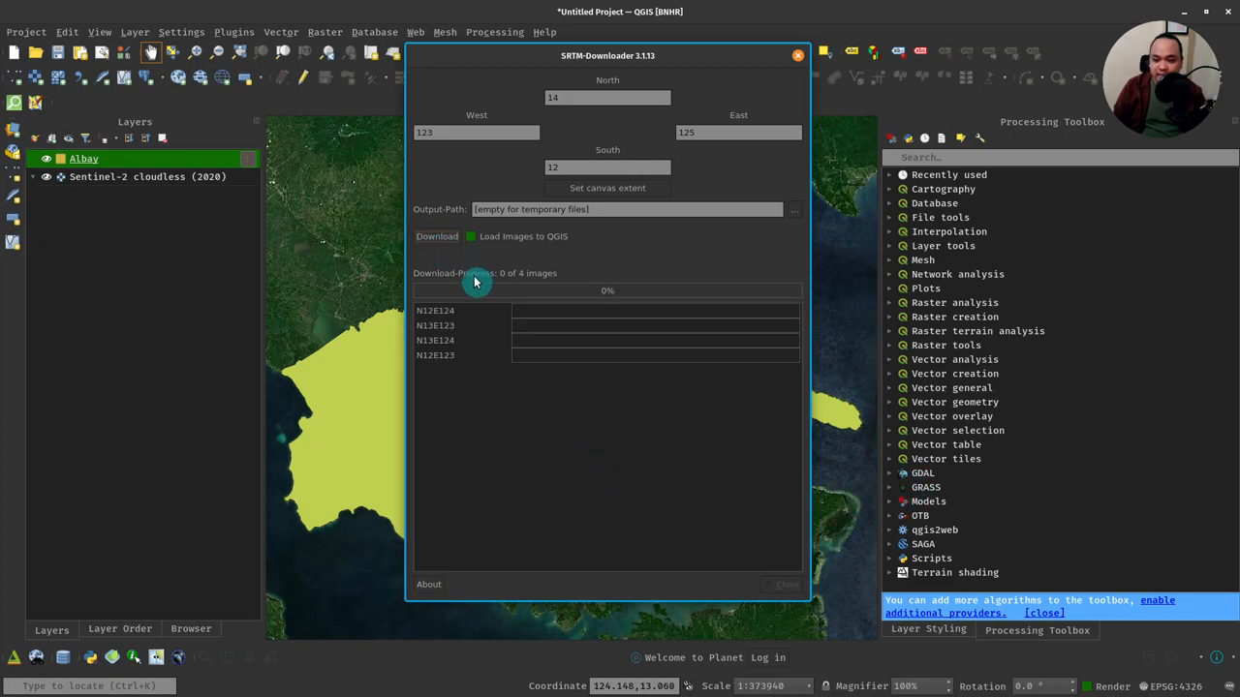
left_click(436, 237)
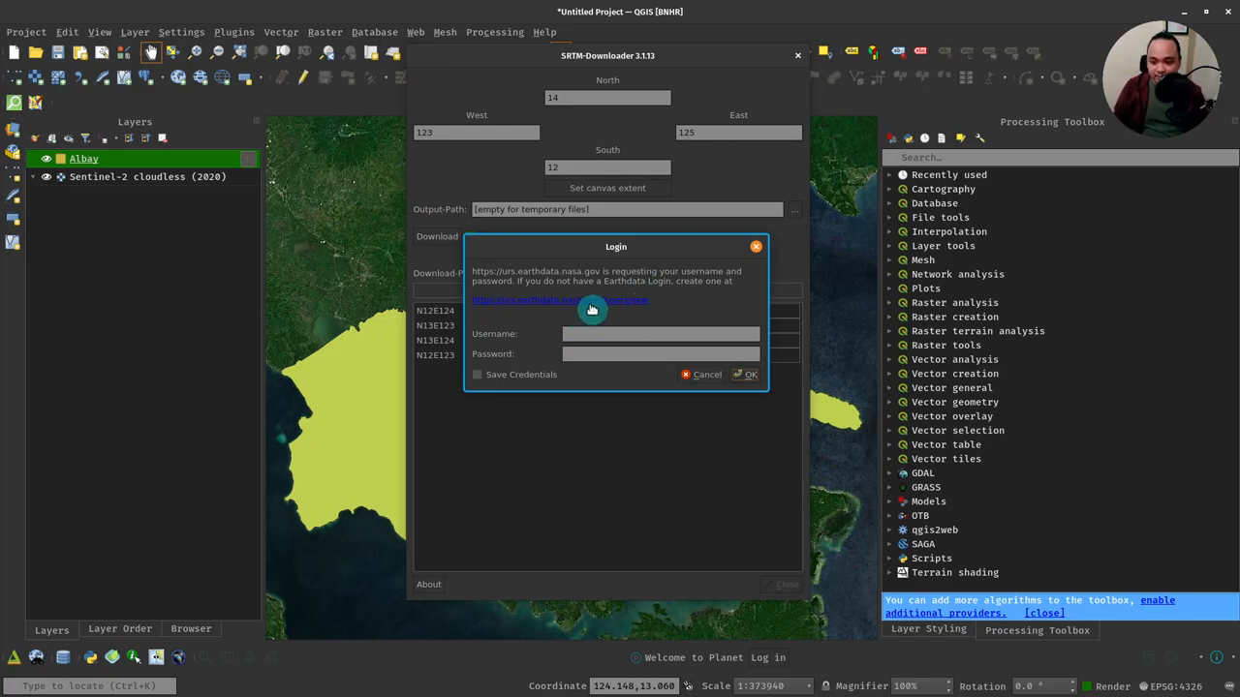
mouse_move(581, 309)
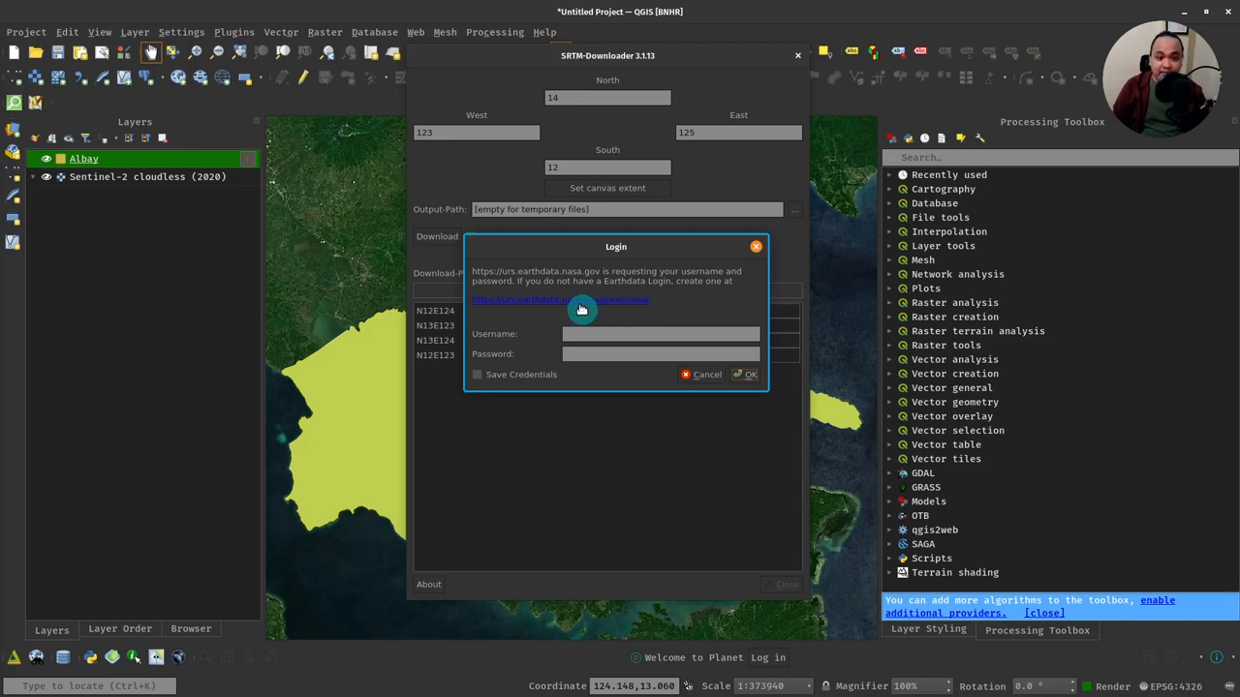
mouse_move(637, 286)
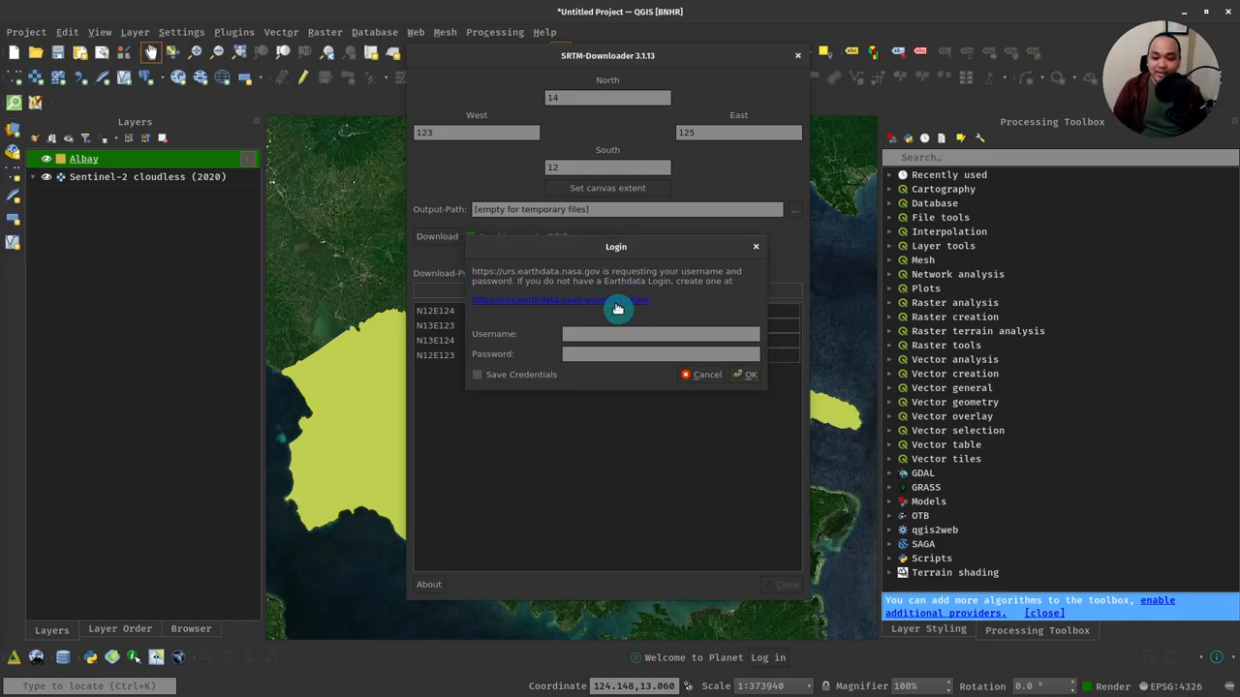
mouse_move(602, 306)
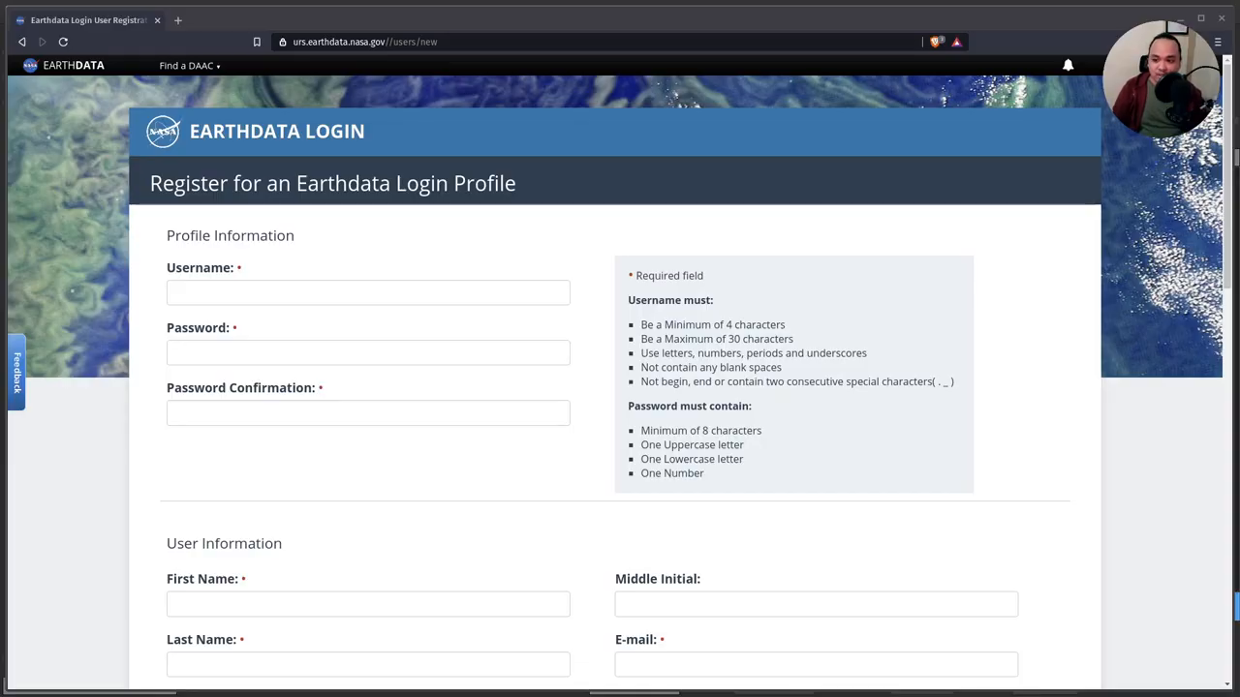
mouse_move(1228, 308)
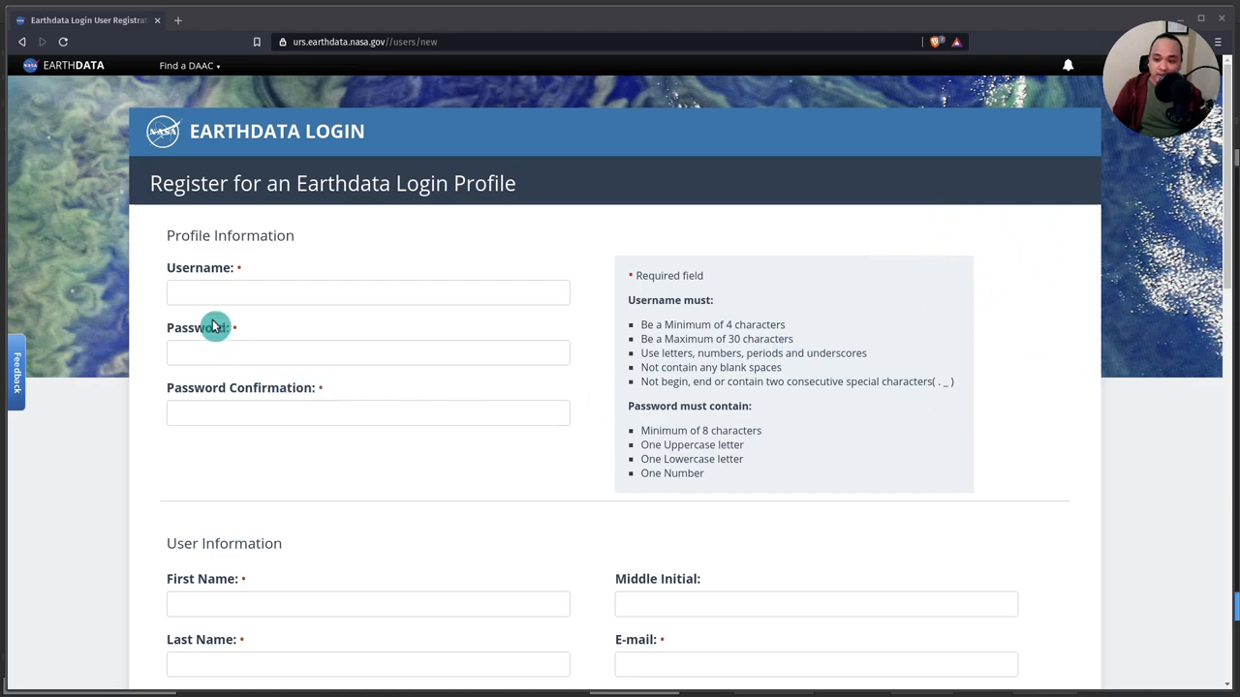
left_click(368, 293)
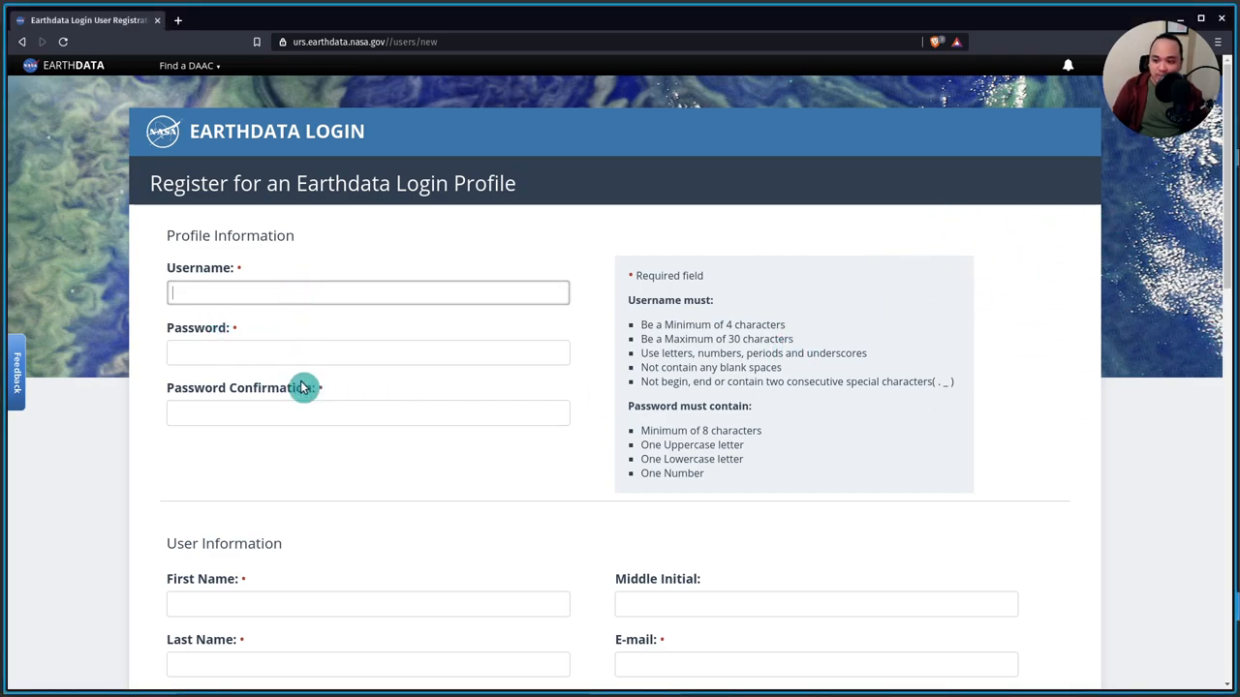
scroll("down", 3)
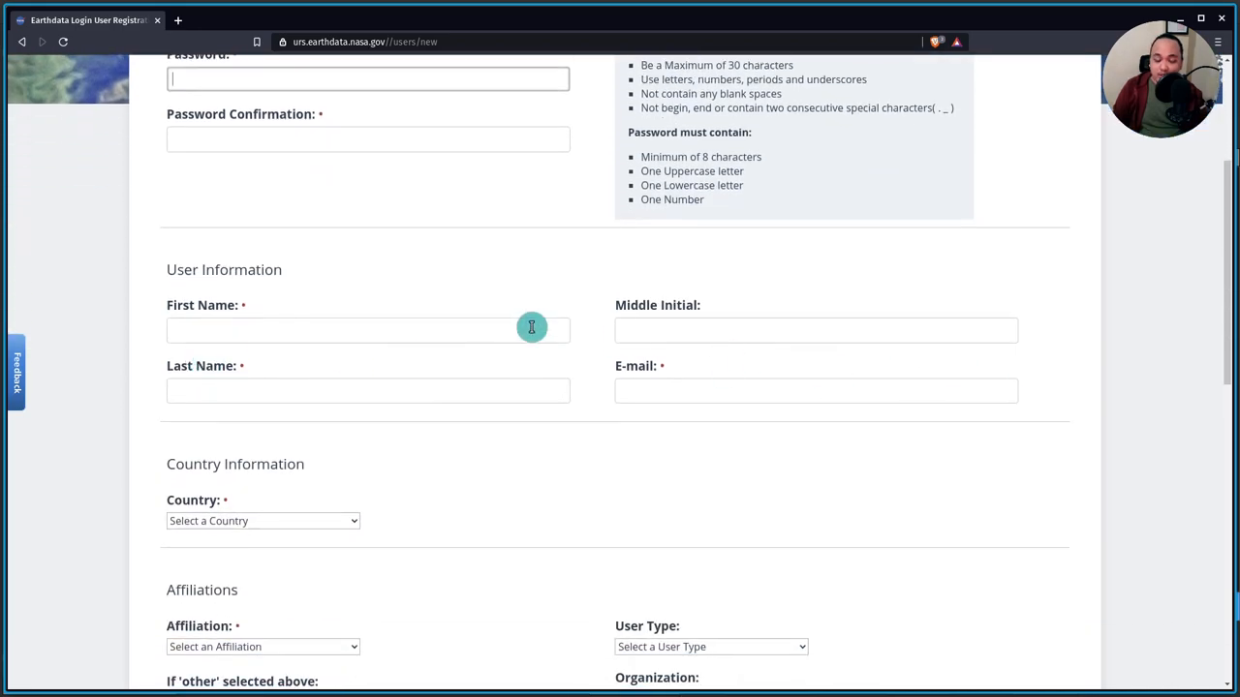
scroll("down", 3)
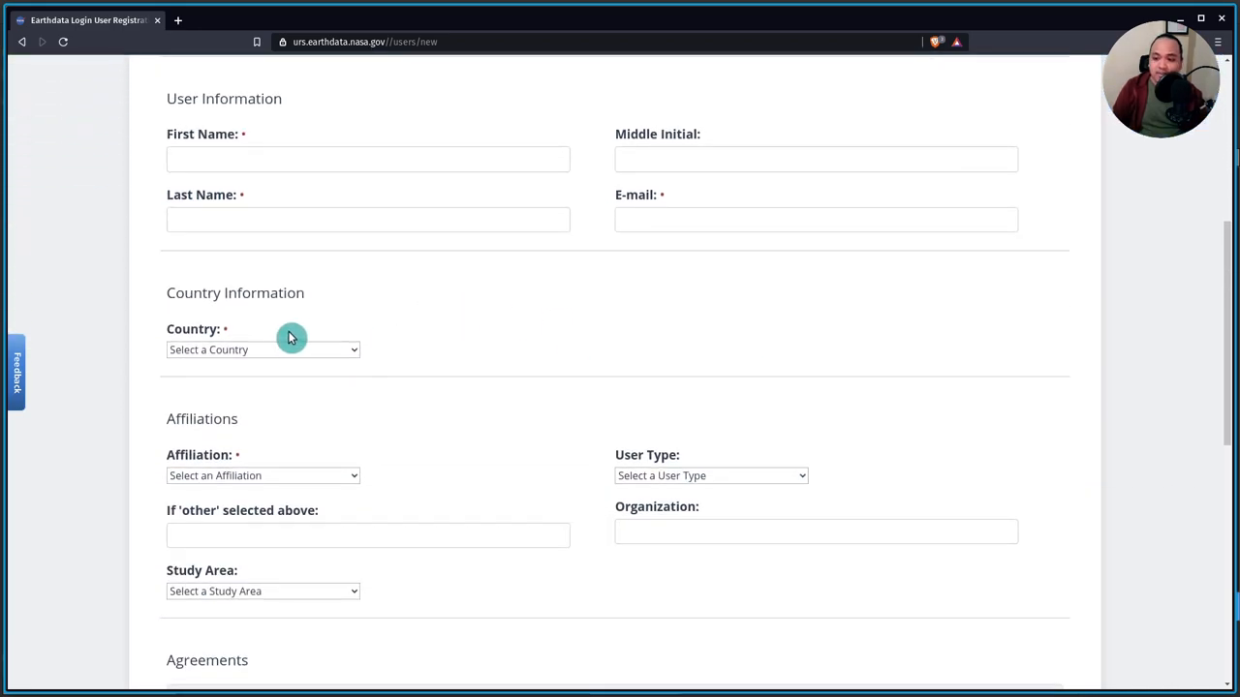
scroll("down", 3)
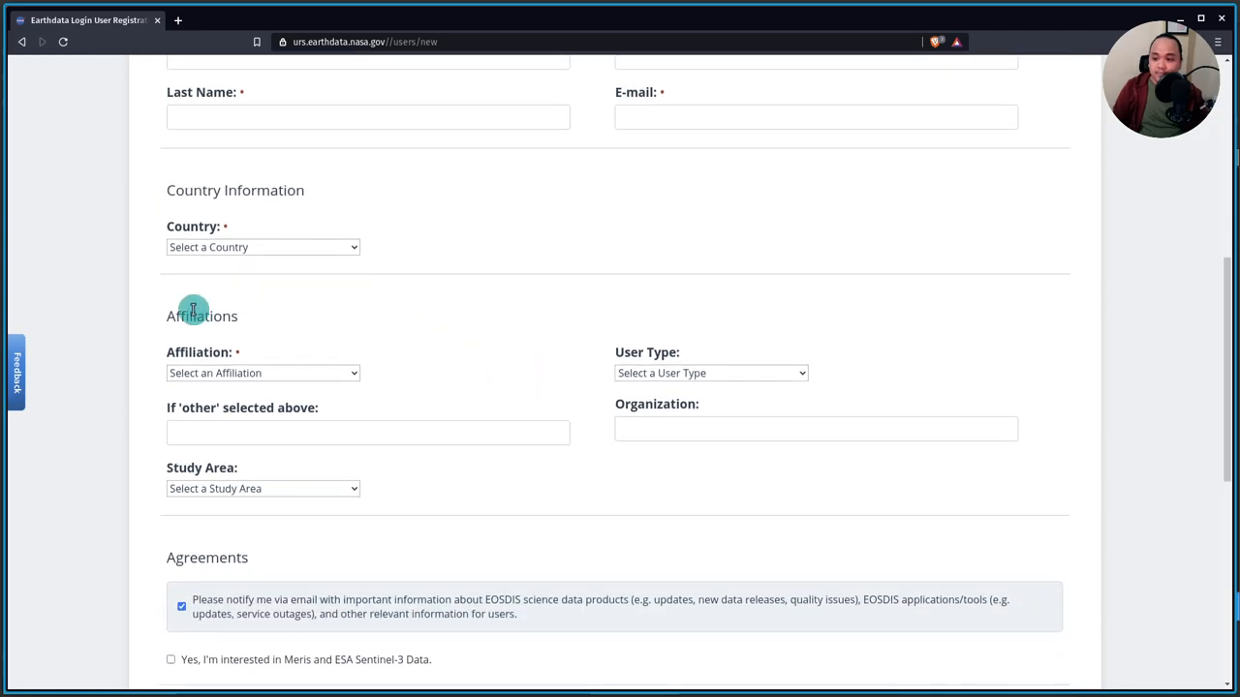
scroll("down", 3)
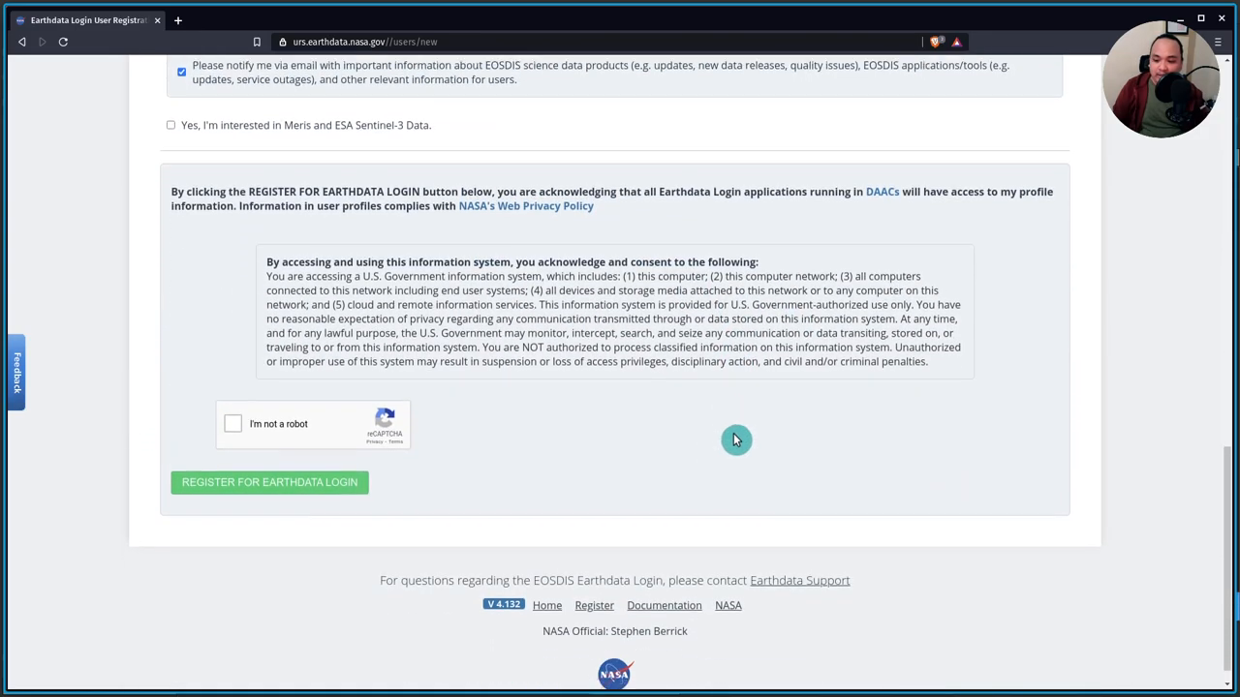
scroll("down", 3)
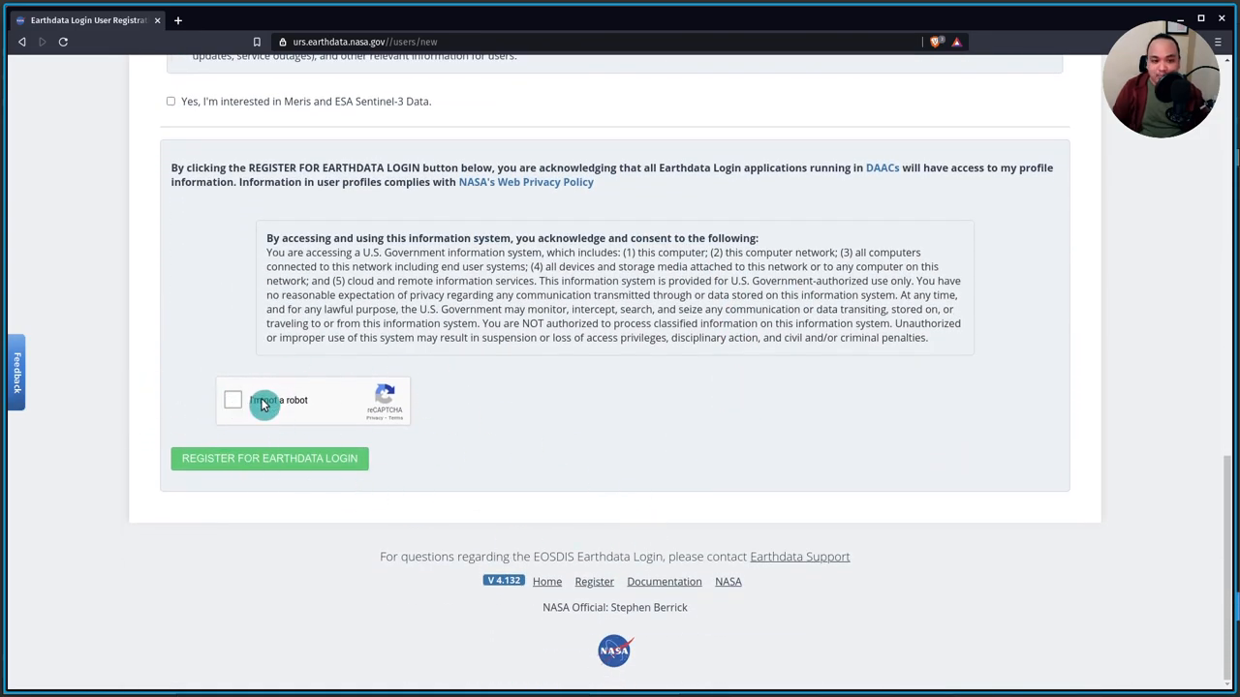
mouse_move(549, 440)
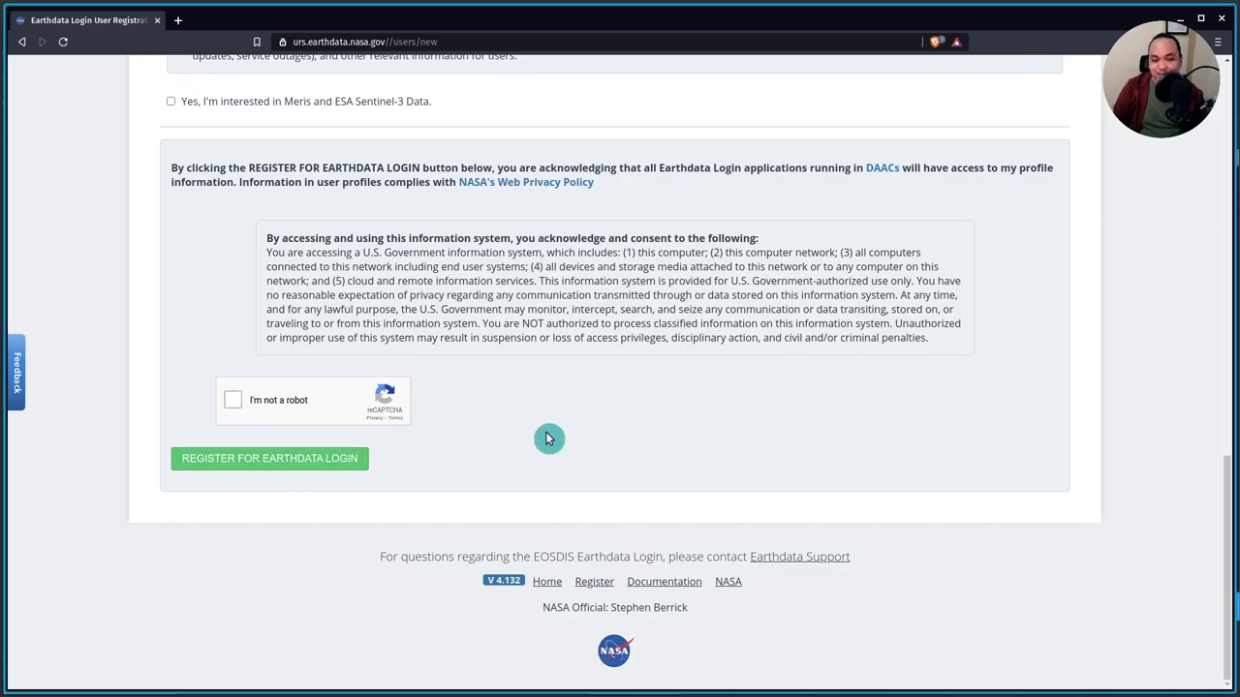
mouse_move(864, 228)
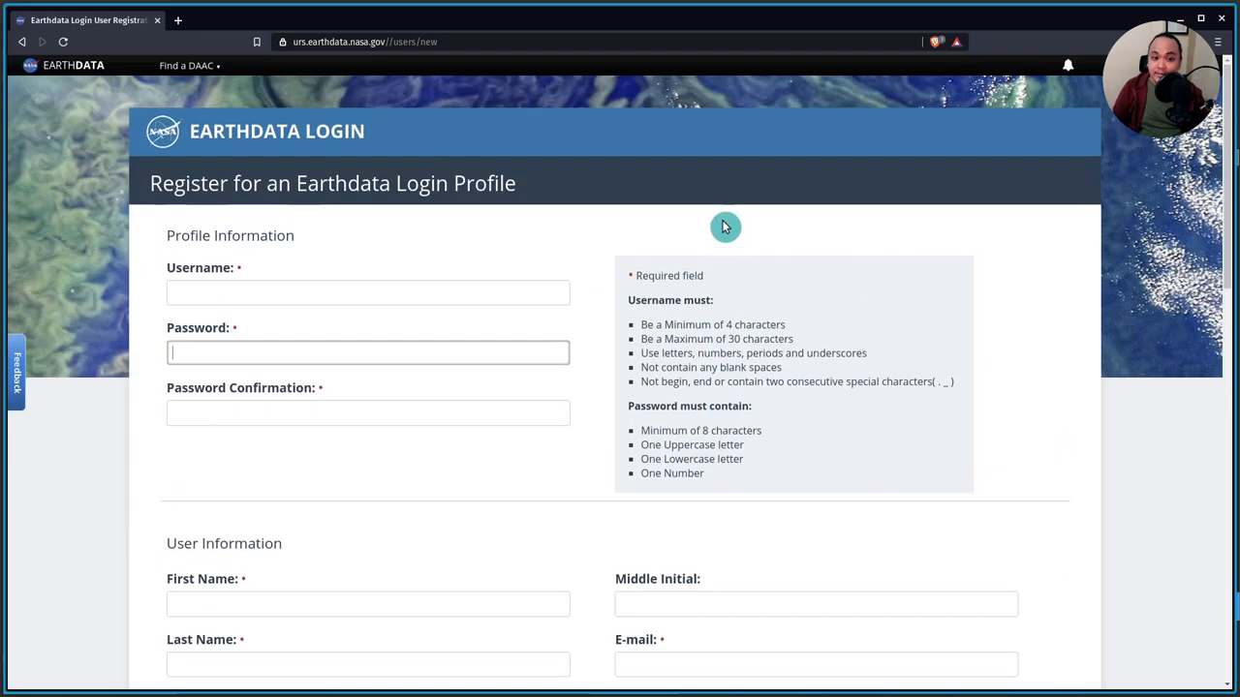
mouse_move(733, 241)
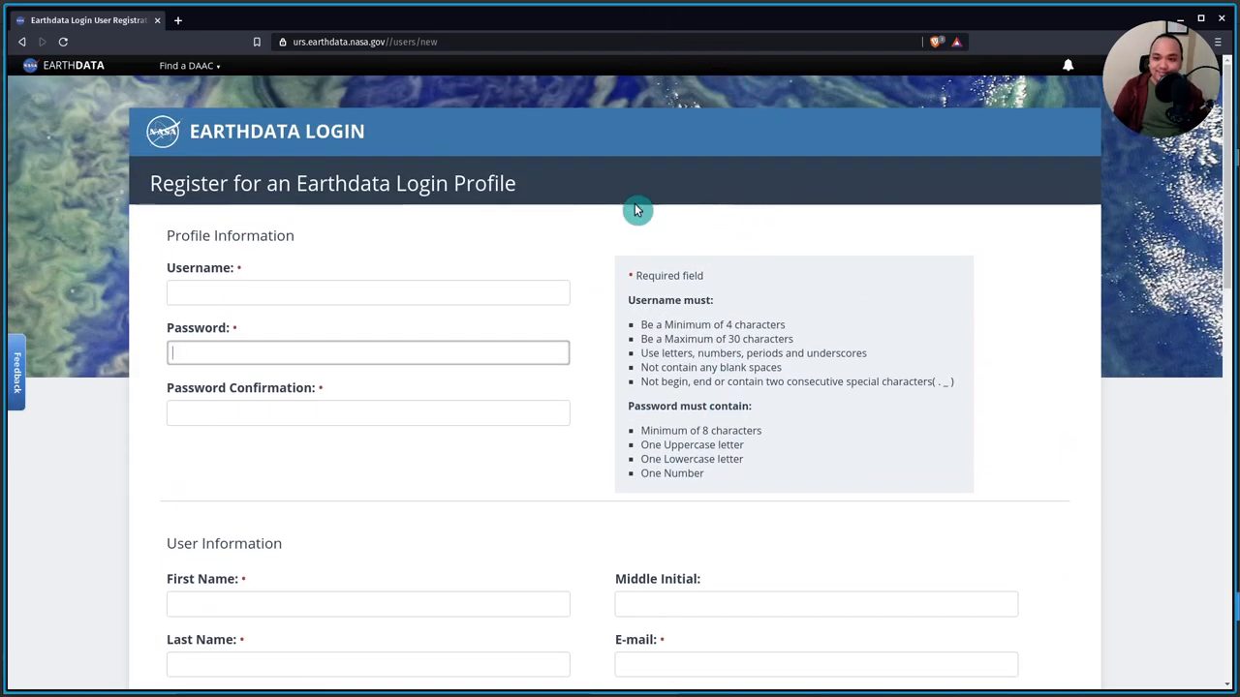
type("•")
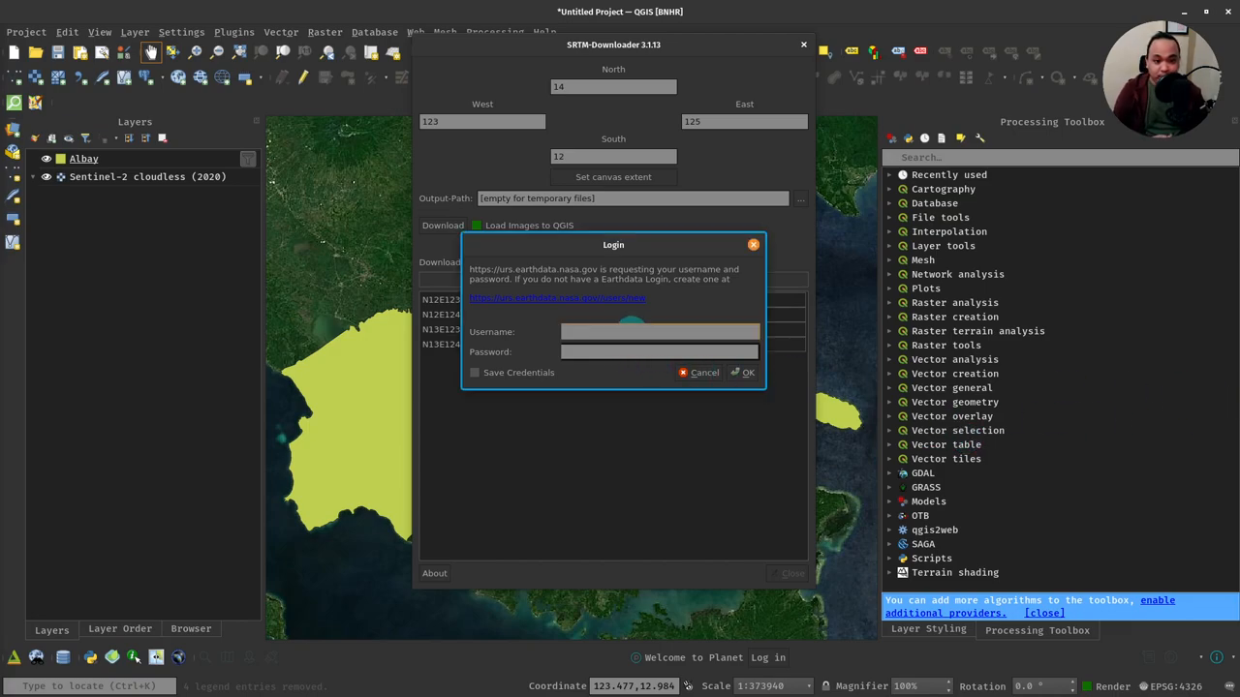
- Enter the Earthdata username and password and submit them to begin the download
type("username")
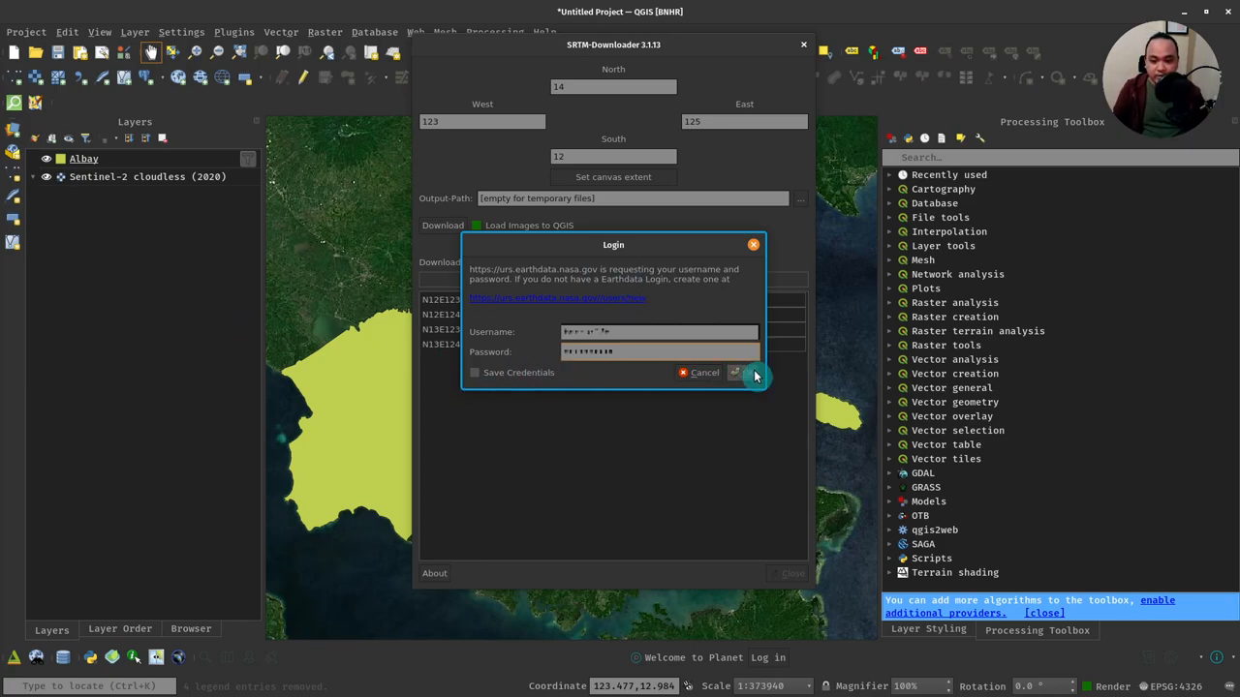
mouse_move(747, 383)
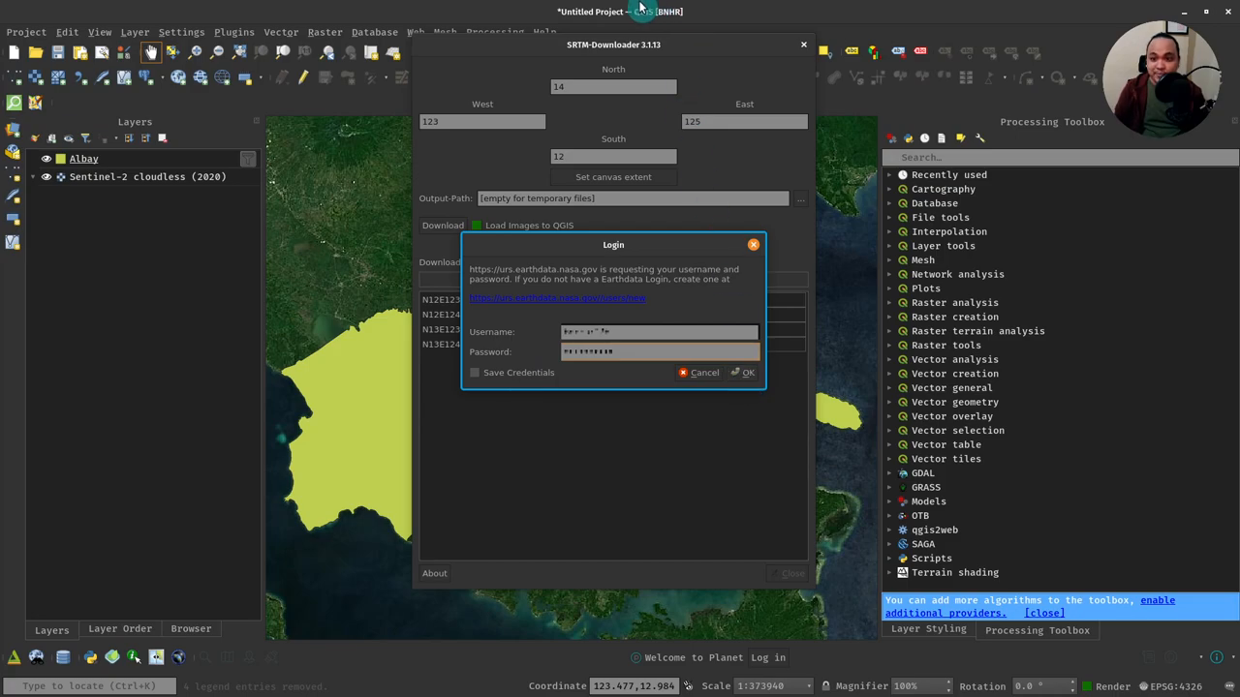
left_click(742, 372)
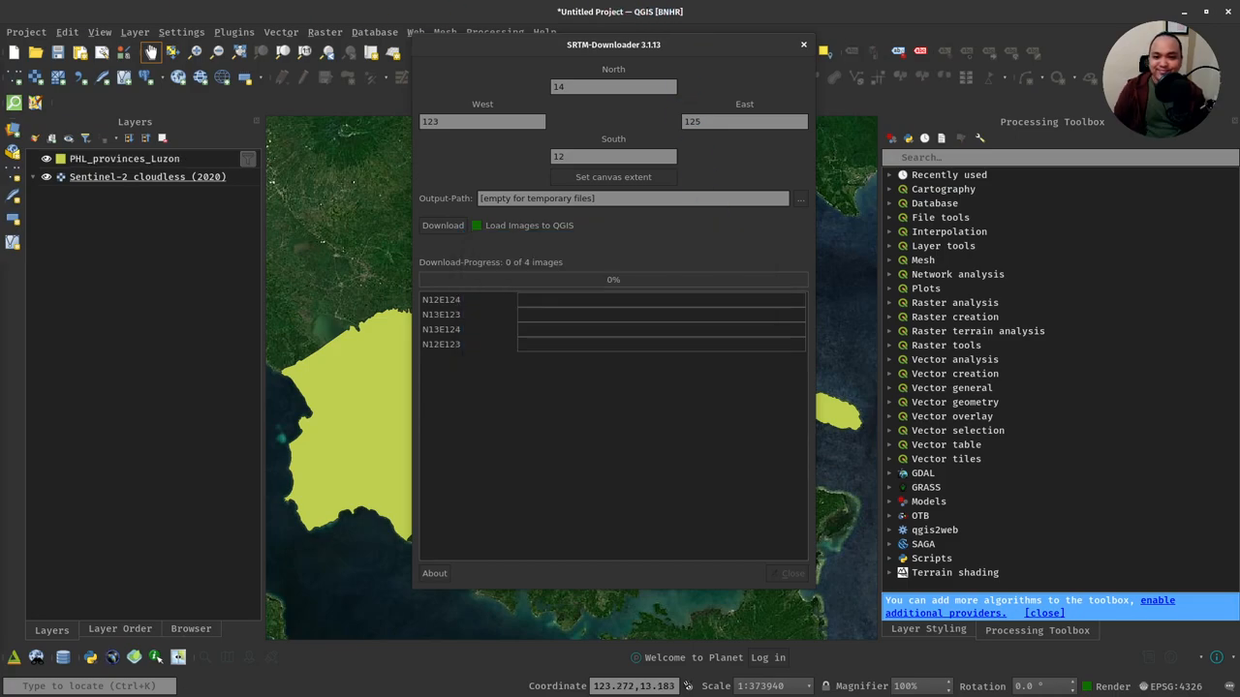
- Wait for all four tiles to finish downloading and dismiss the 'Download completed' message
left_click(442, 225)
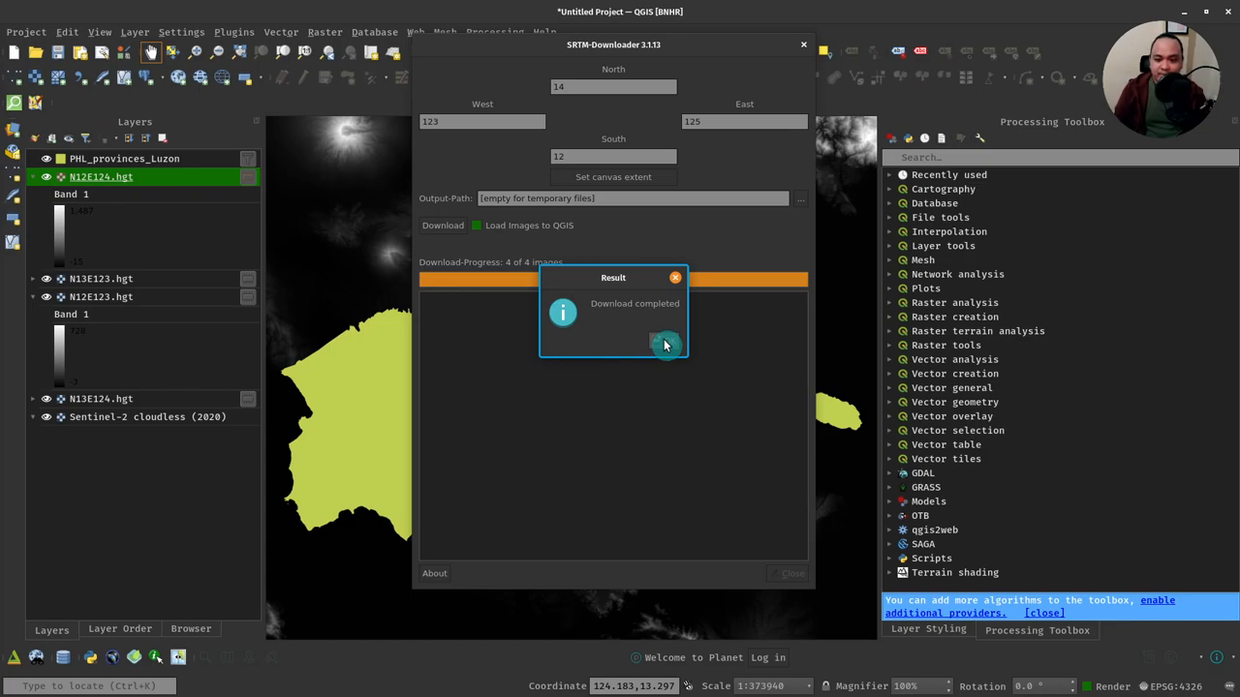
left_click(674, 279)
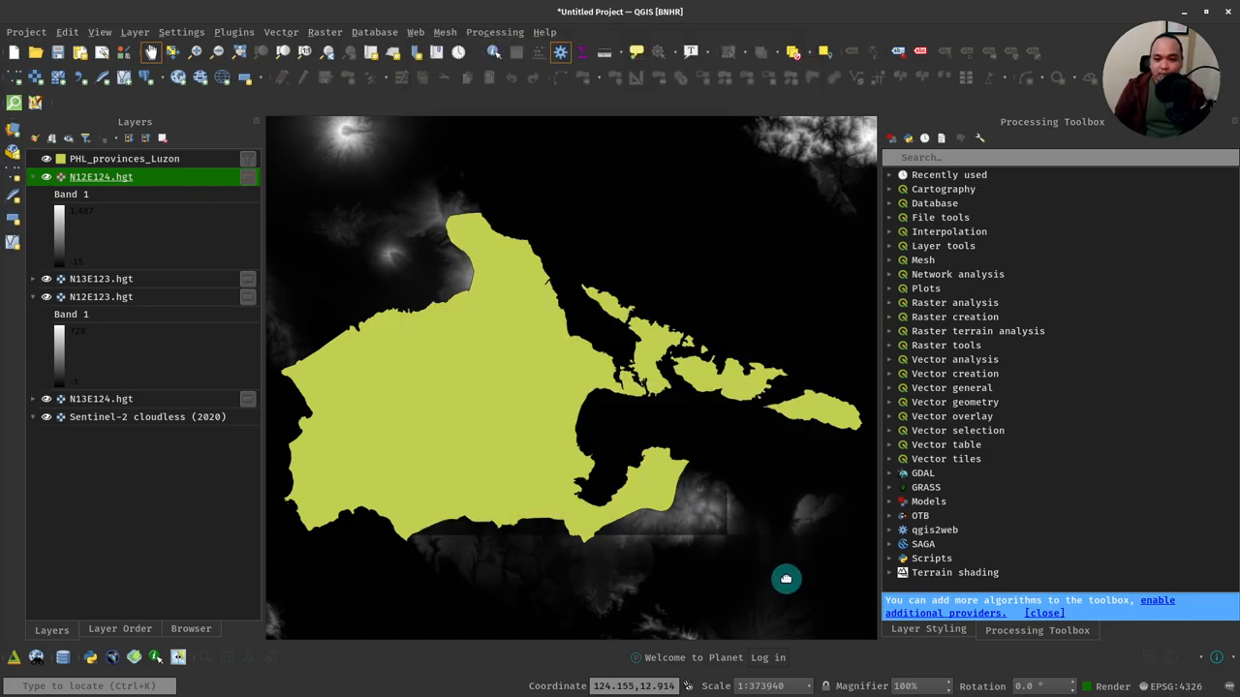
left_click(124, 159)
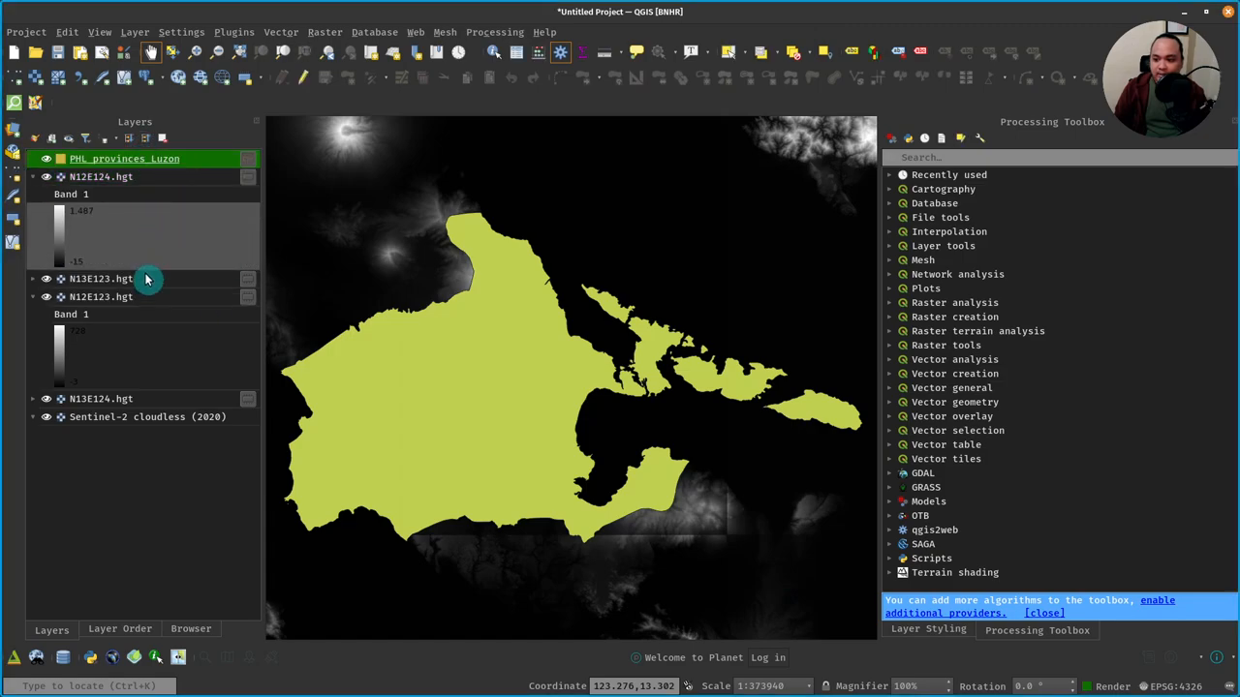
mouse_move(197, 158)
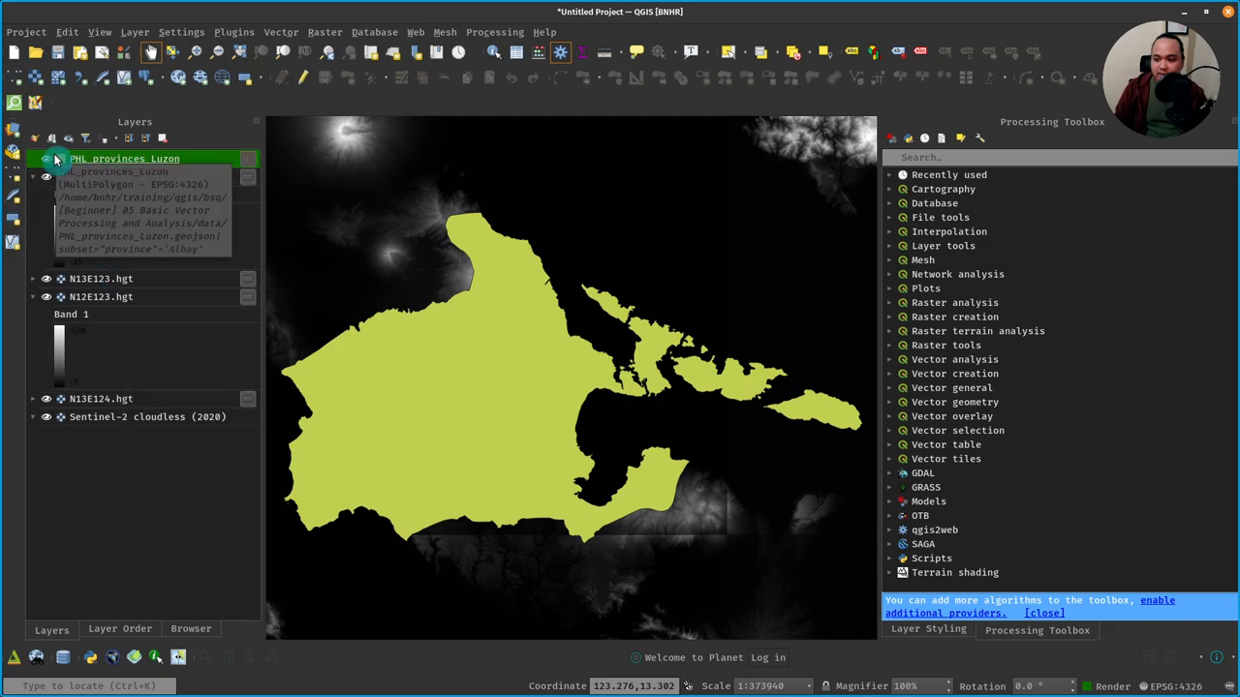
left_click(47, 158)
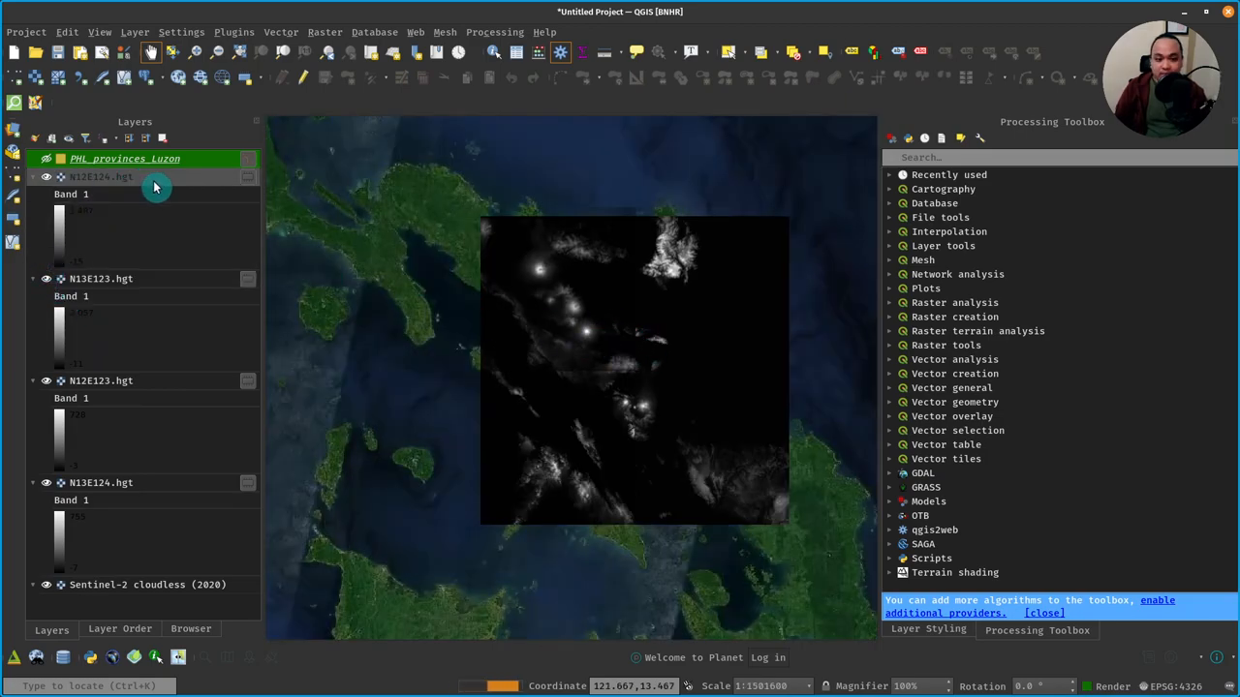
mouse_move(155, 186)
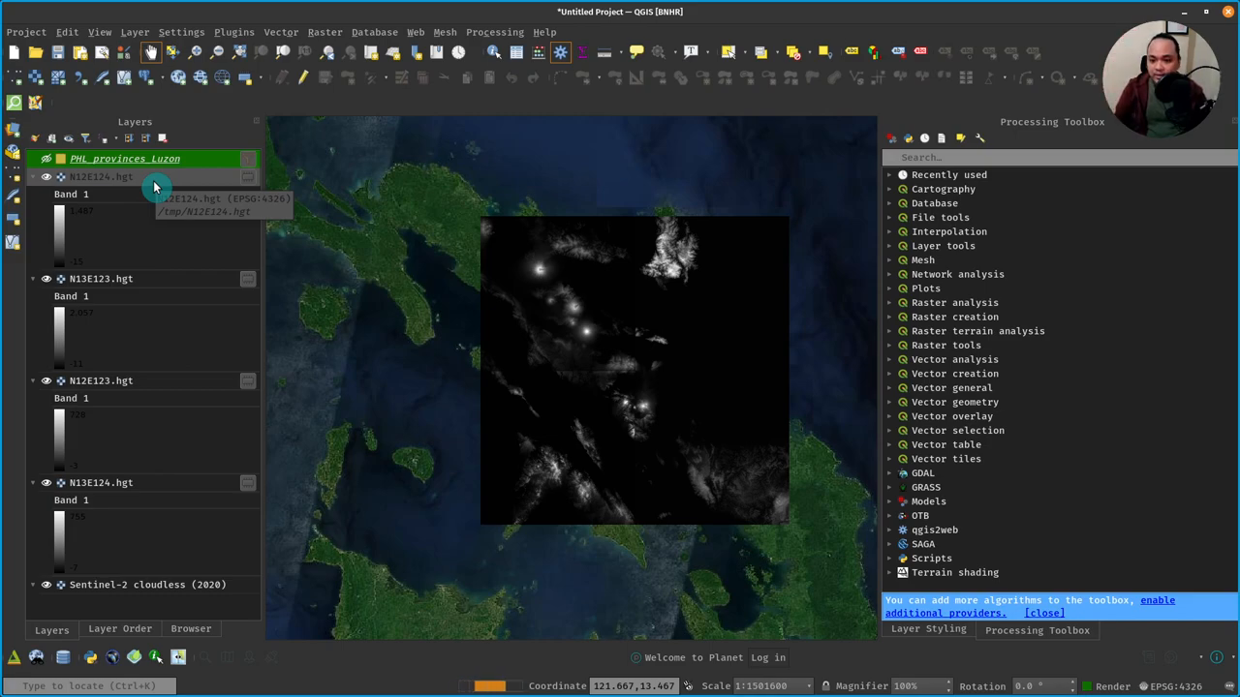
right_click(123, 159)
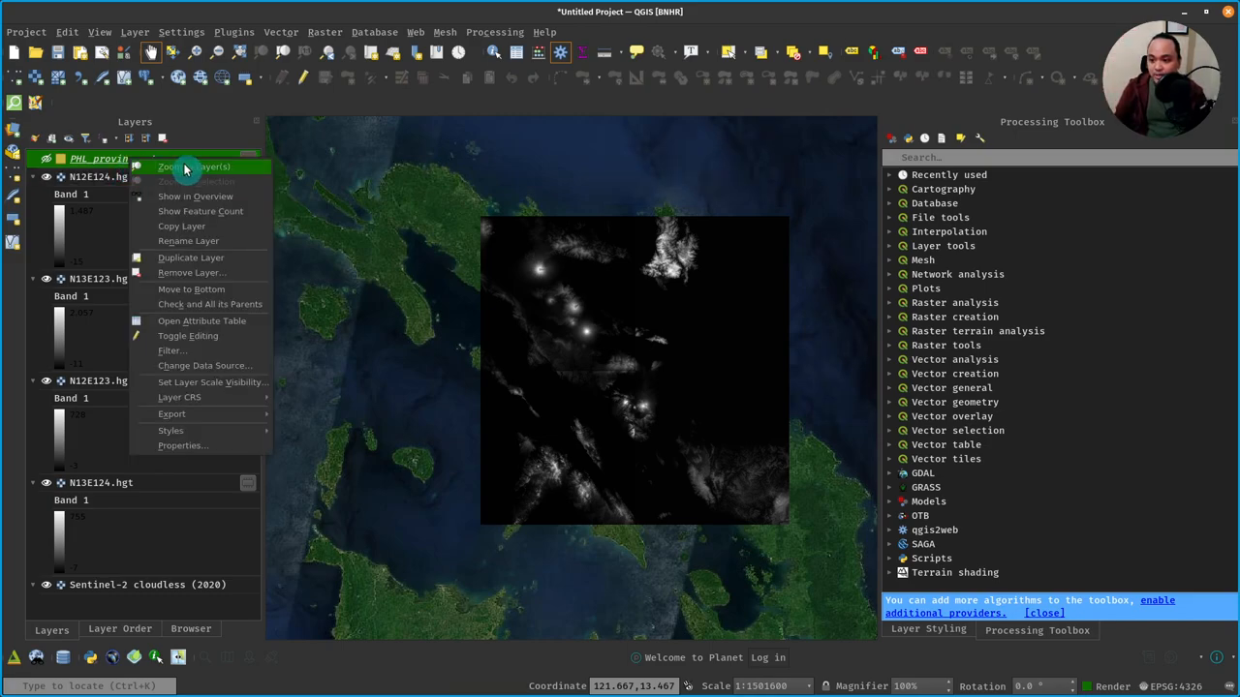
left_click(184, 166)
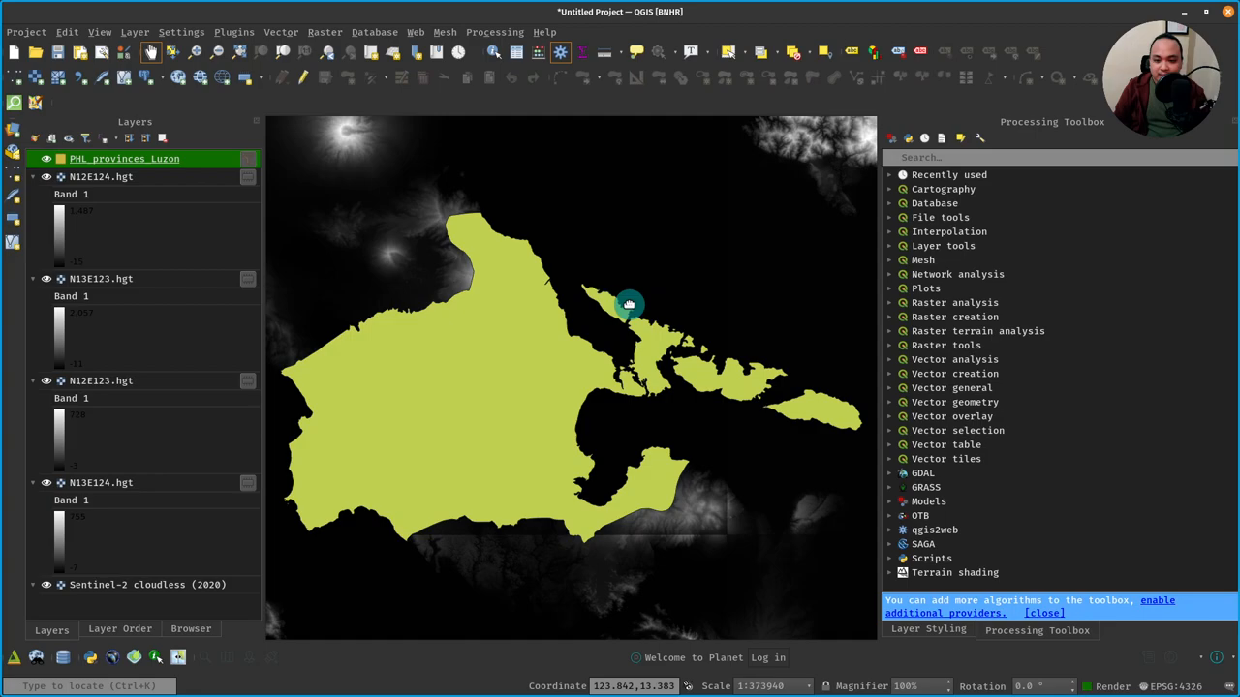
mouse_move(631, 267)
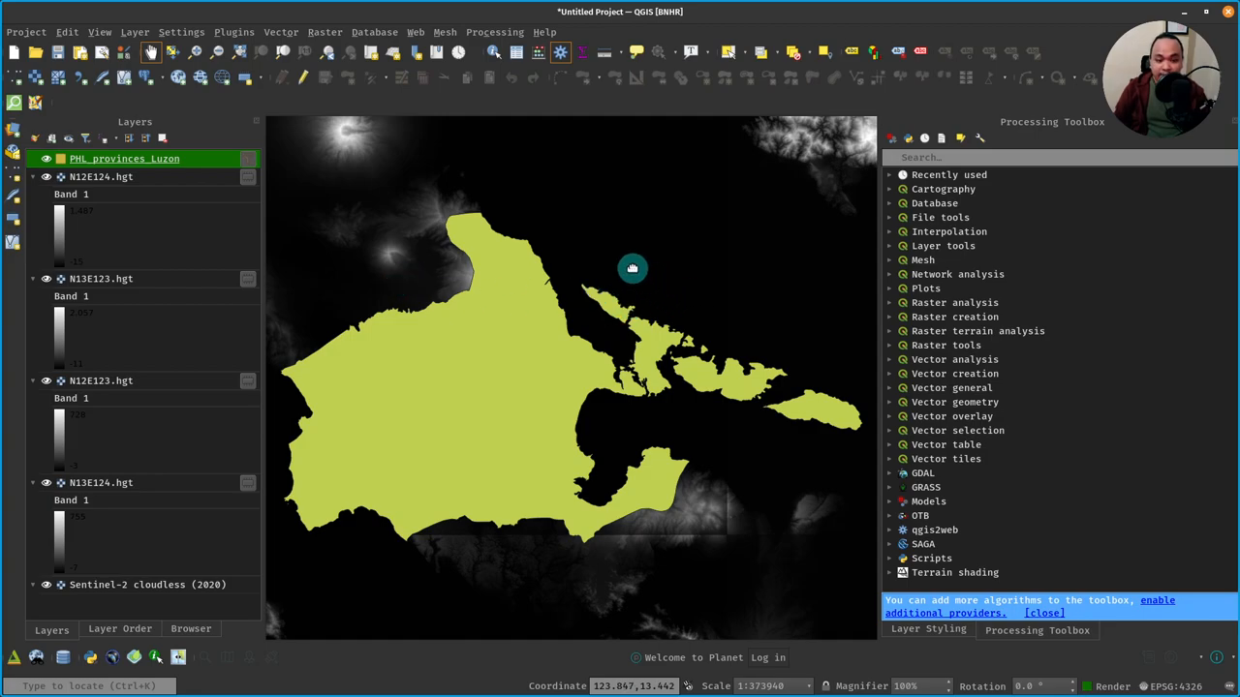
mouse_move(593, 224)
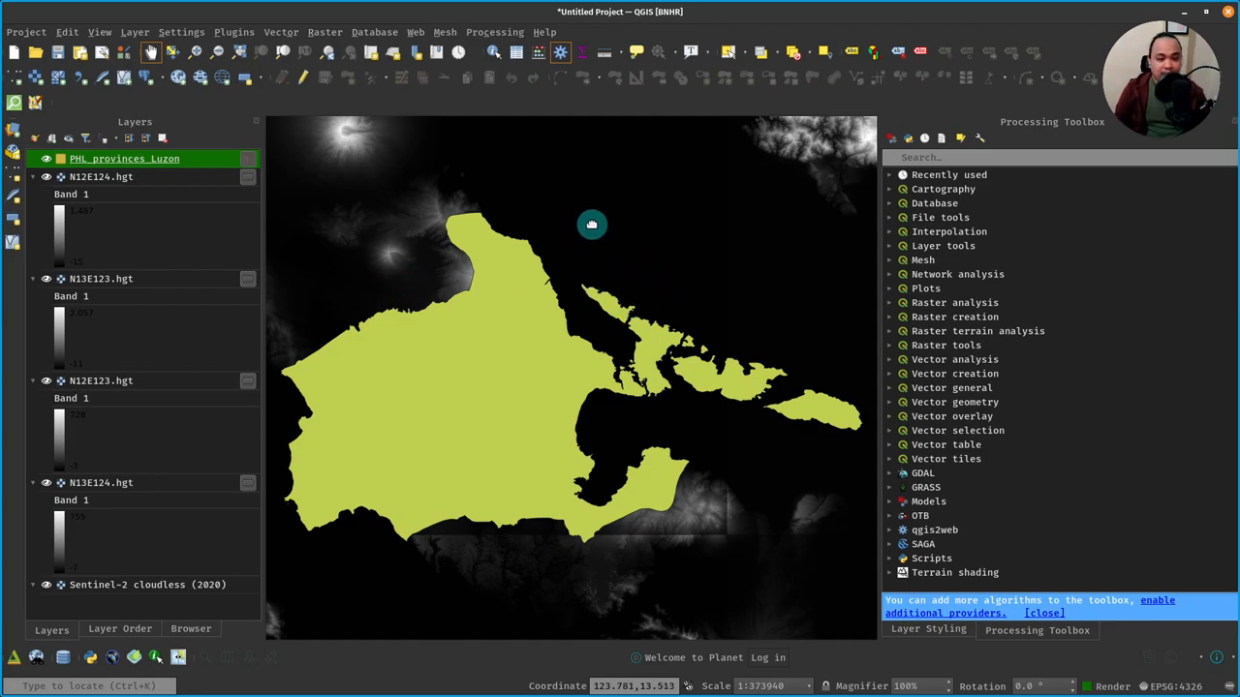
scroll("down", 3)
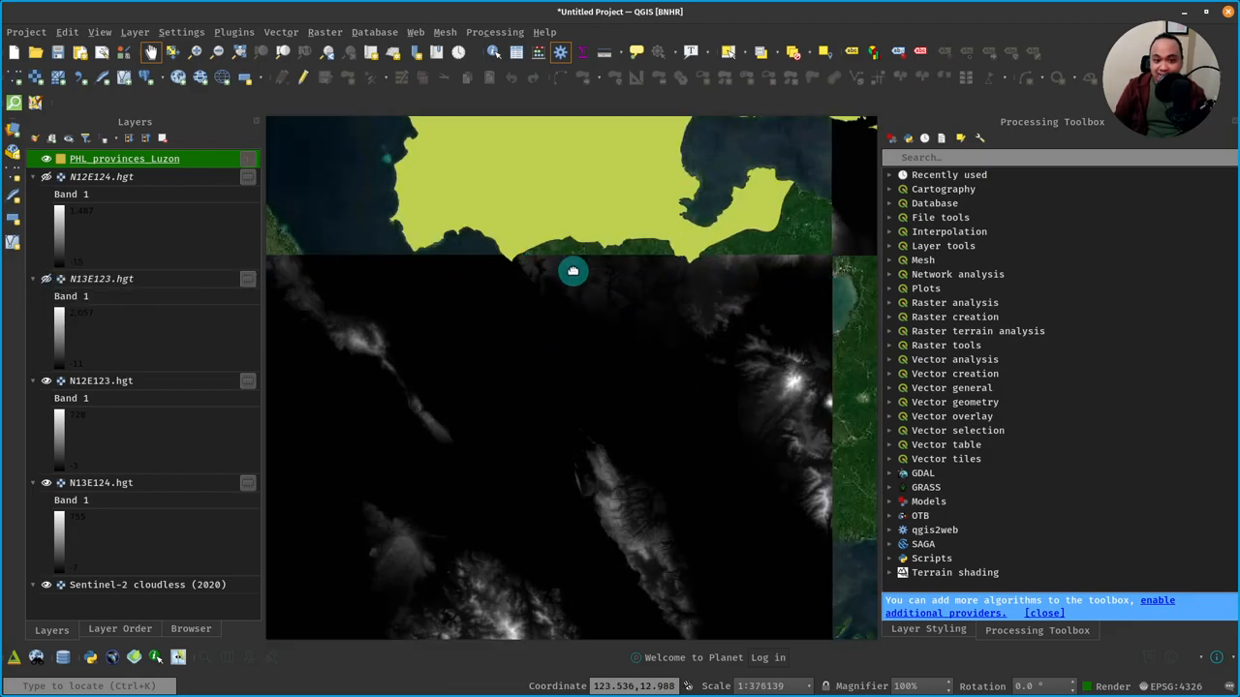
scroll("down", 3)
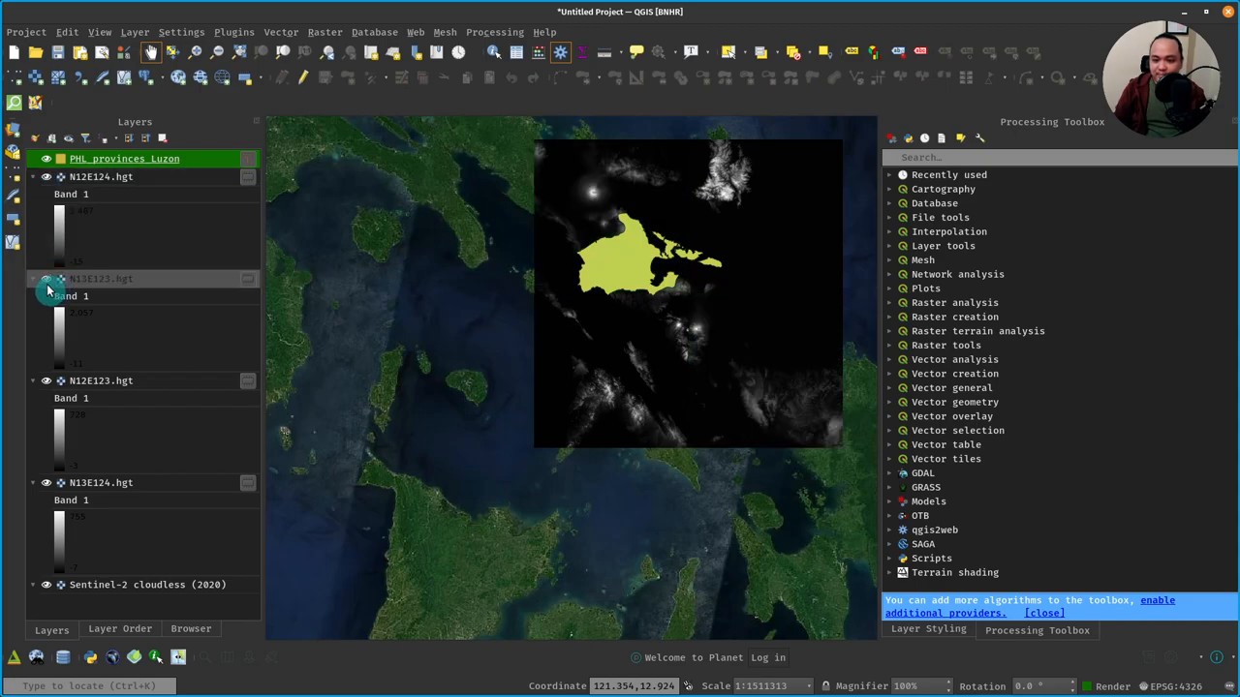
right_click(124, 159)
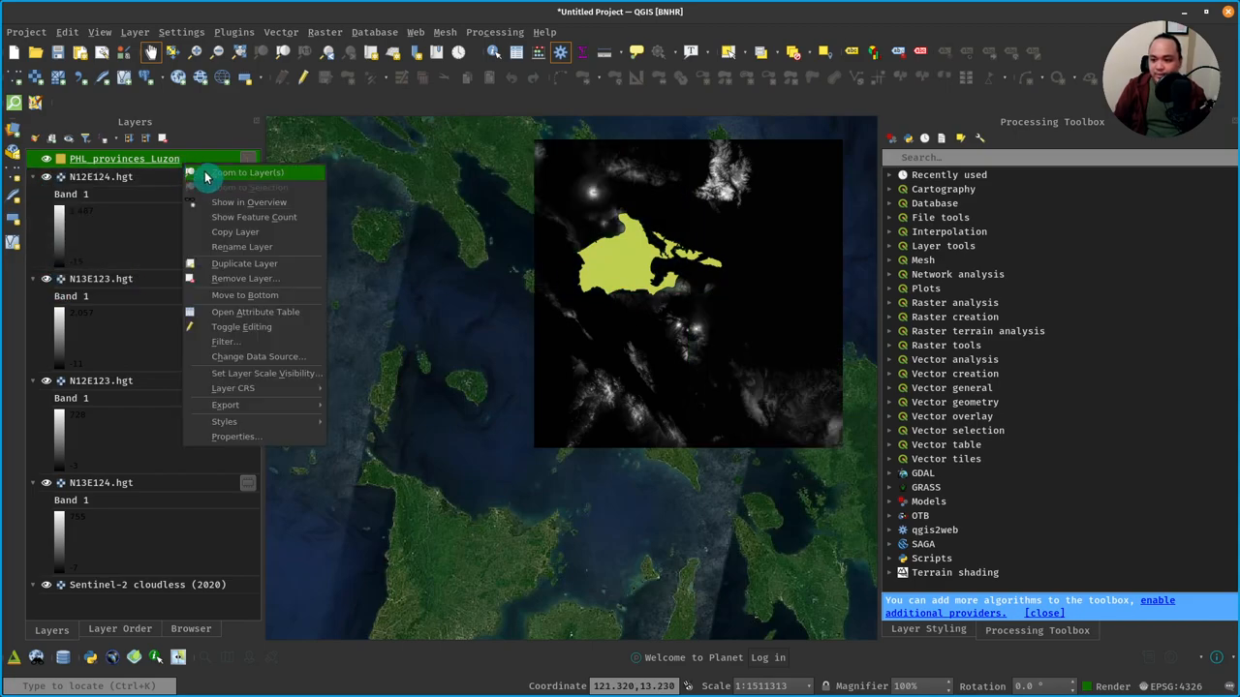
left_click(242, 172)
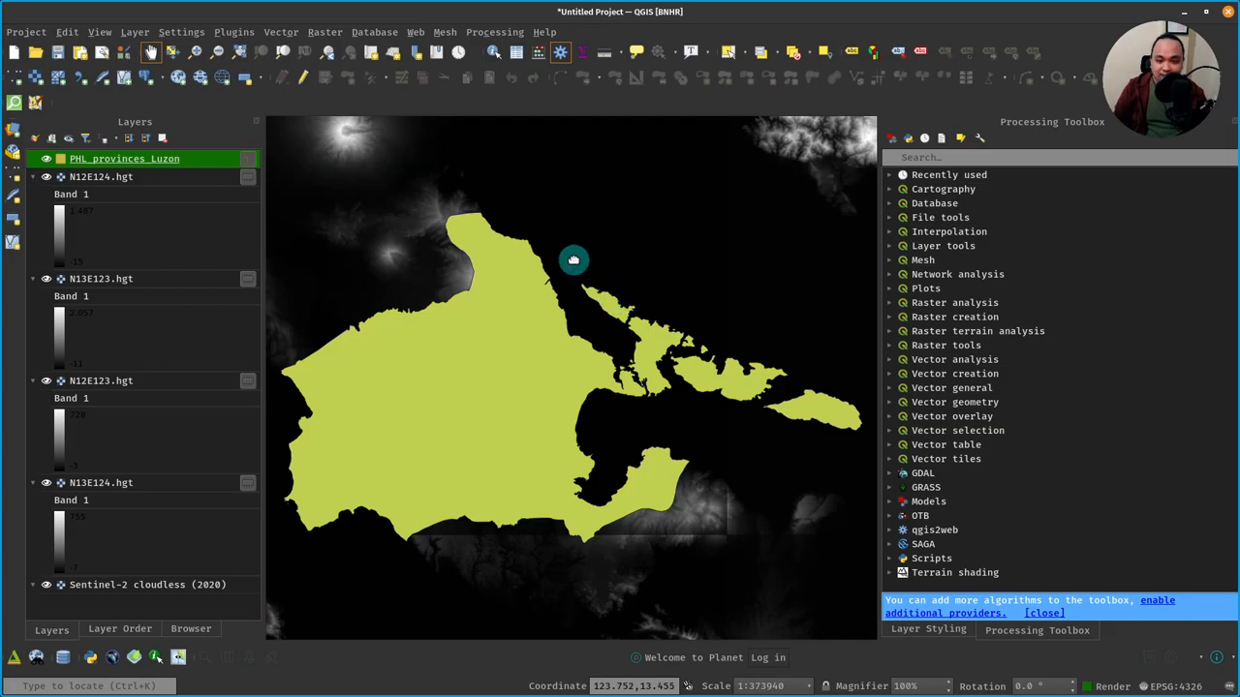
left_click(101, 176)
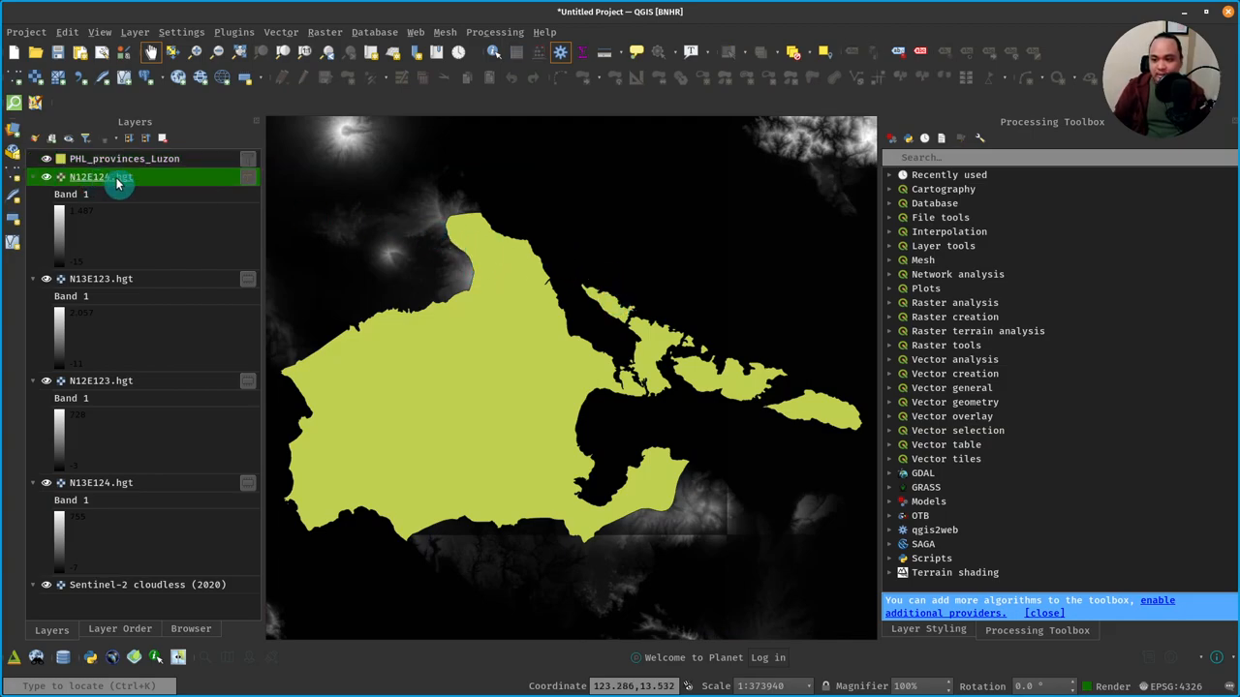
mouse_move(115, 182)
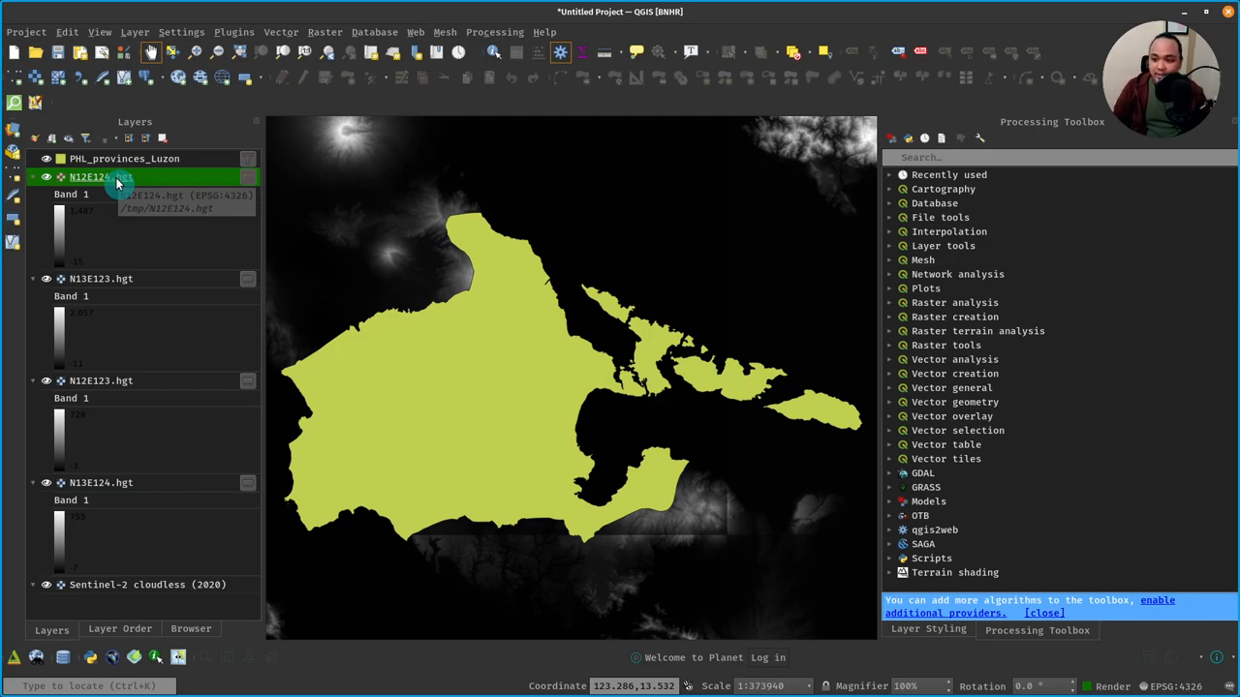
- Review the N12E124.hgt tile's information: EPSG:4326, 3601×3601 Int16, no-data −32768
double_click(101, 176)
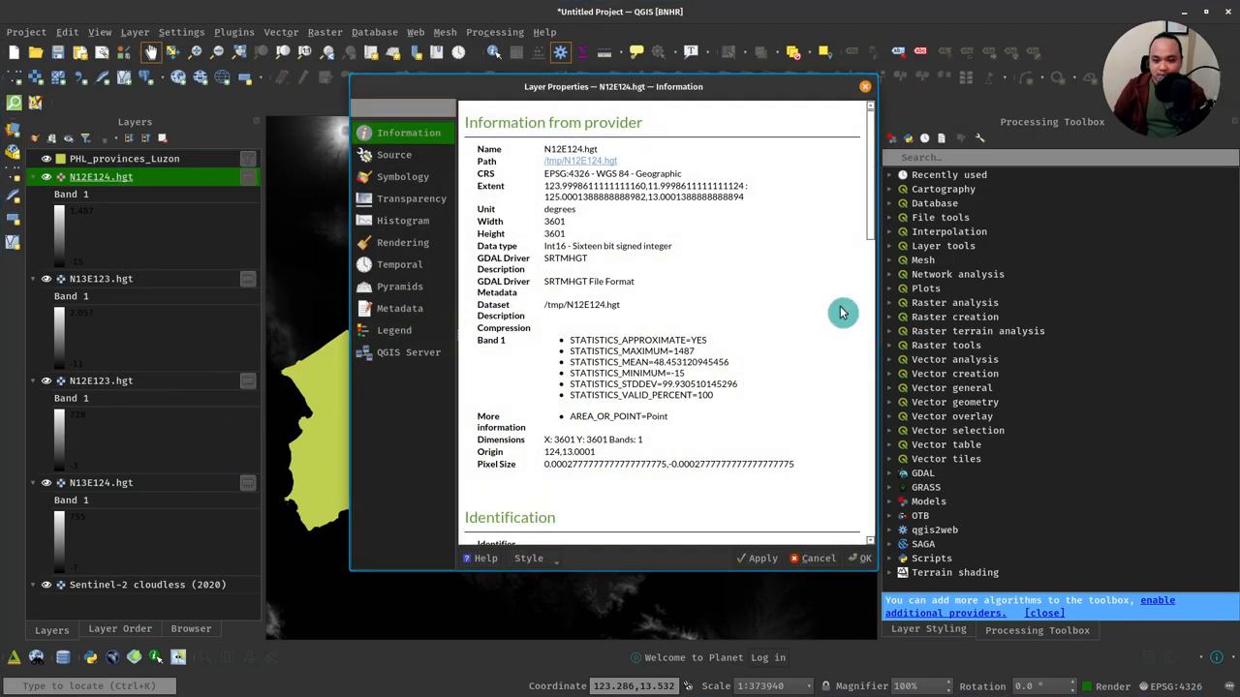
mouse_move(547, 180)
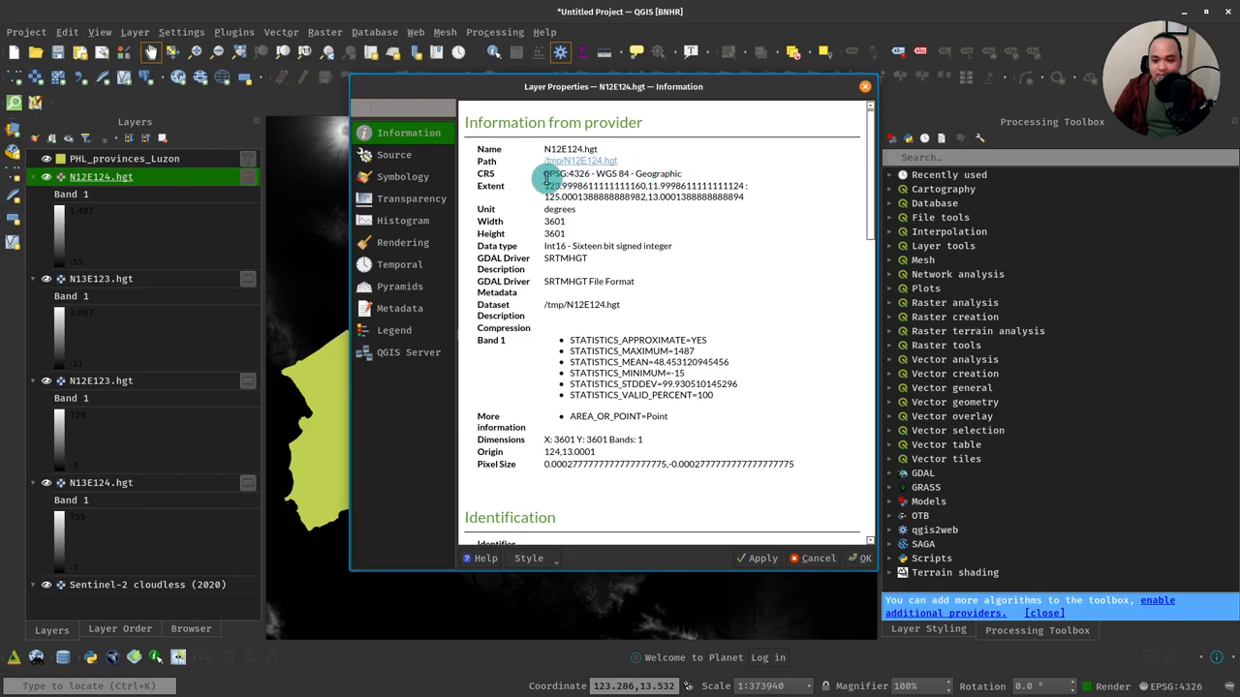
mouse_move(535, 271)
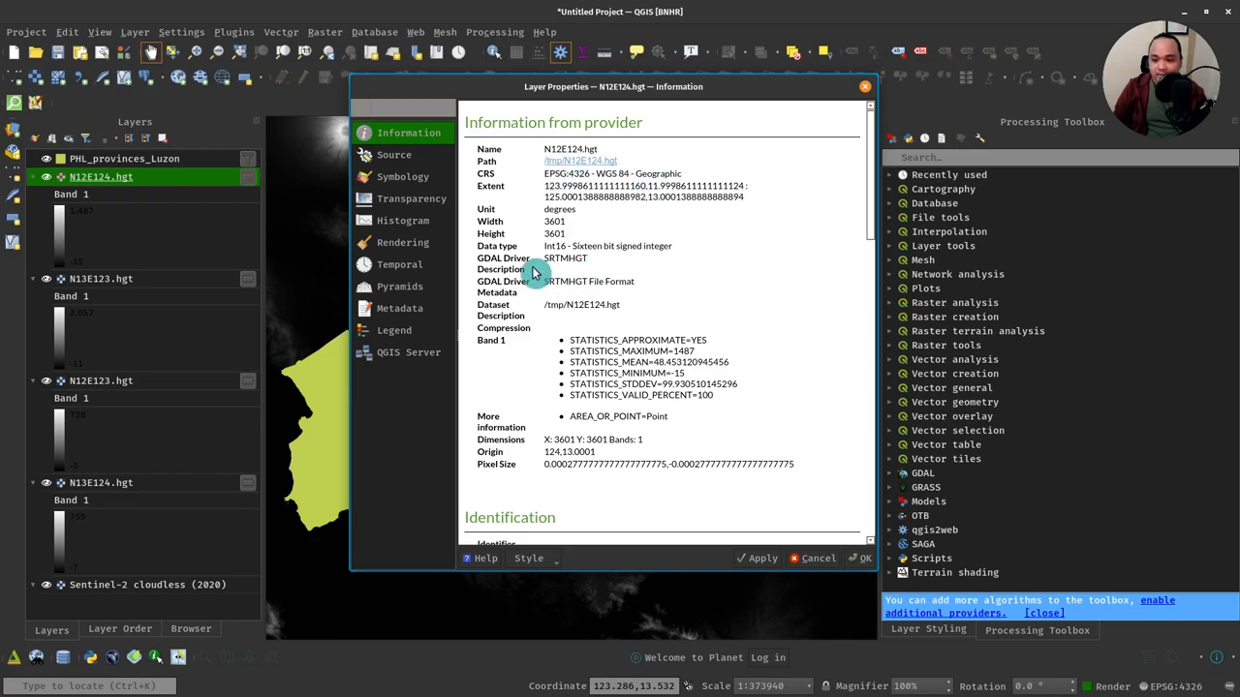
mouse_move(523, 279)
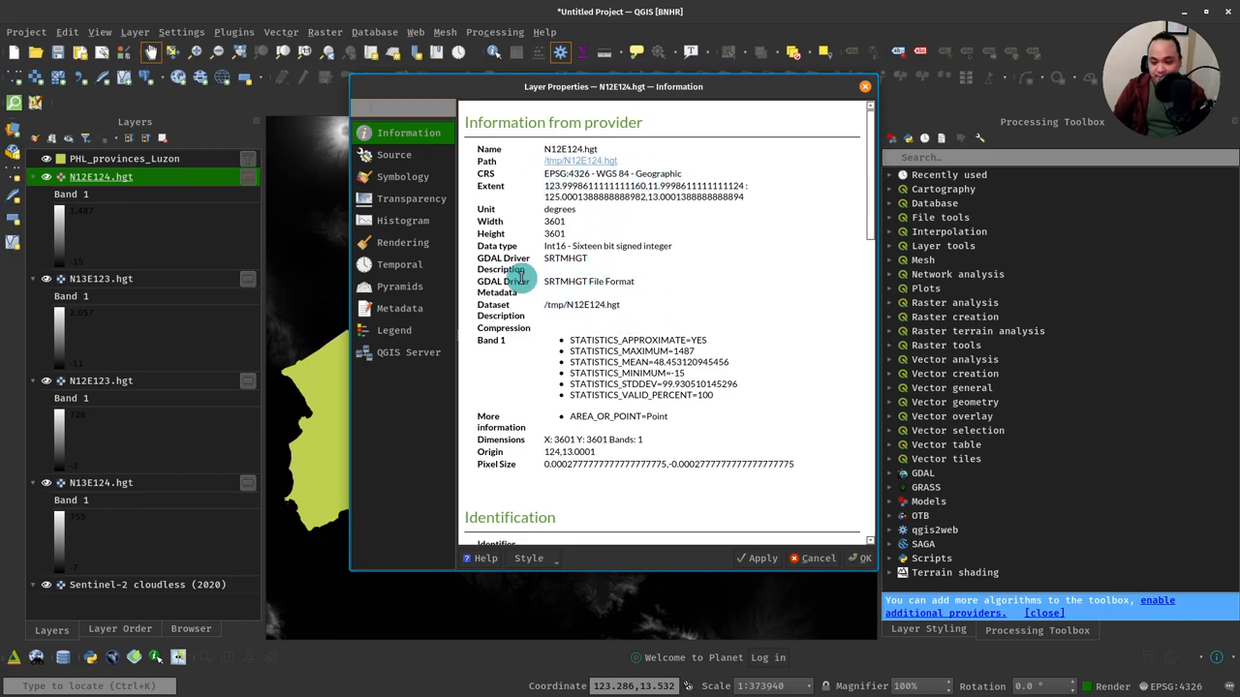
scroll("down", 3)
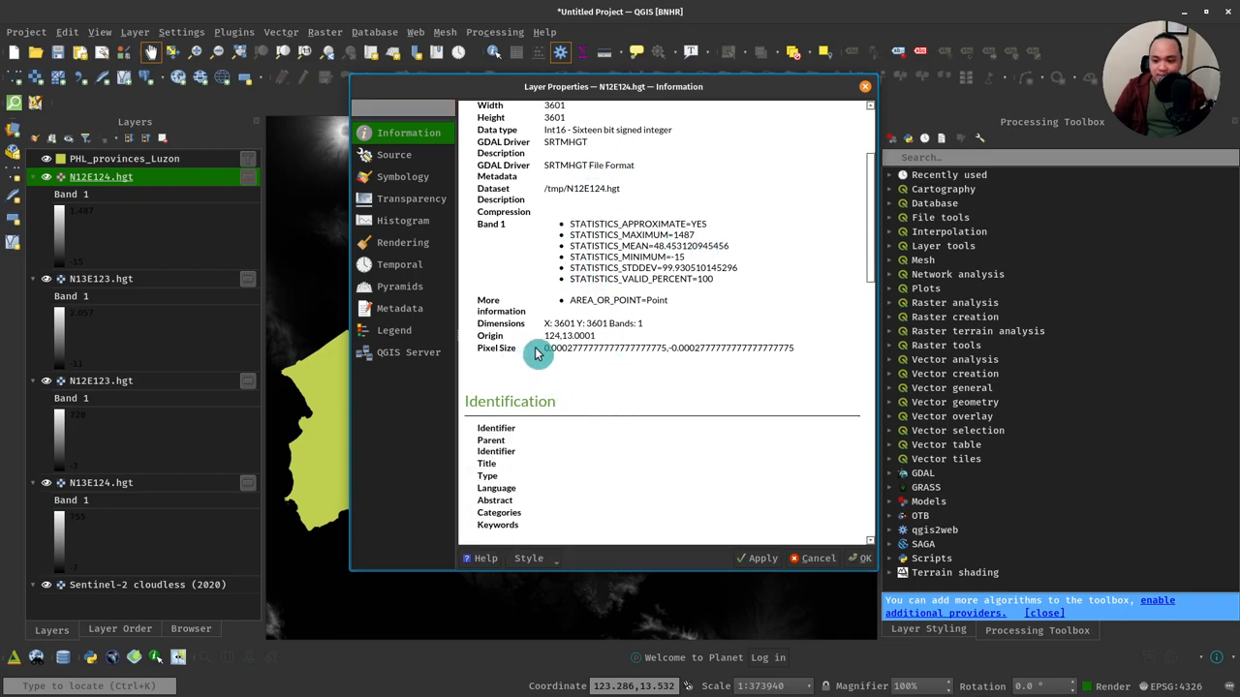
mouse_move(610, 337)
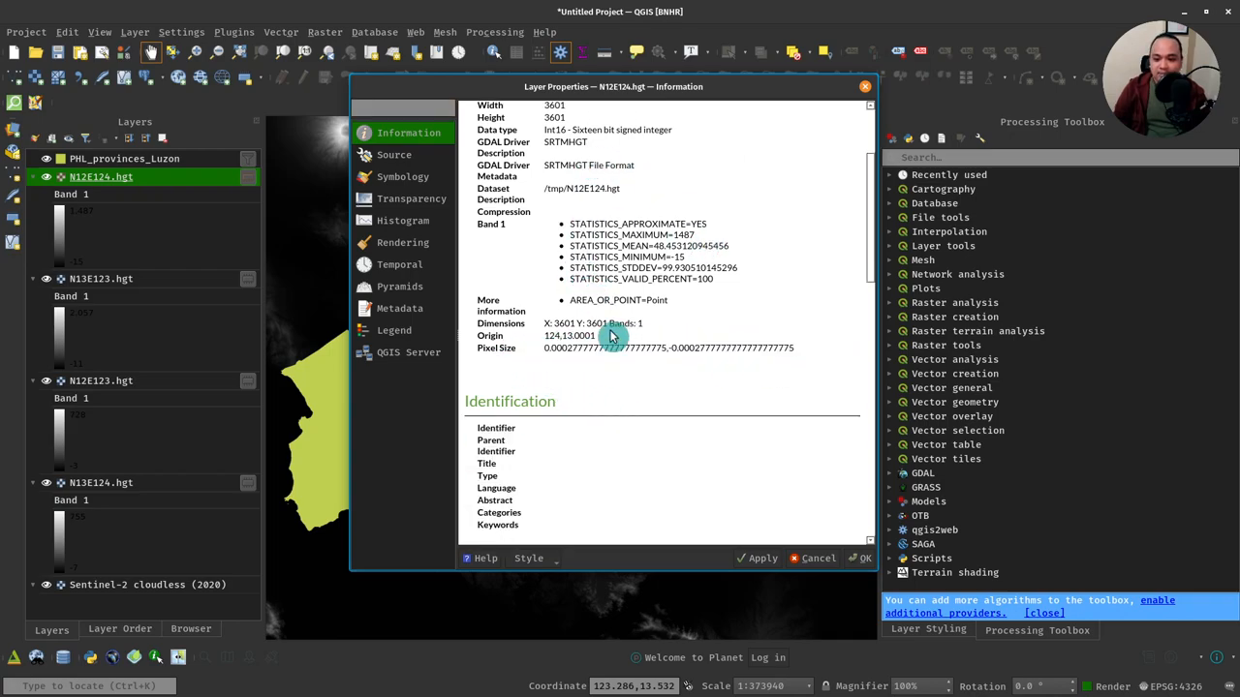
scroll("down", 3)
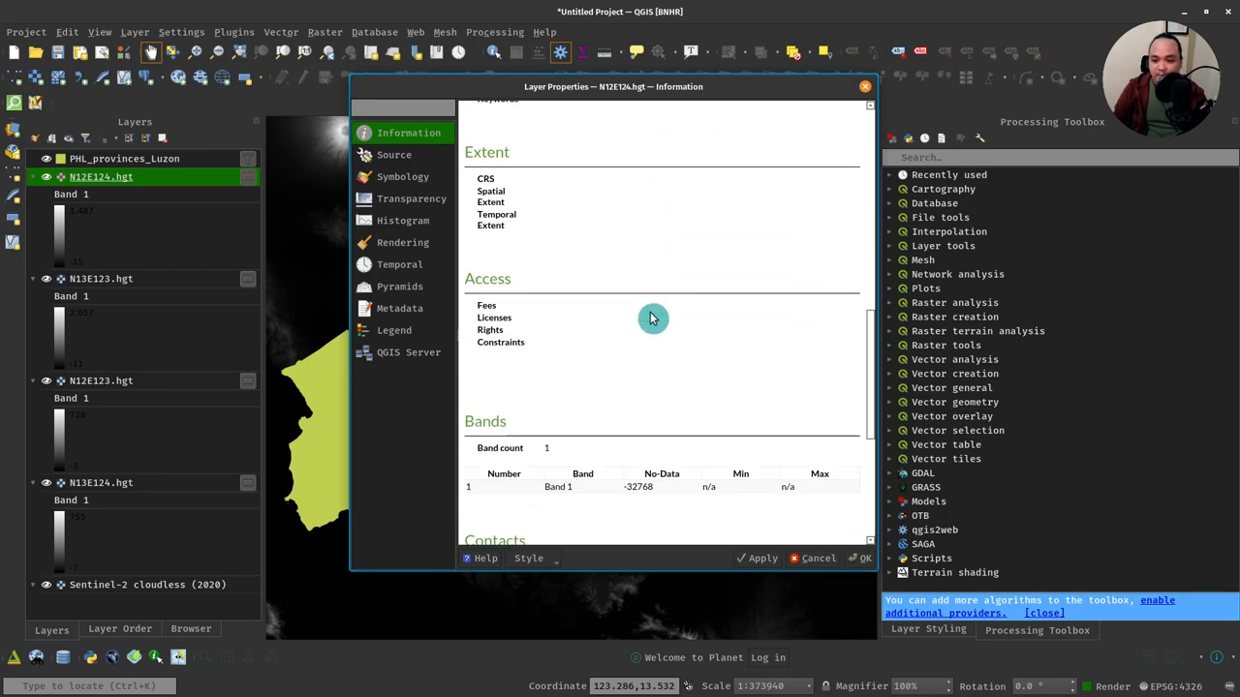
scroll("down", 3)
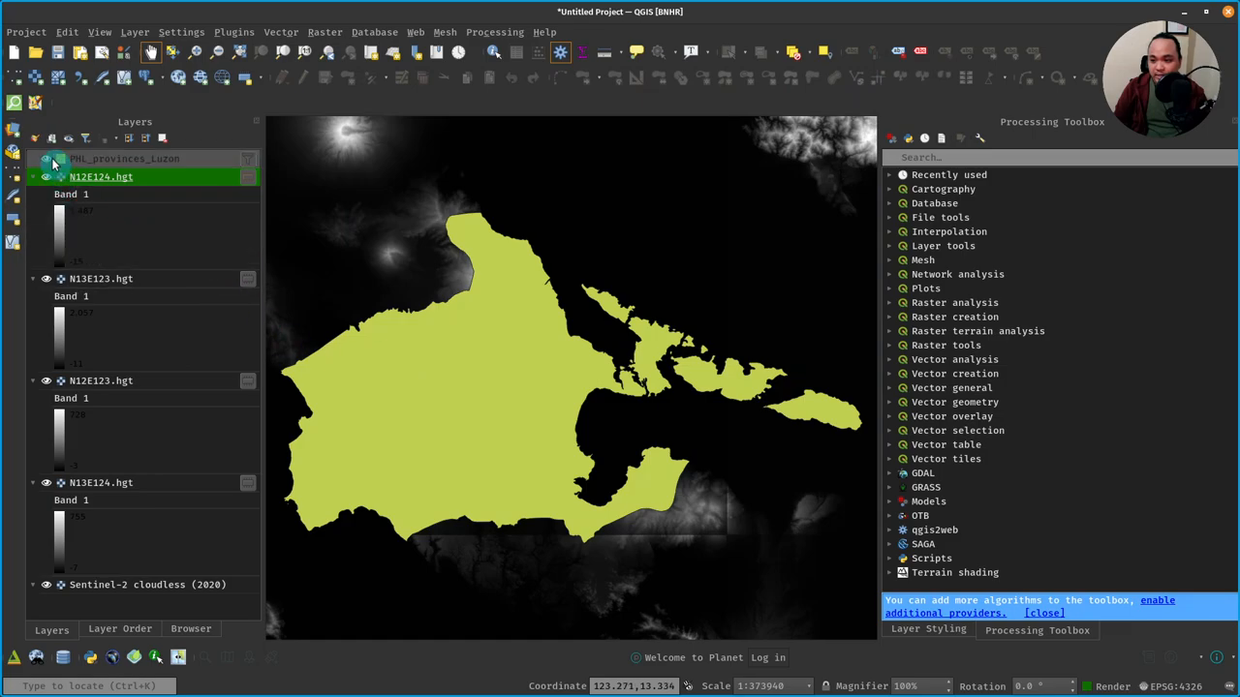
- Collapse all layer legends in the Layers panel and search for the Merge algorithm
left_click(47, 159)
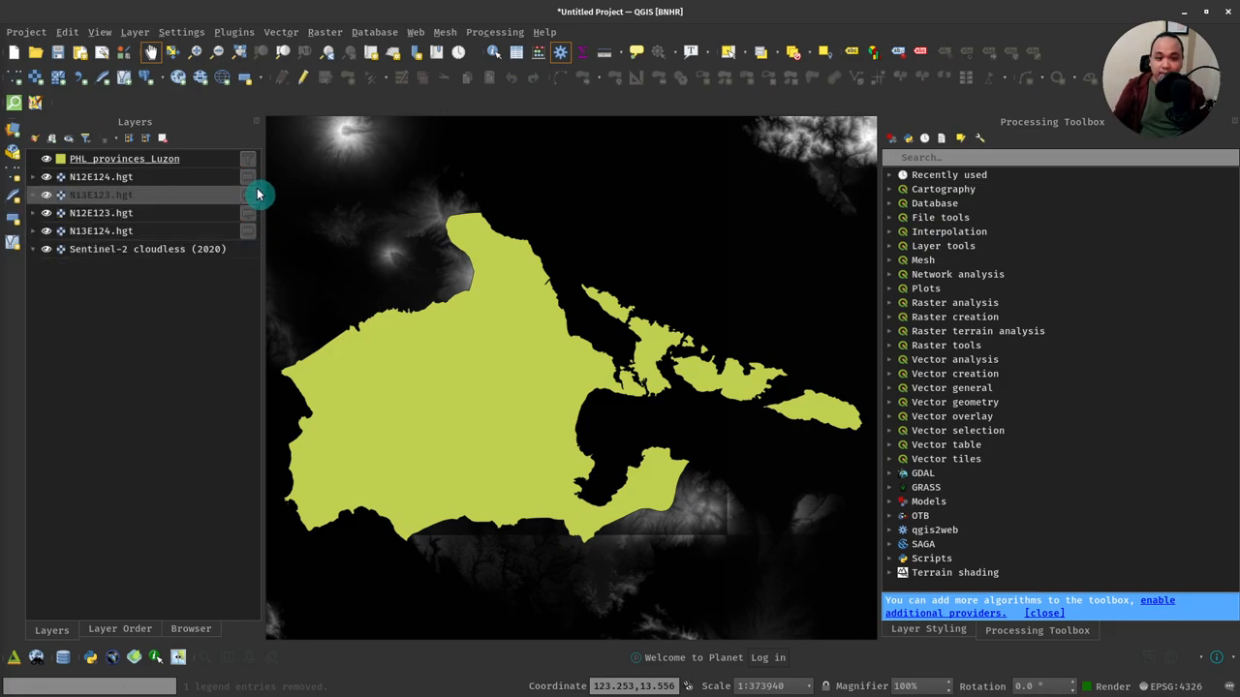
right_click(101, 177)
type("merge")
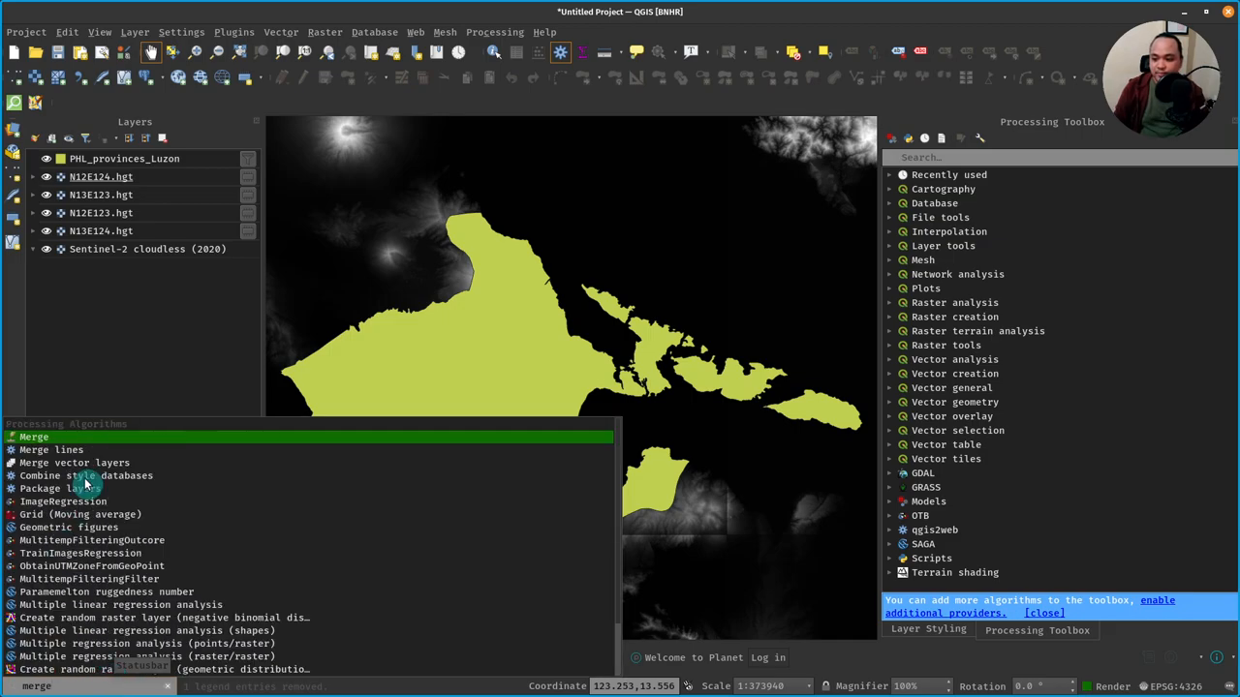
- Merge the four .hgt tiles into a single 'Merged' raster and close the tool
double_click(35, 438)
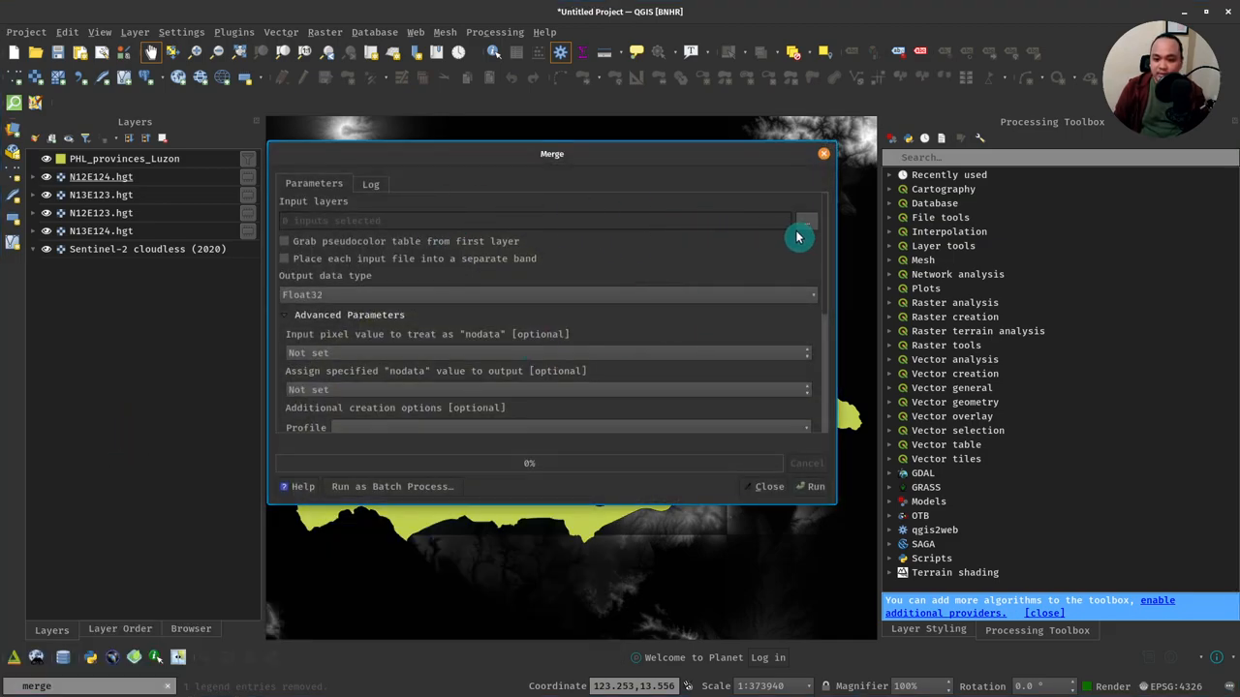
left_click(805, 221)
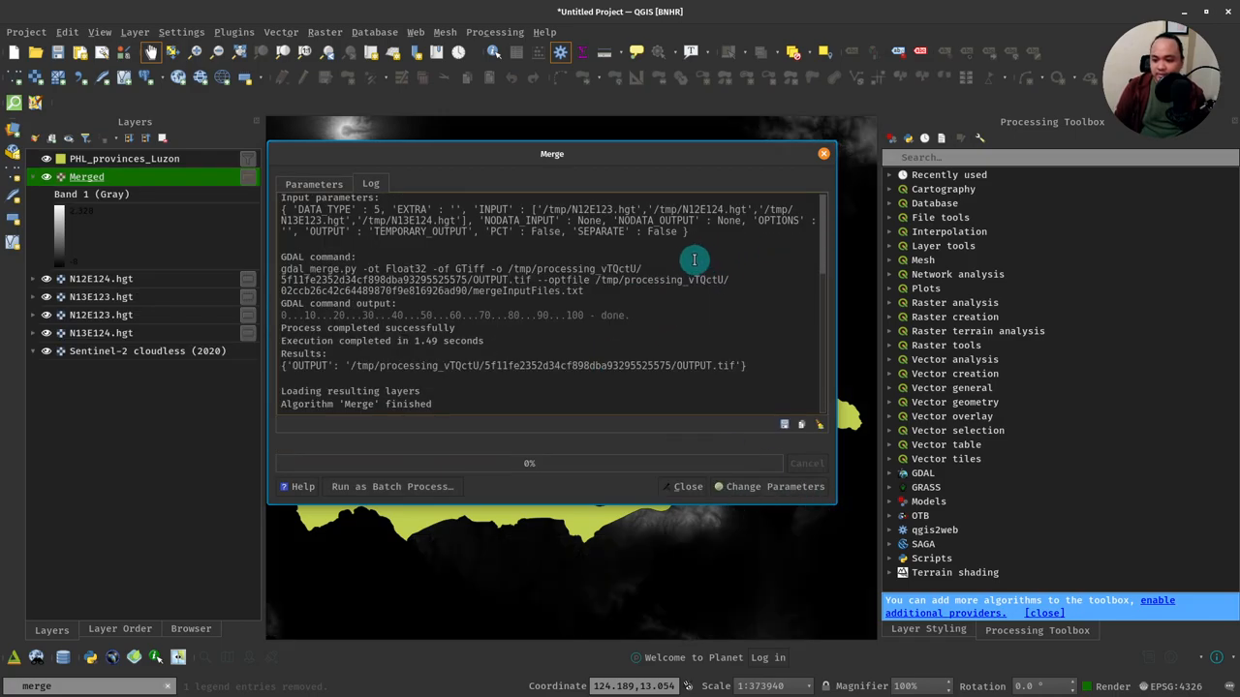
left_click(684, 486)
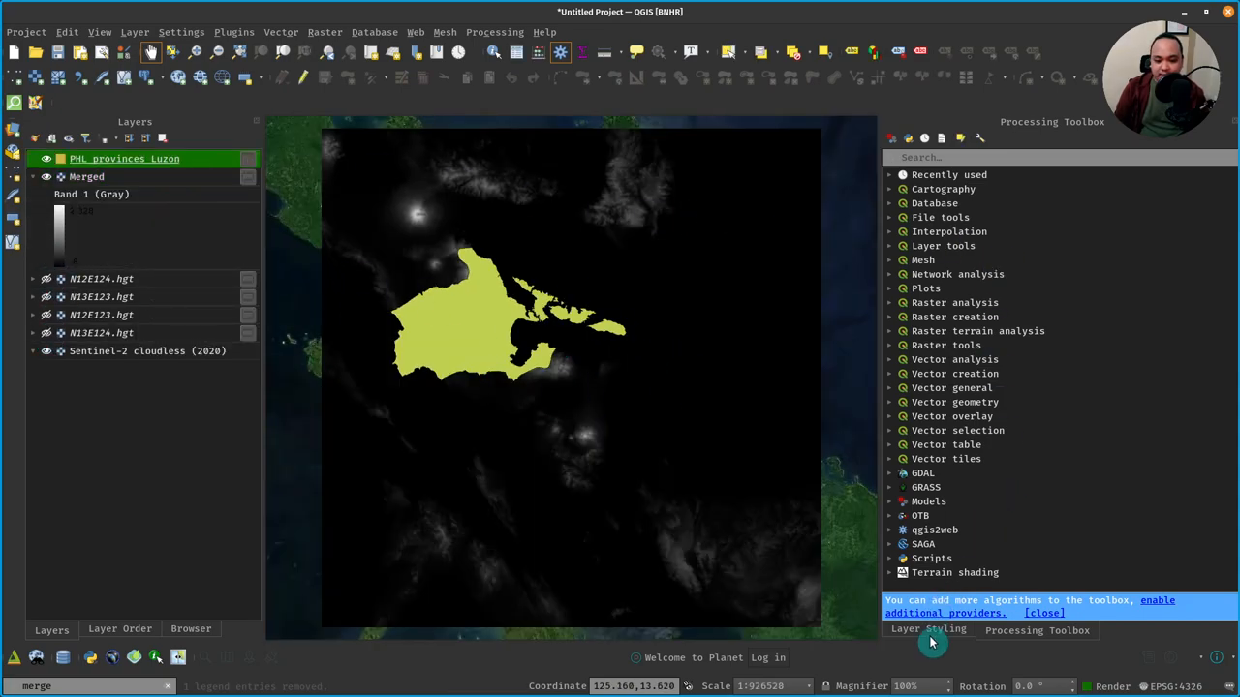
- Give PHL_provinces_Luzon a transparent fill with a white stroke via the Layer Styling panel
left_click(927, 628)
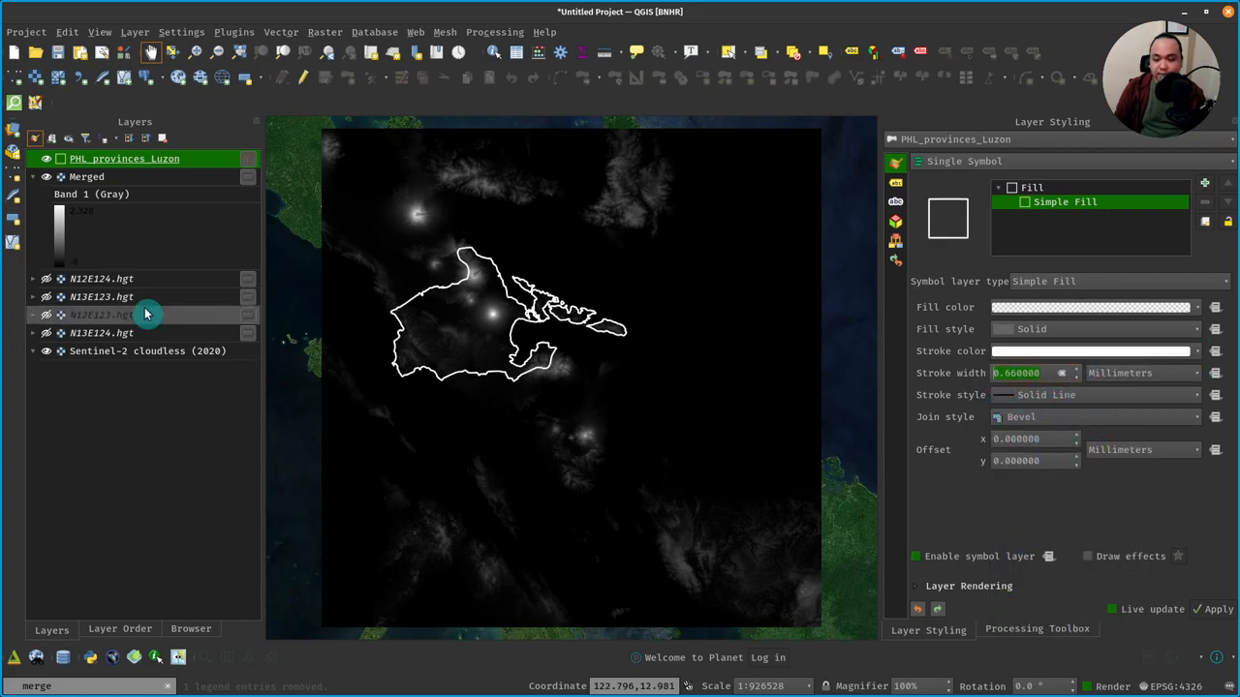
left_click(86, 178)
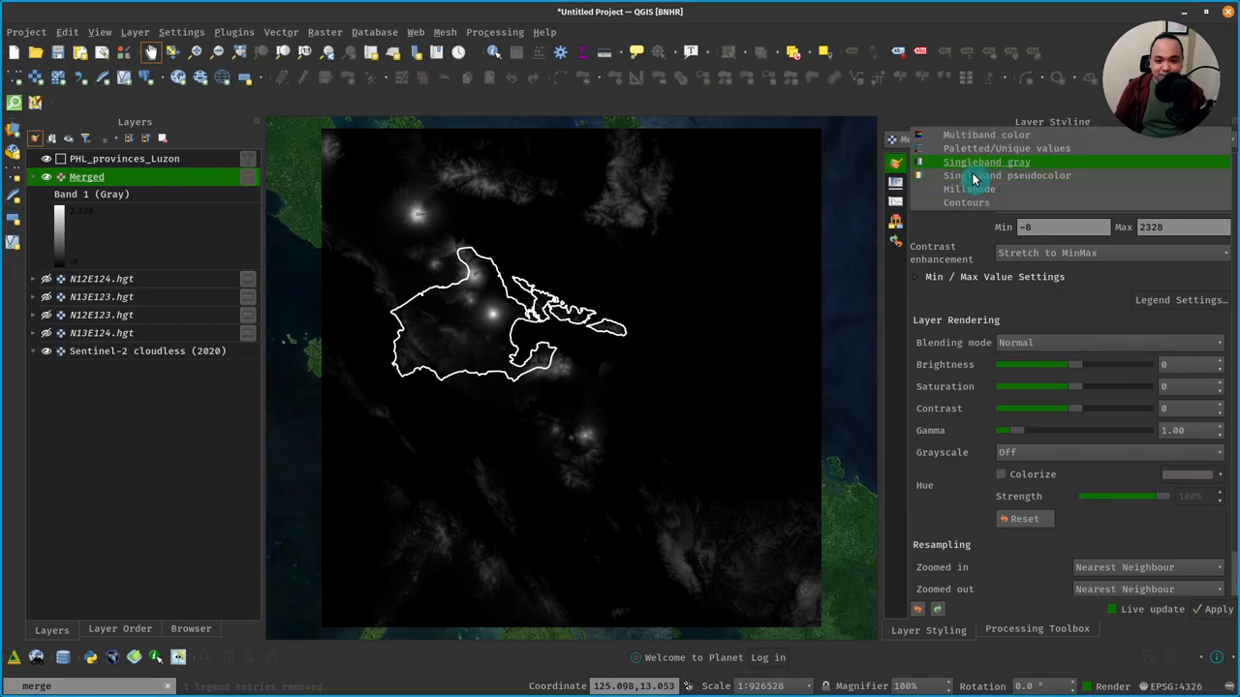
- Try Hillshade and Contours renderings on Merged, then return it to Singleband pseudocolor (−8 to 2320 m)
left_click(969, 190)
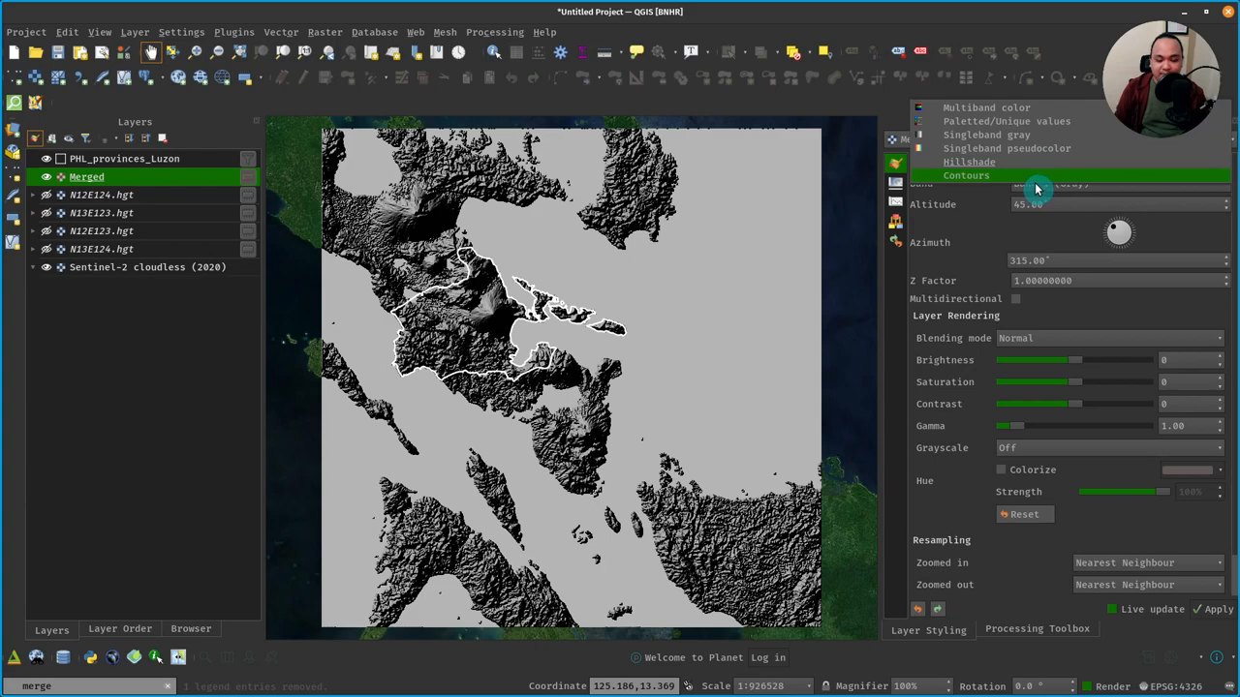
left_click(964, 174)
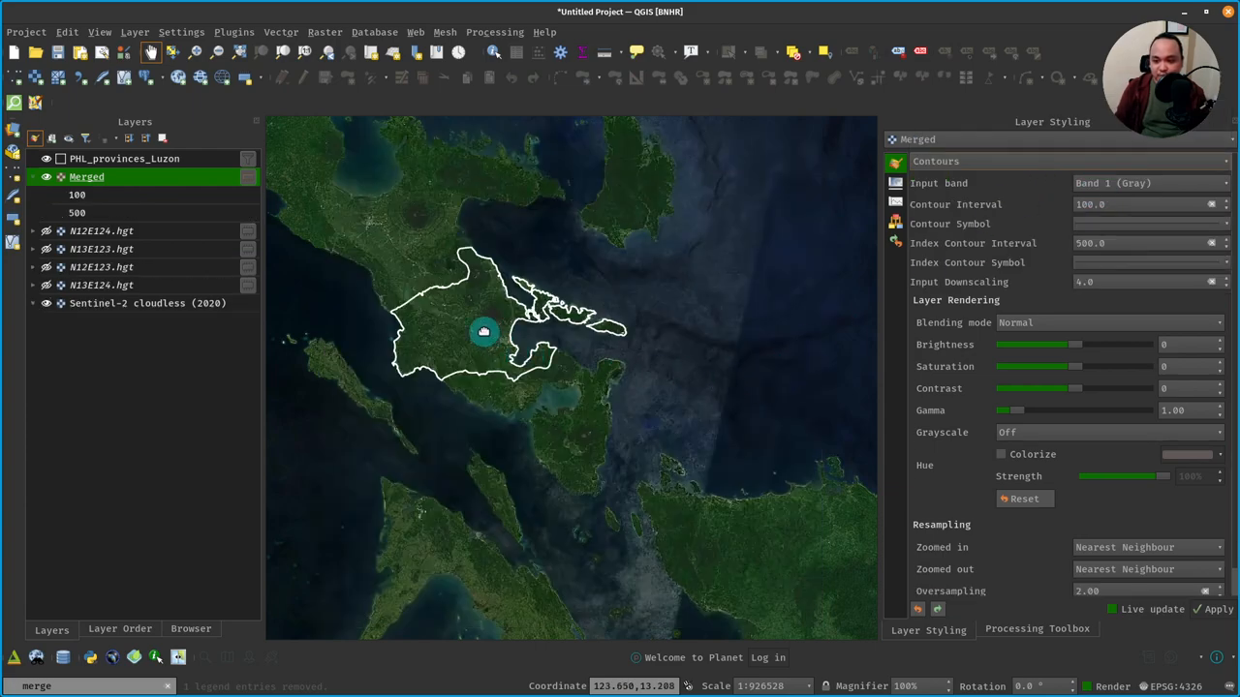
left_click(124, 159)
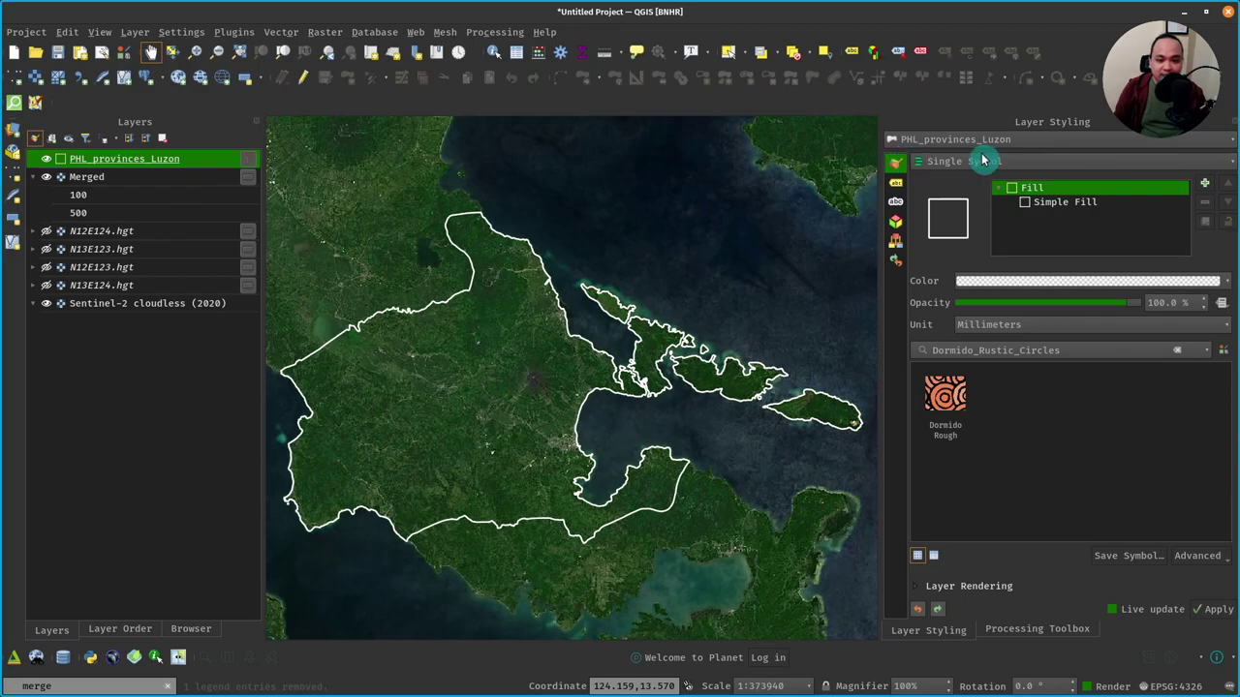
mouse_move(105, 171)
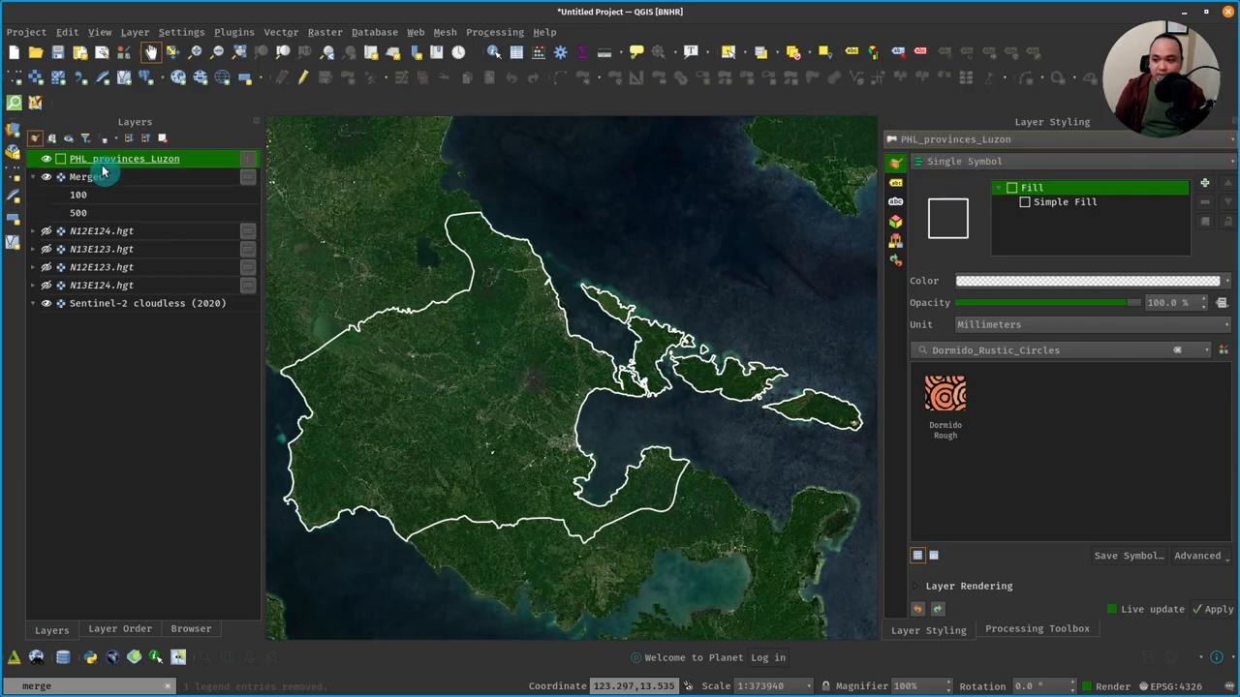
left_click(86, 176)
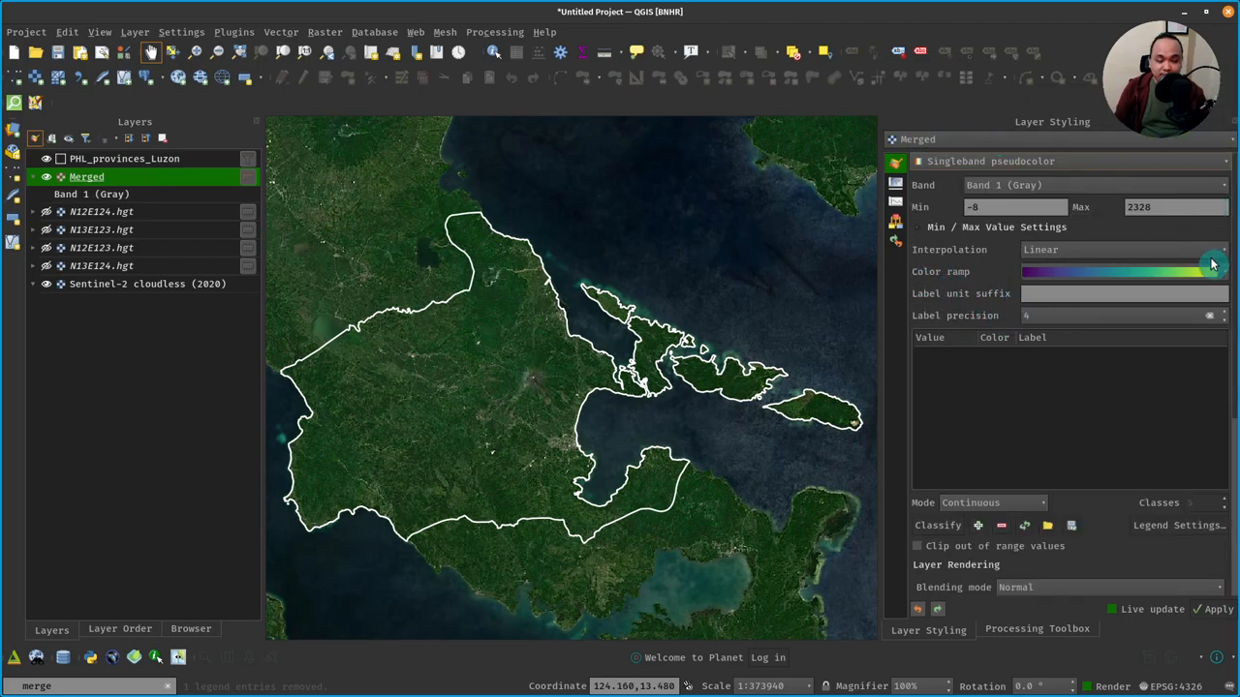
- Start a new color ramp for Merged from the cpt-city catalog
left_click(1221, 271)
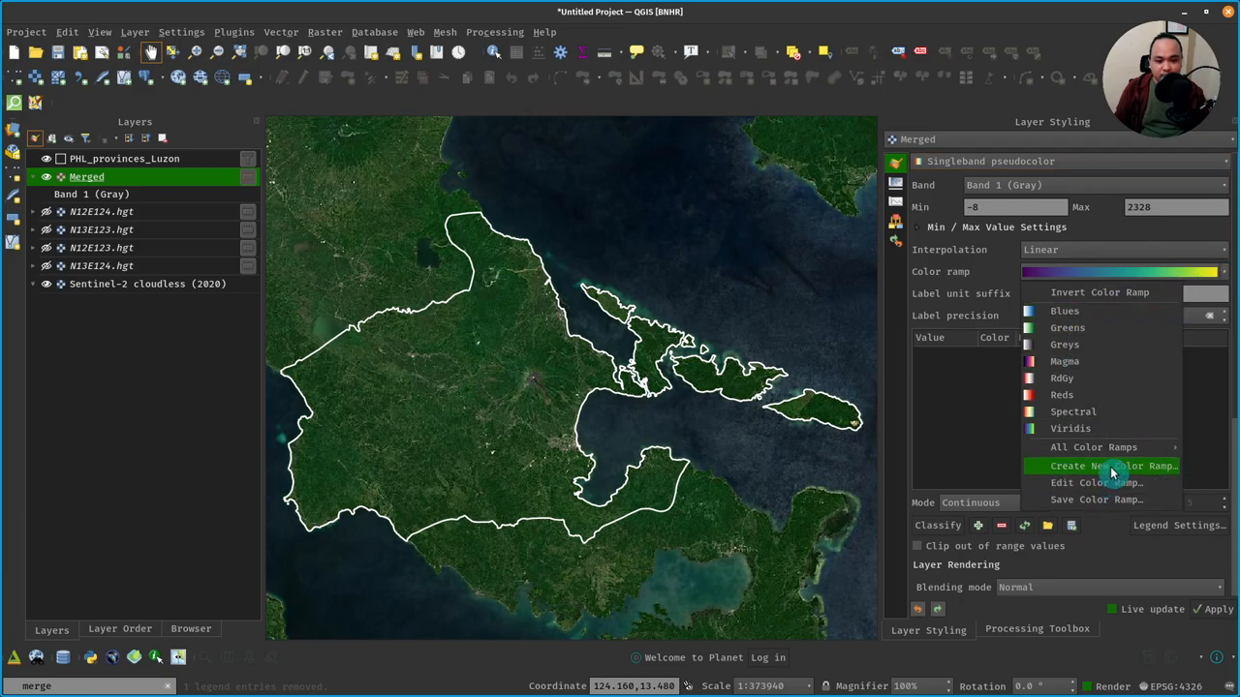
left_click(1093, 446)
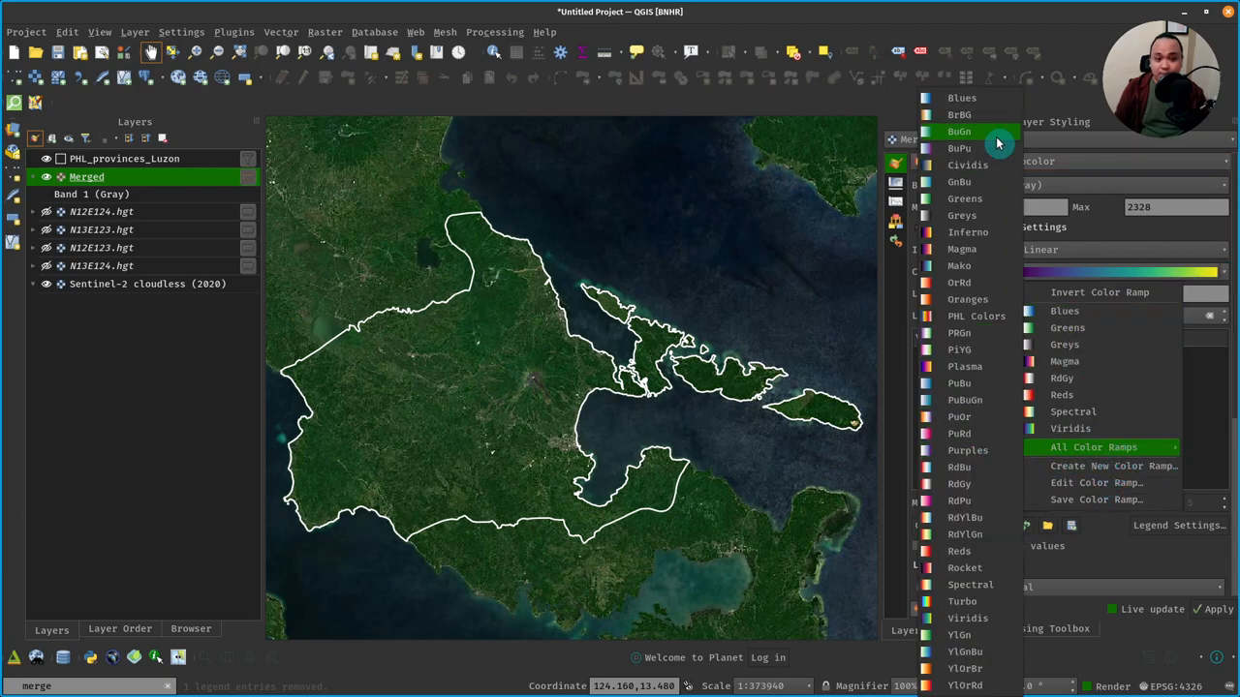
mouse_move(1069, 430)
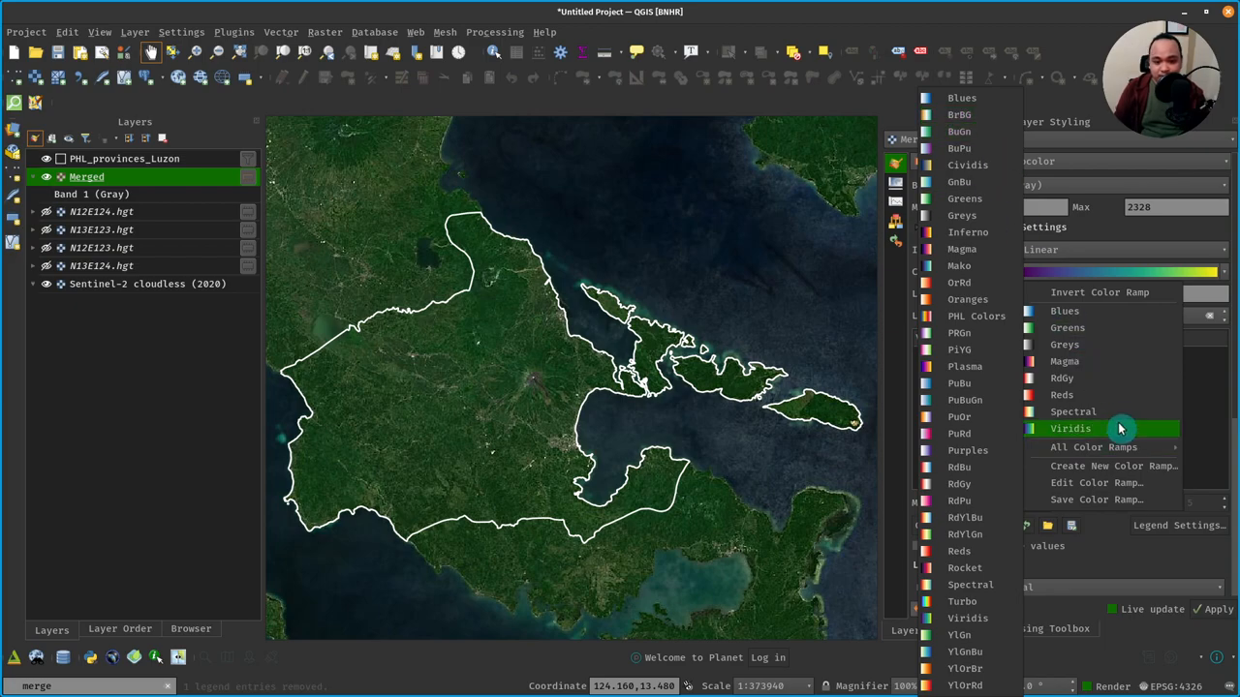
left_click(1069, 428)
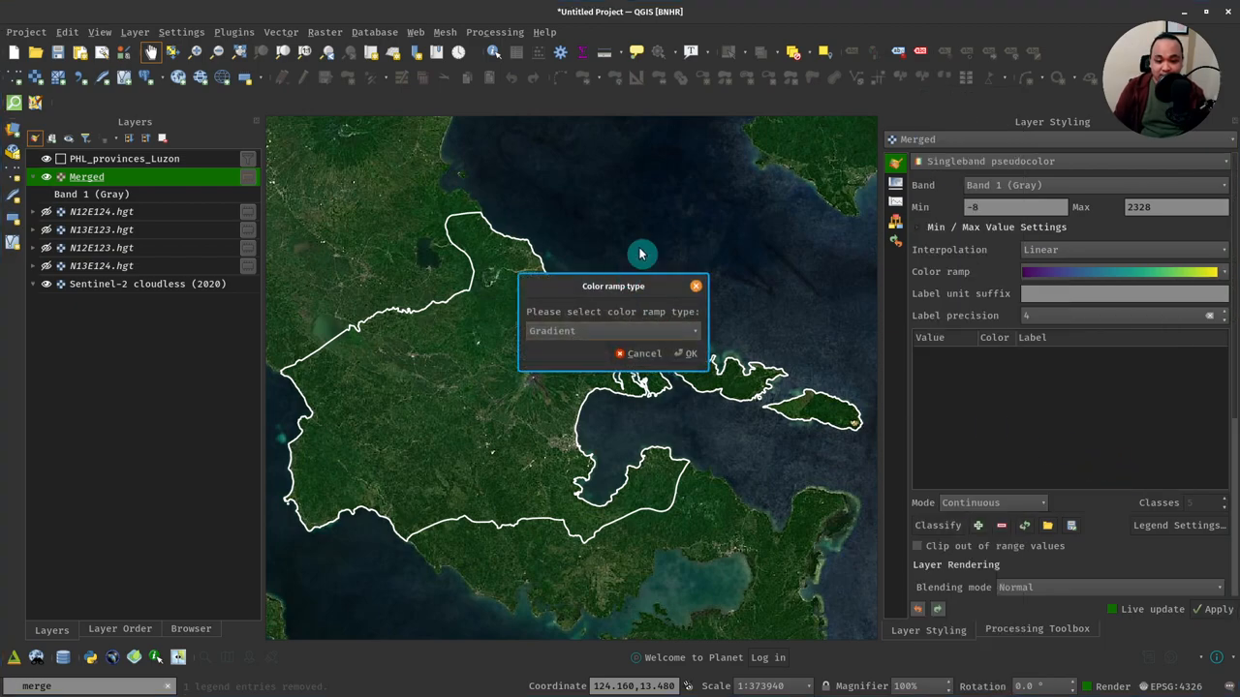
left_click(612, 329)
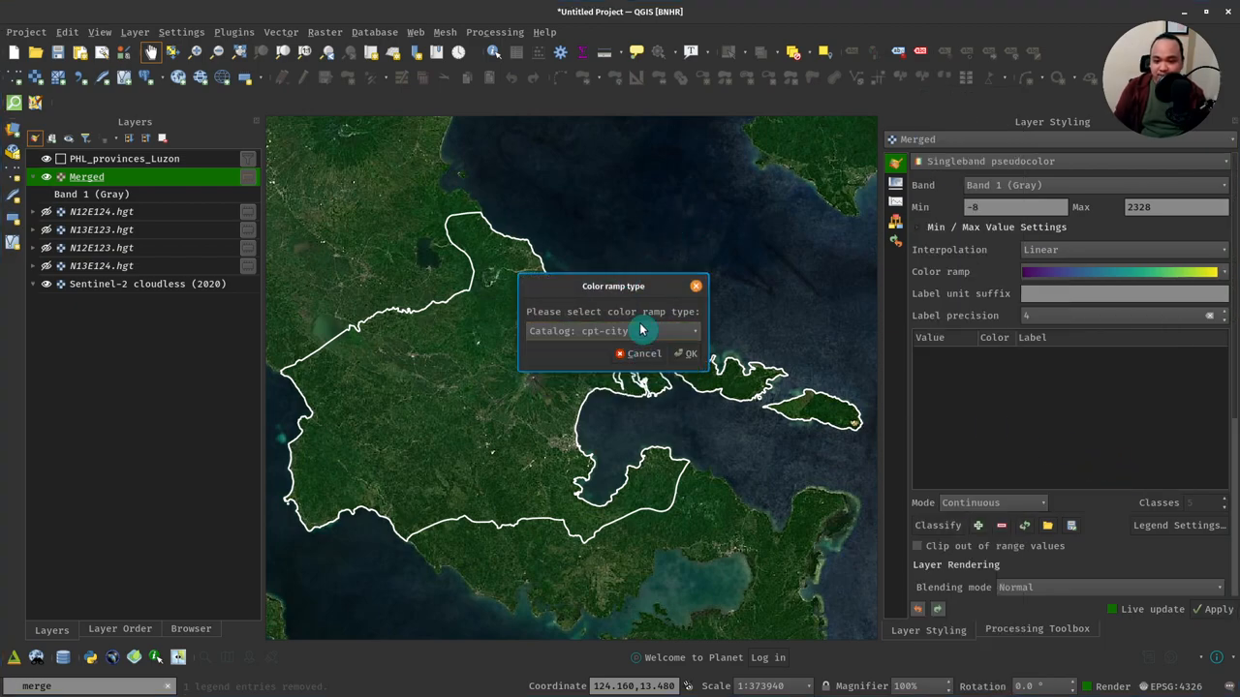
left_click(690, 353)
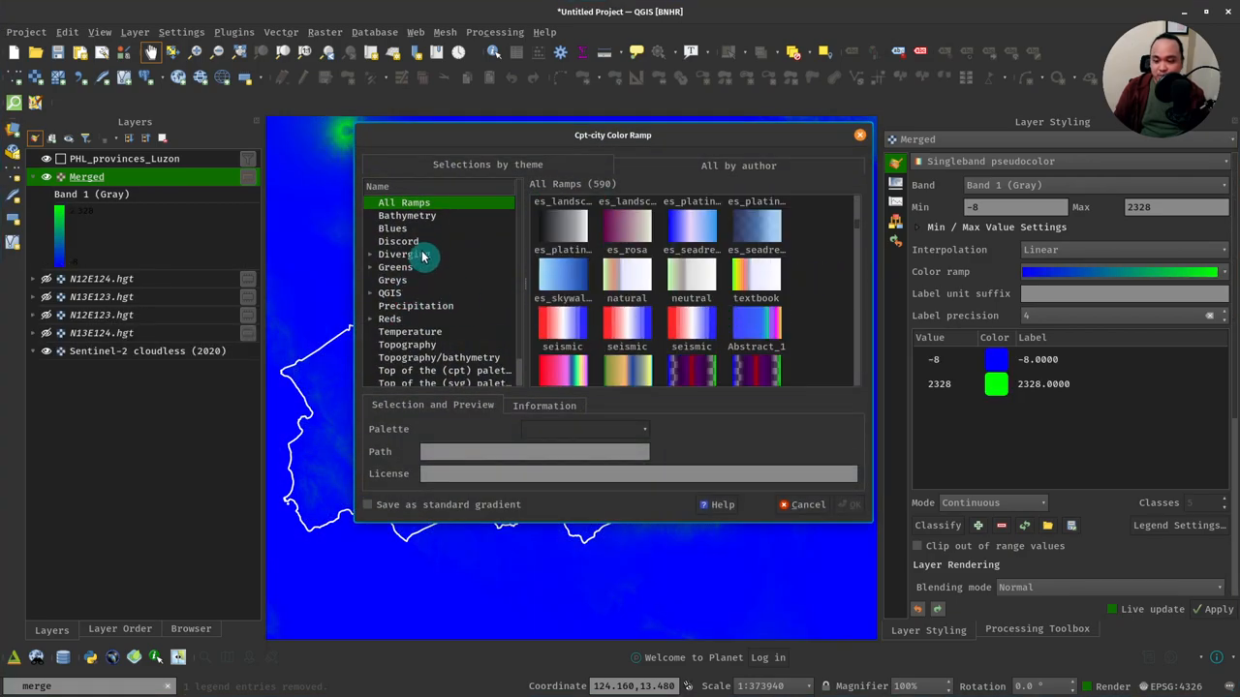
- Apply the Topography wiki-schwarzwald-cont ramp to the Merged raster
left_click(407, 345)
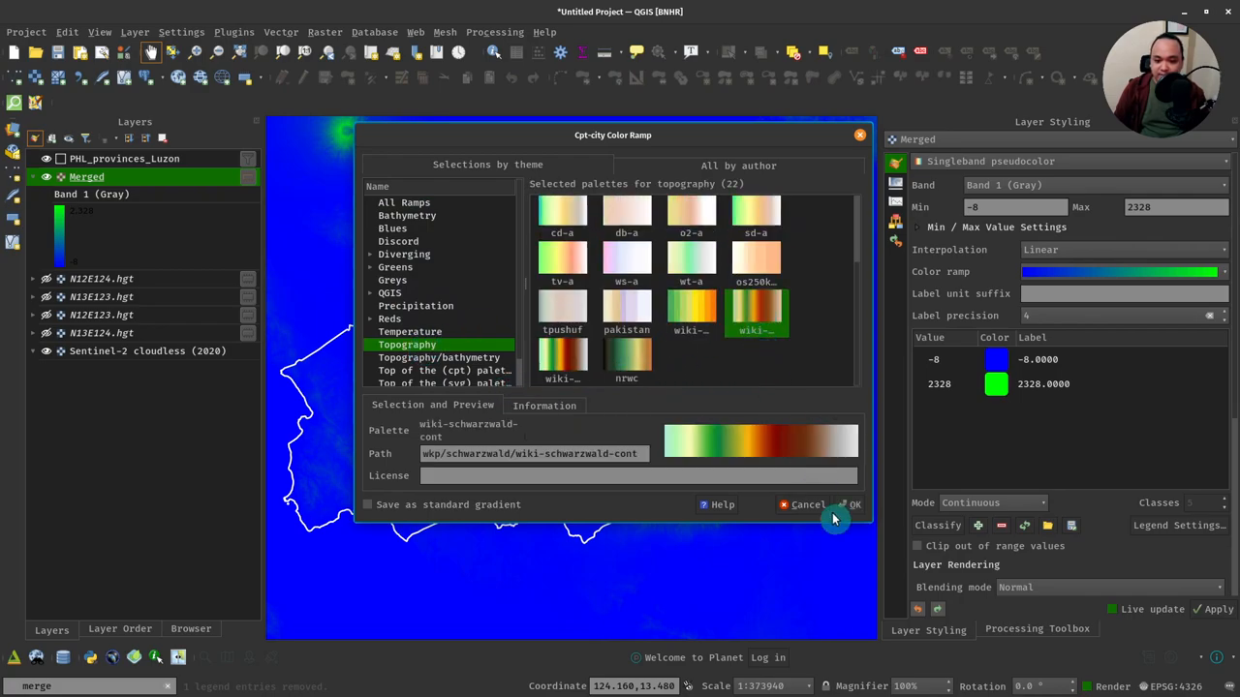
left_click(850, 504)
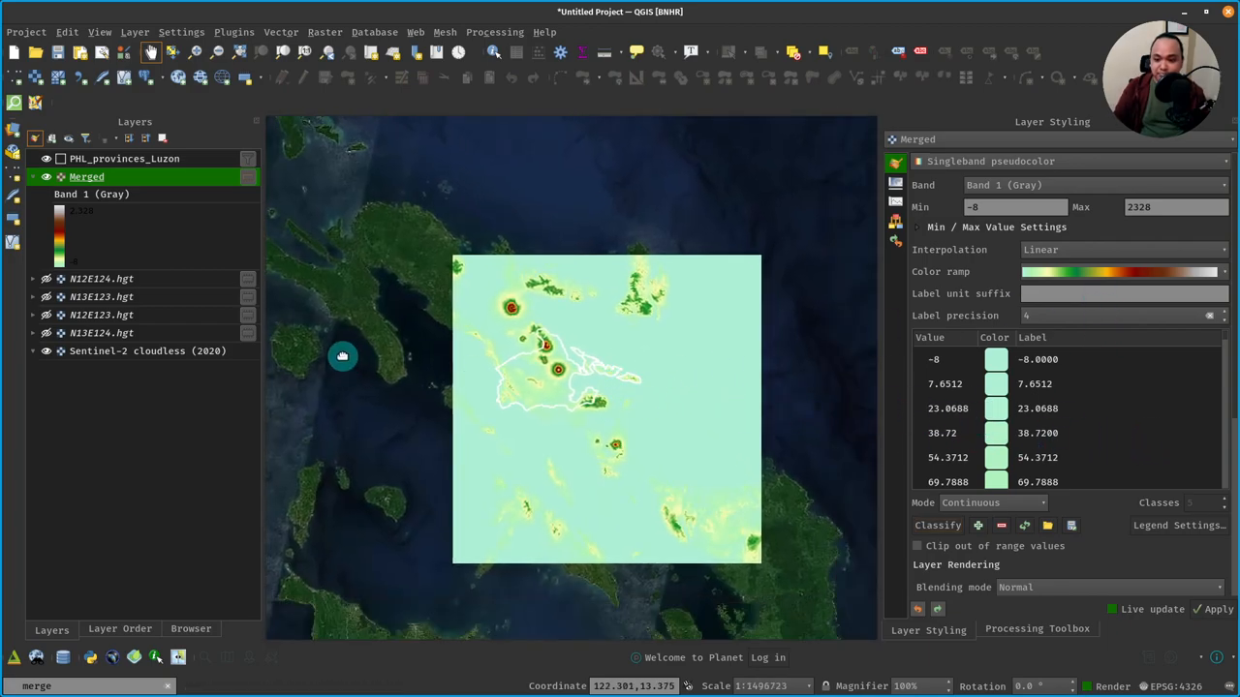
right_click(85, 177)
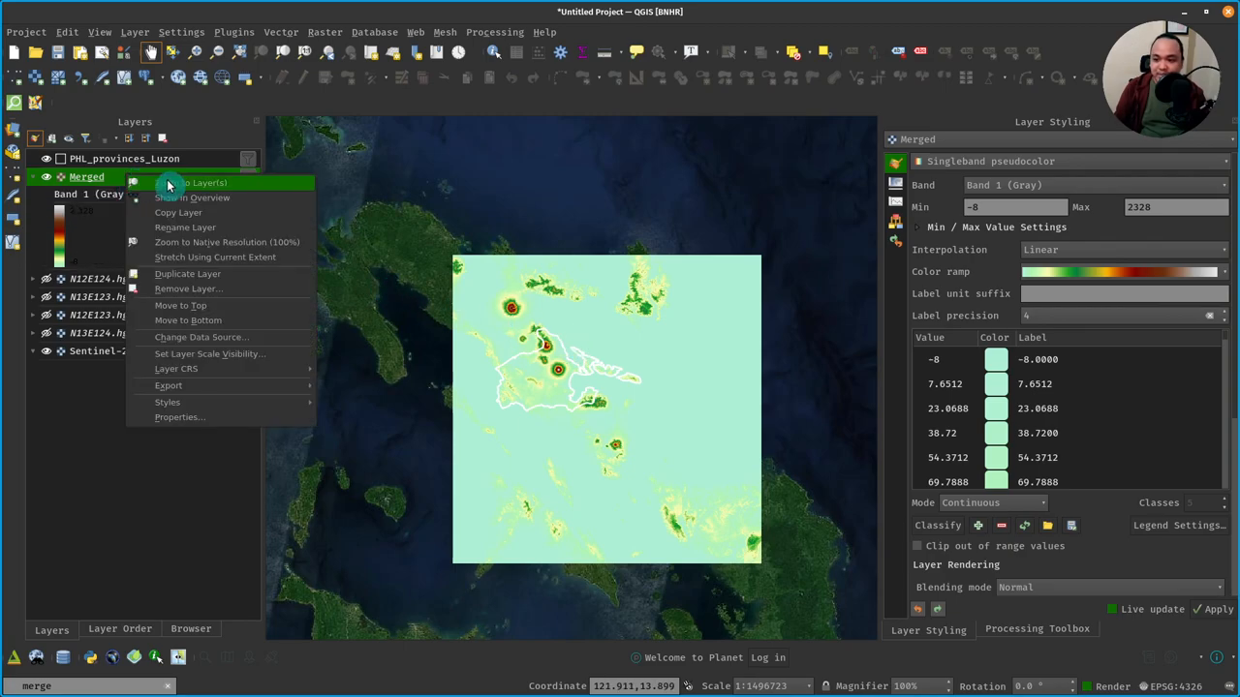